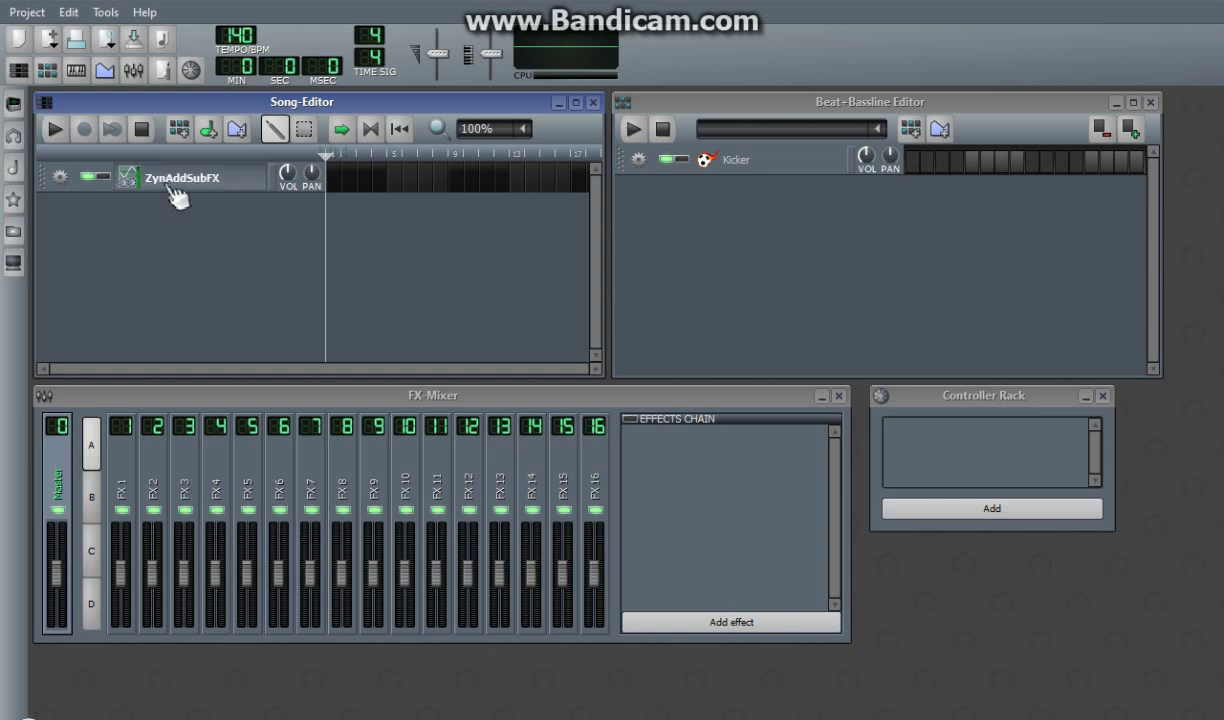
- Open the ZynAddSubFX instrument edit, disable ADDsynth and enable PADsynth
double_click(184, 176)
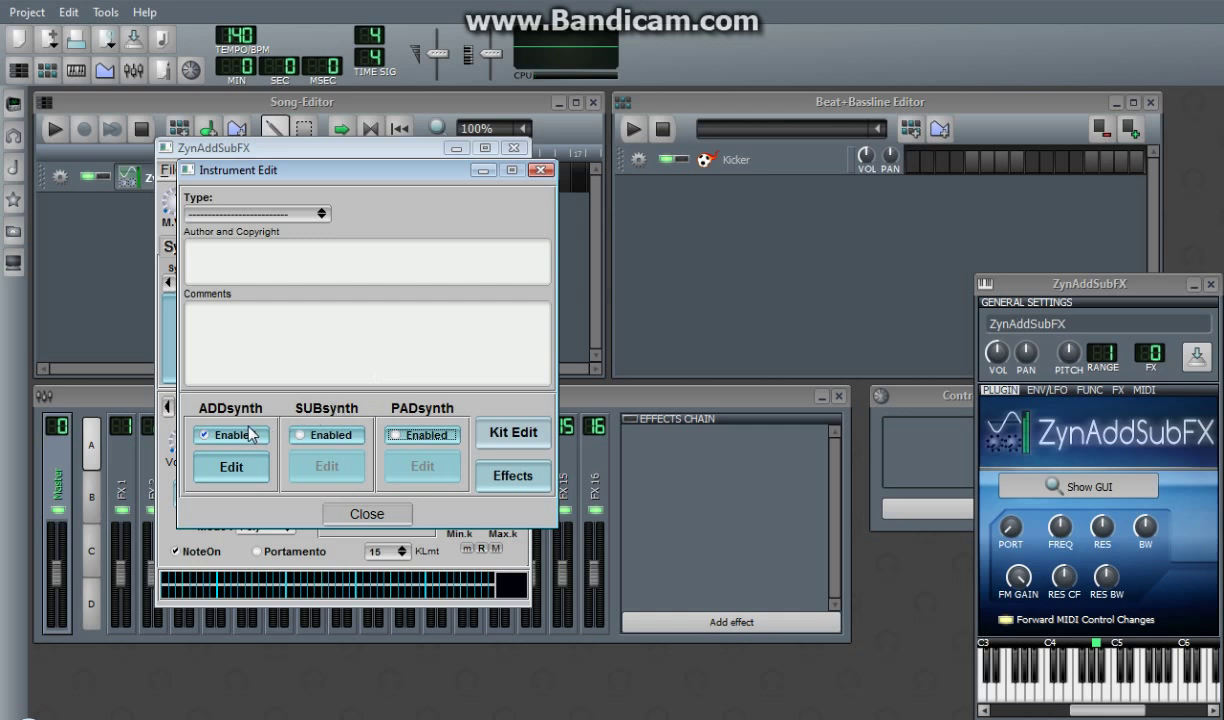
click(206, 434)
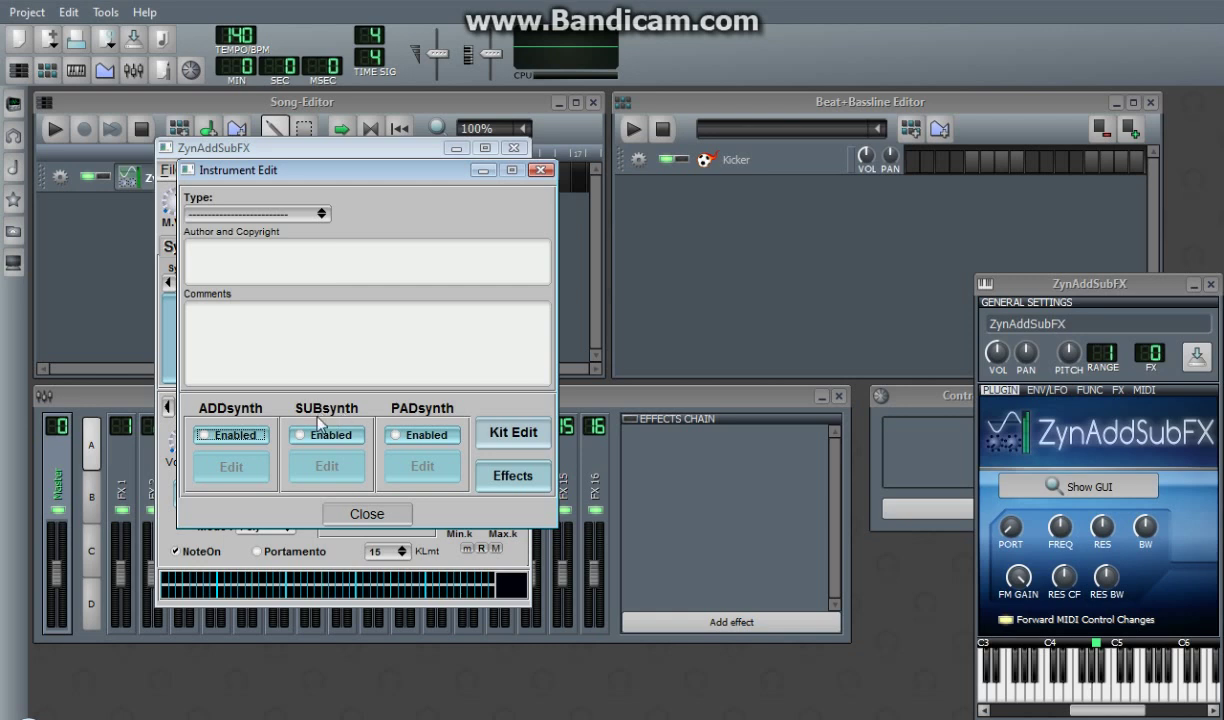
mouse_move(330, 434)
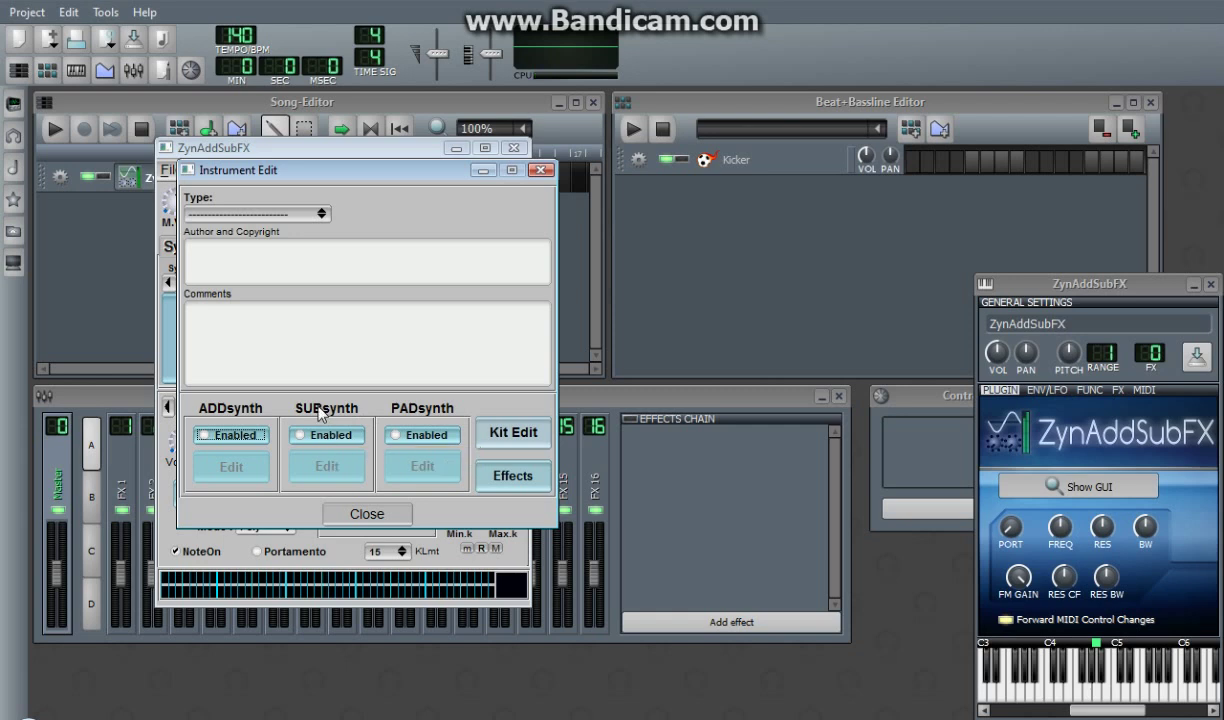
mouse_move(324, 408)
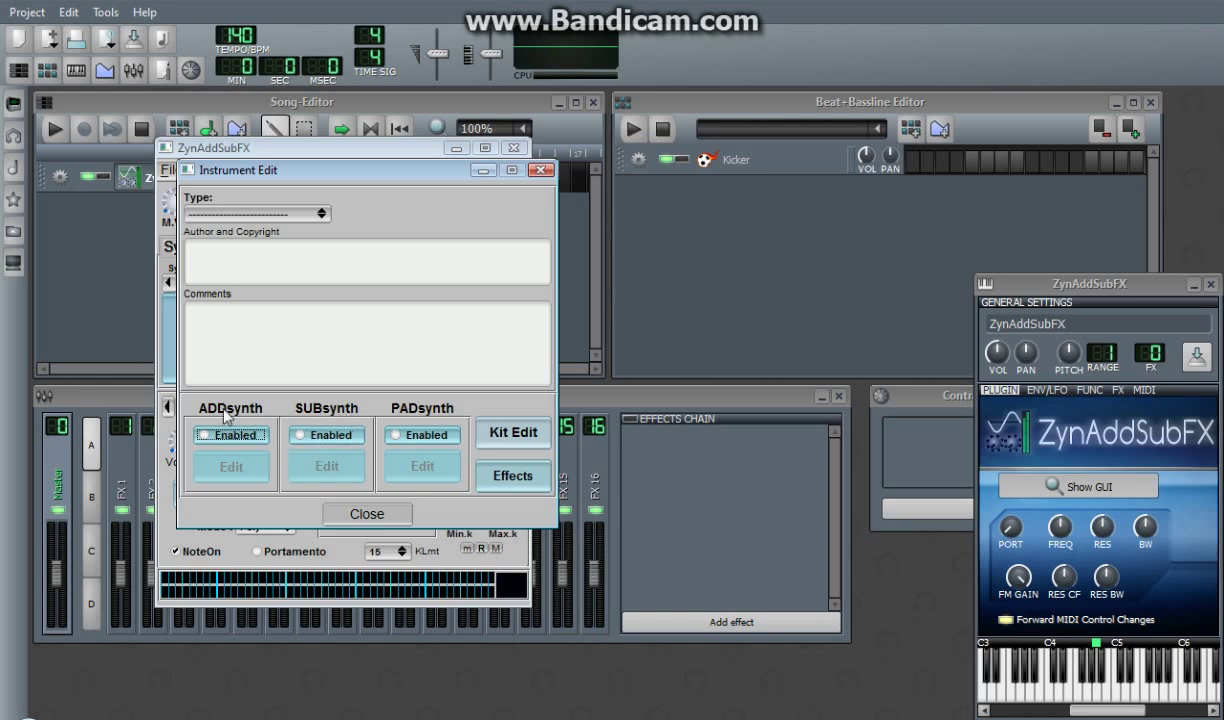
mouse_move(444, 412)
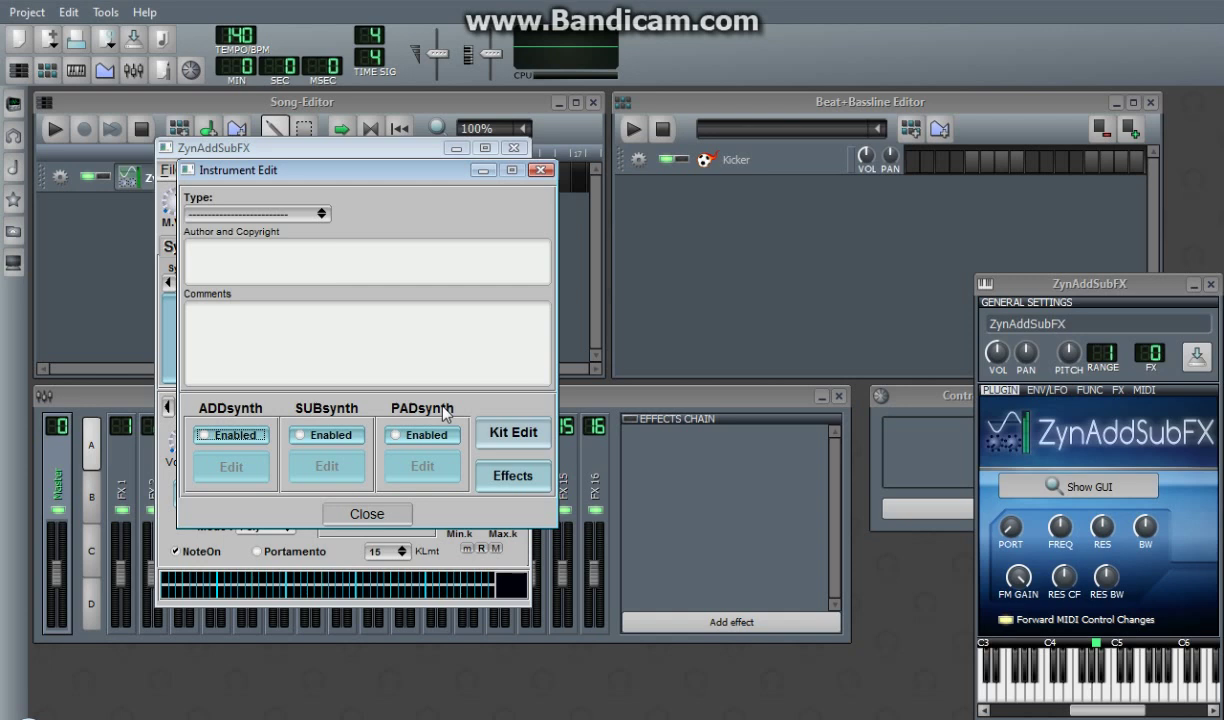
mouse_move(544, 414)
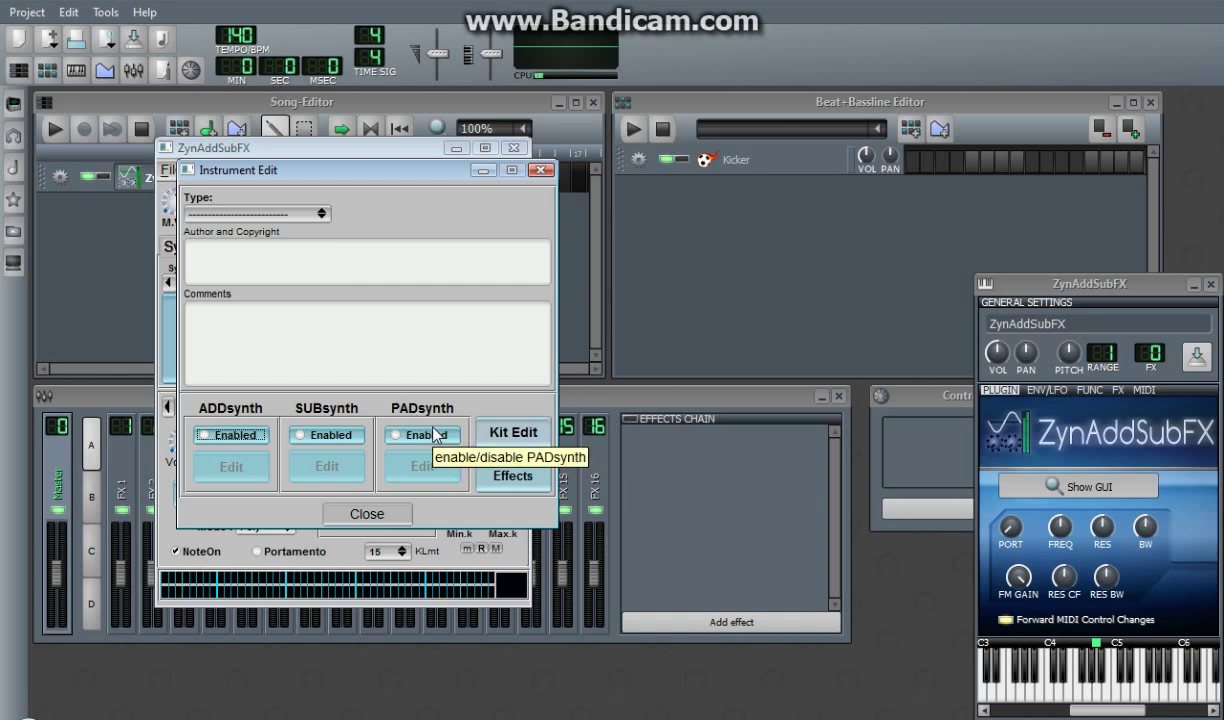
click(398, 434)
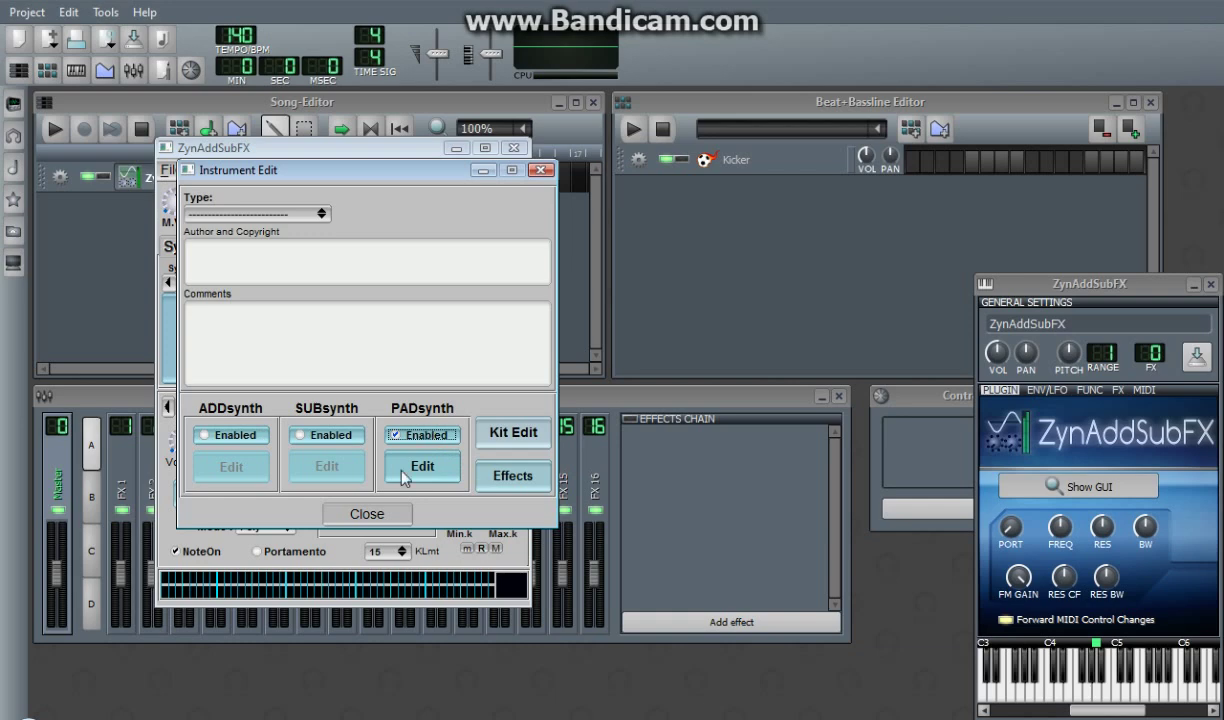
- Open the PADsynth parameters window, glance at Envelopes&LFOs, and return to Harmonic Structure
click(420, 466)
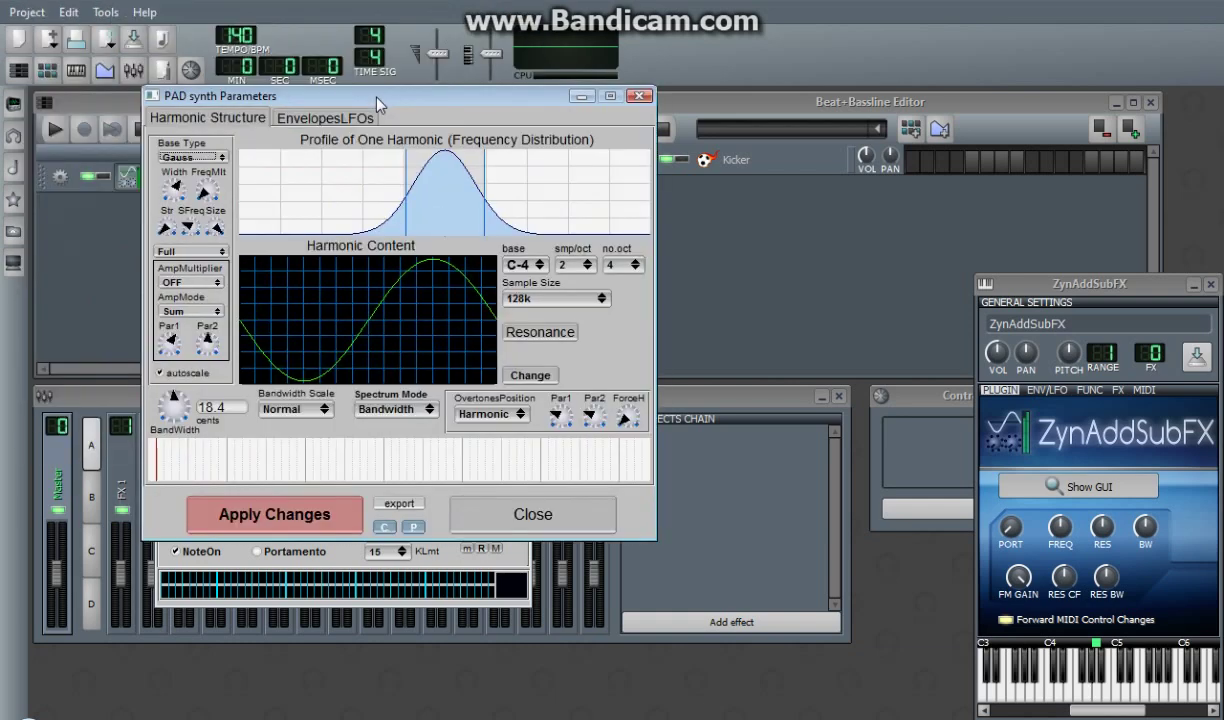
drag(378, 96, 400, 110)
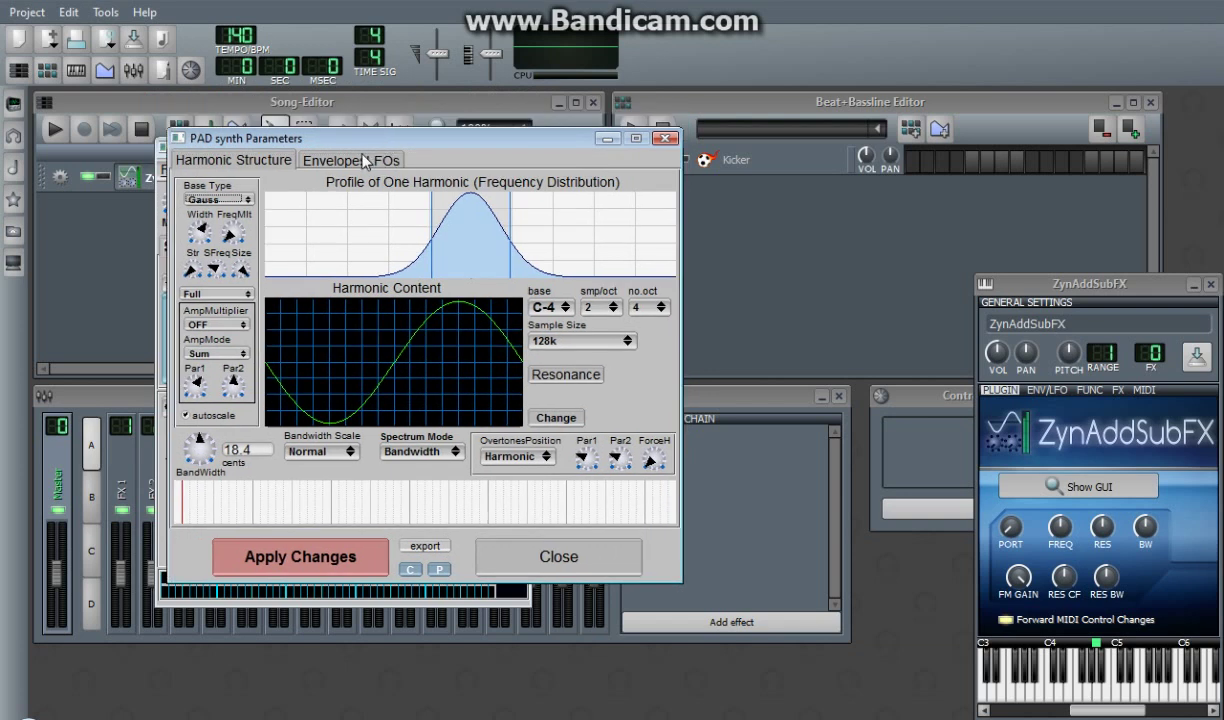
click(350, 160)
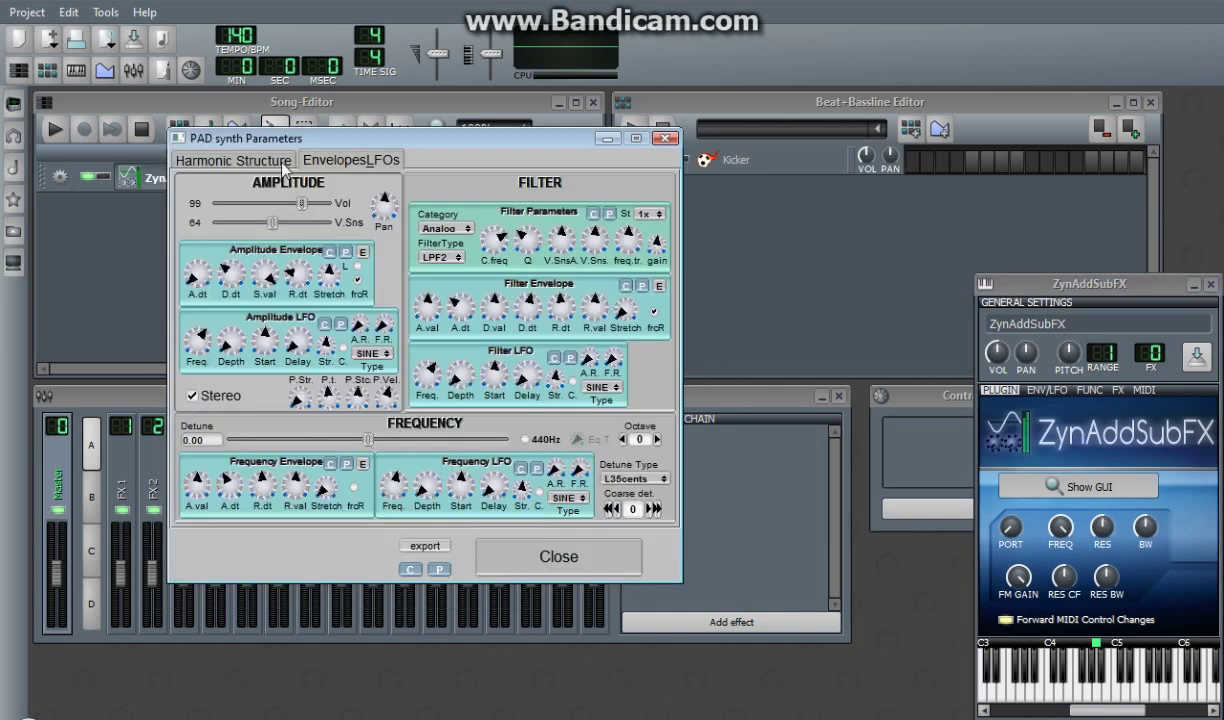
click(232, 160)
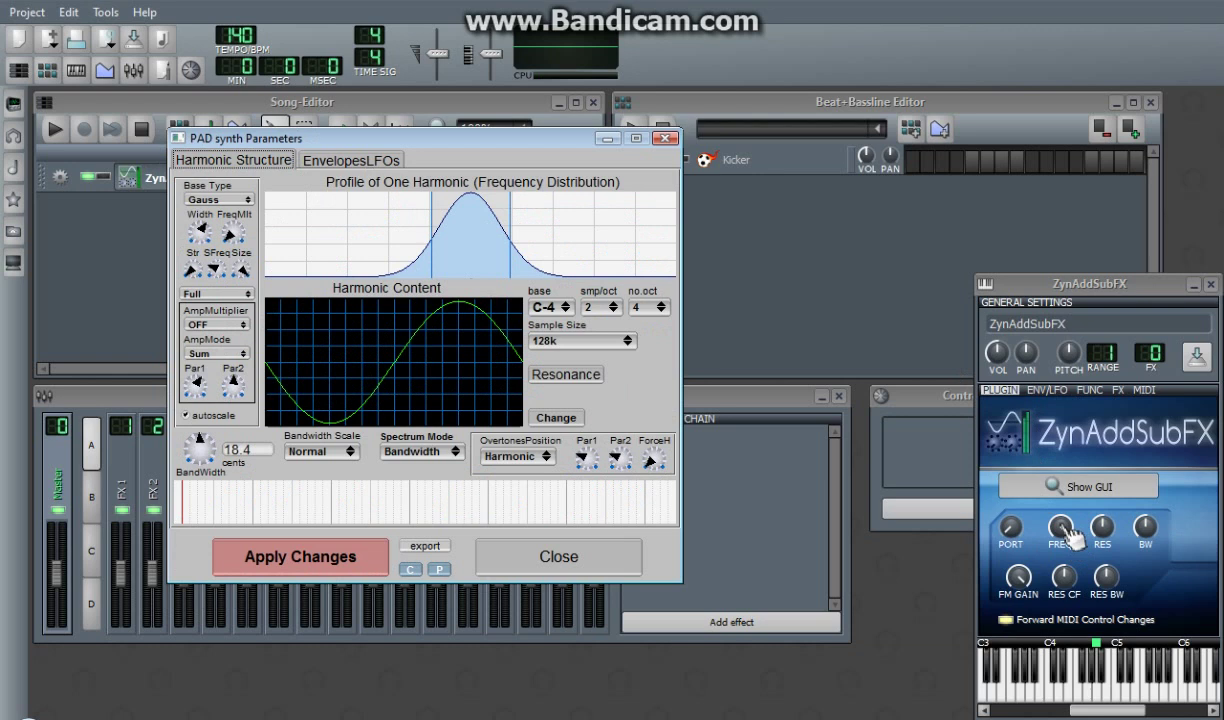
mouse_move(700, 444)
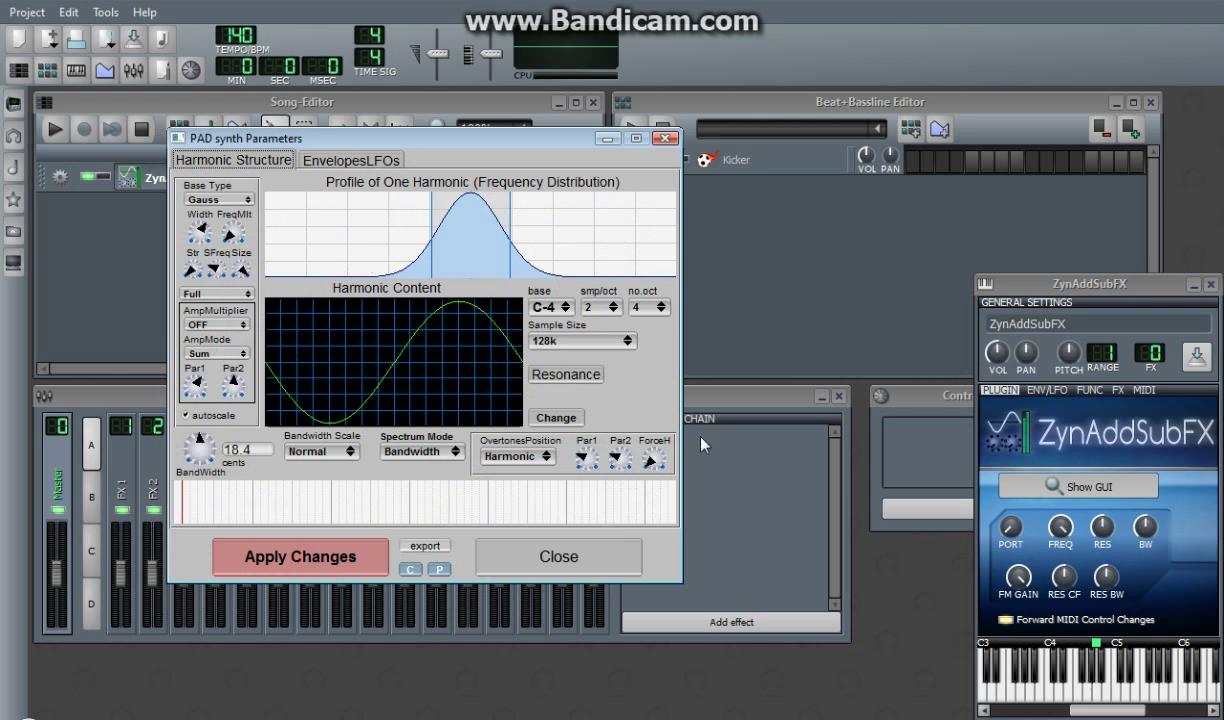
mouse_move(296, 376)
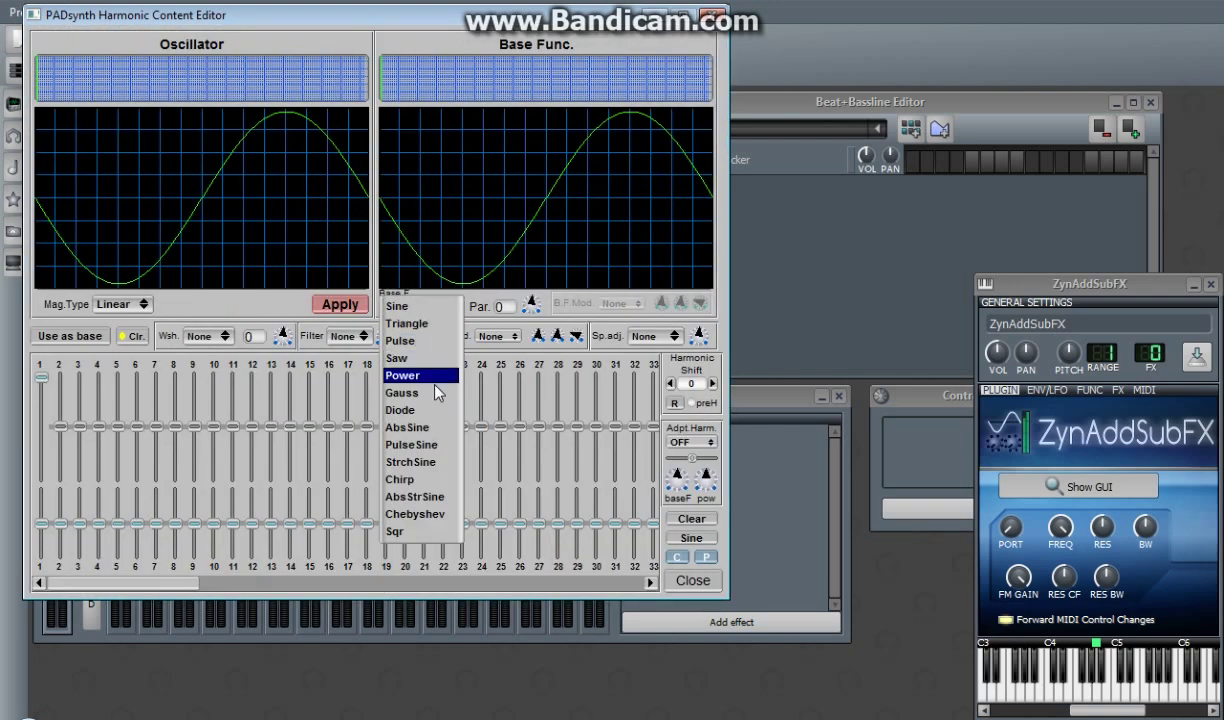
- Choose Power as the harmonic content base function and close the editor back to the parameters
click(404, 376)
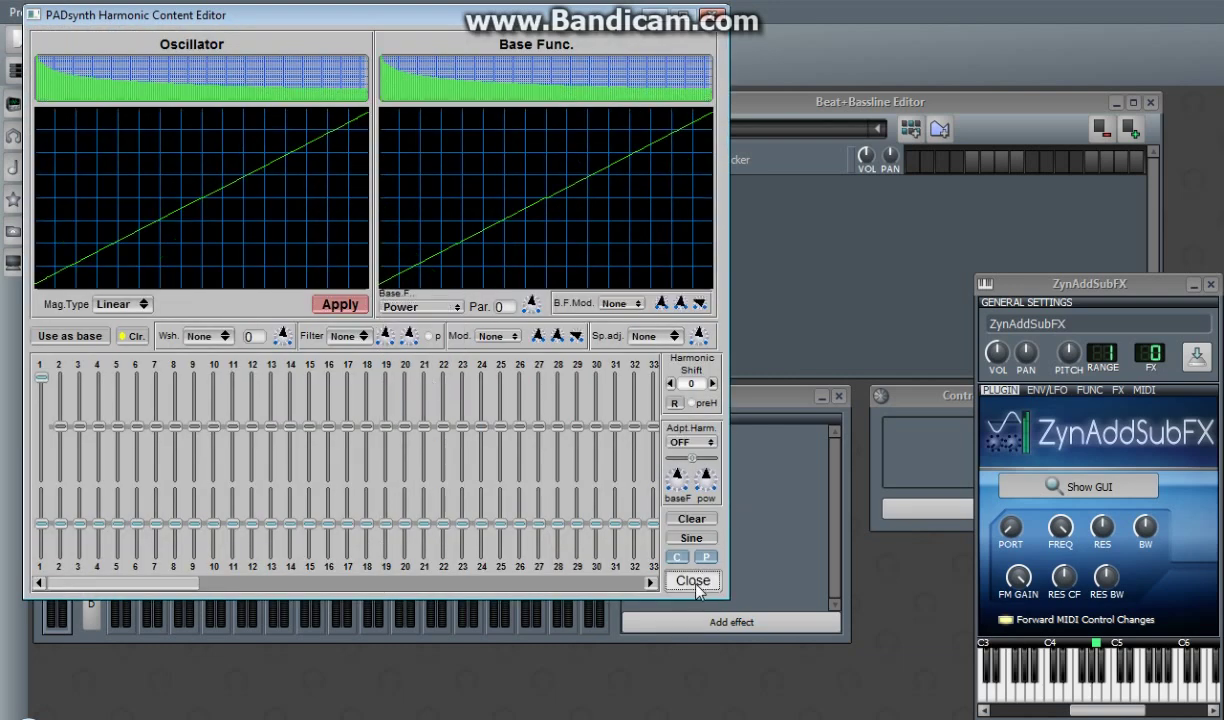
click(692, 580)
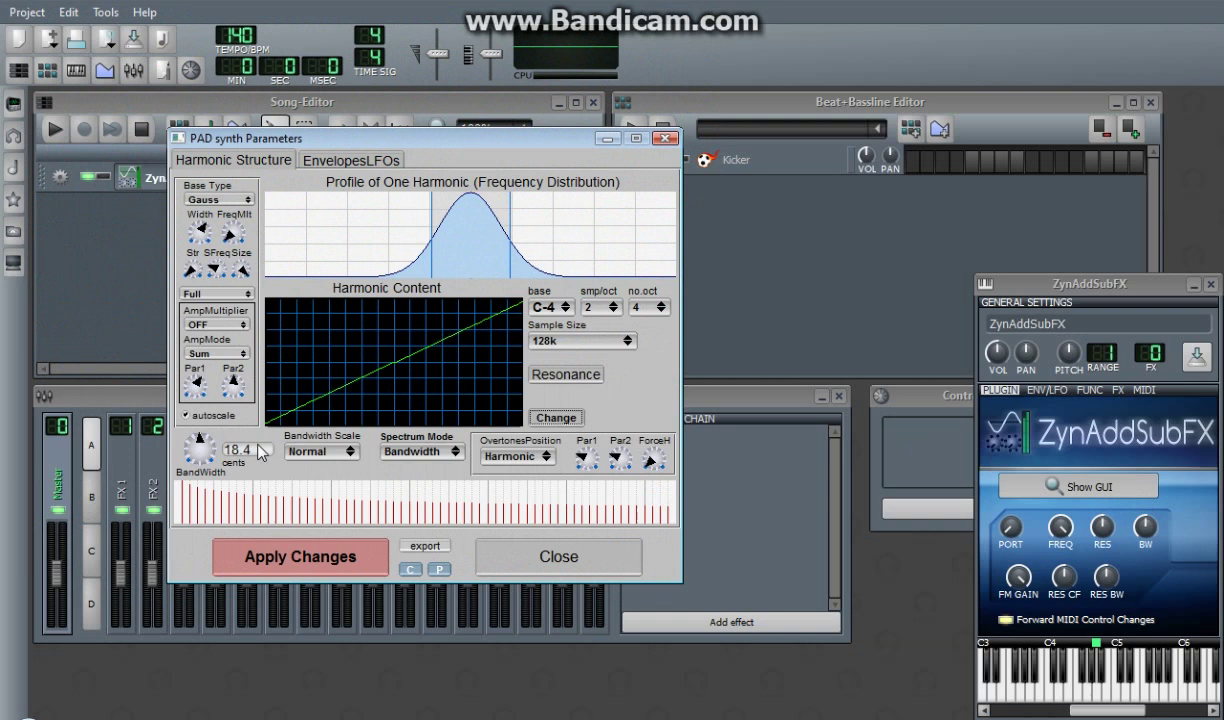
mouse_move(584, 324)
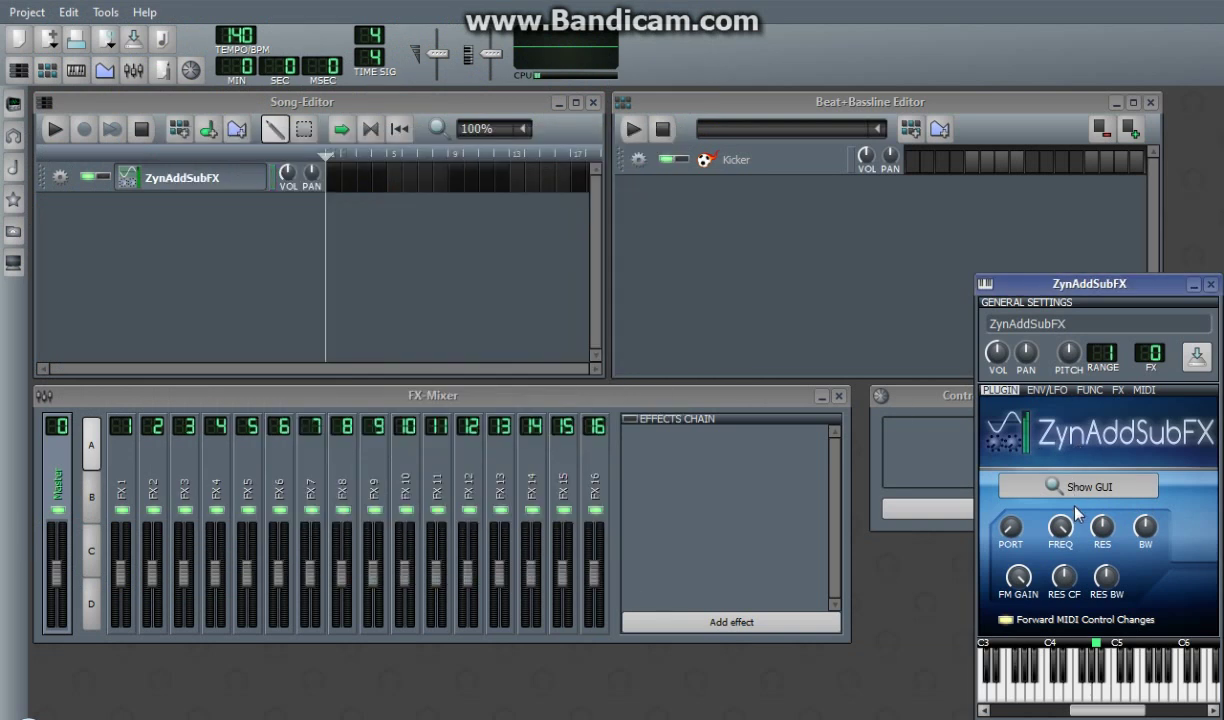
click(1076, 486)
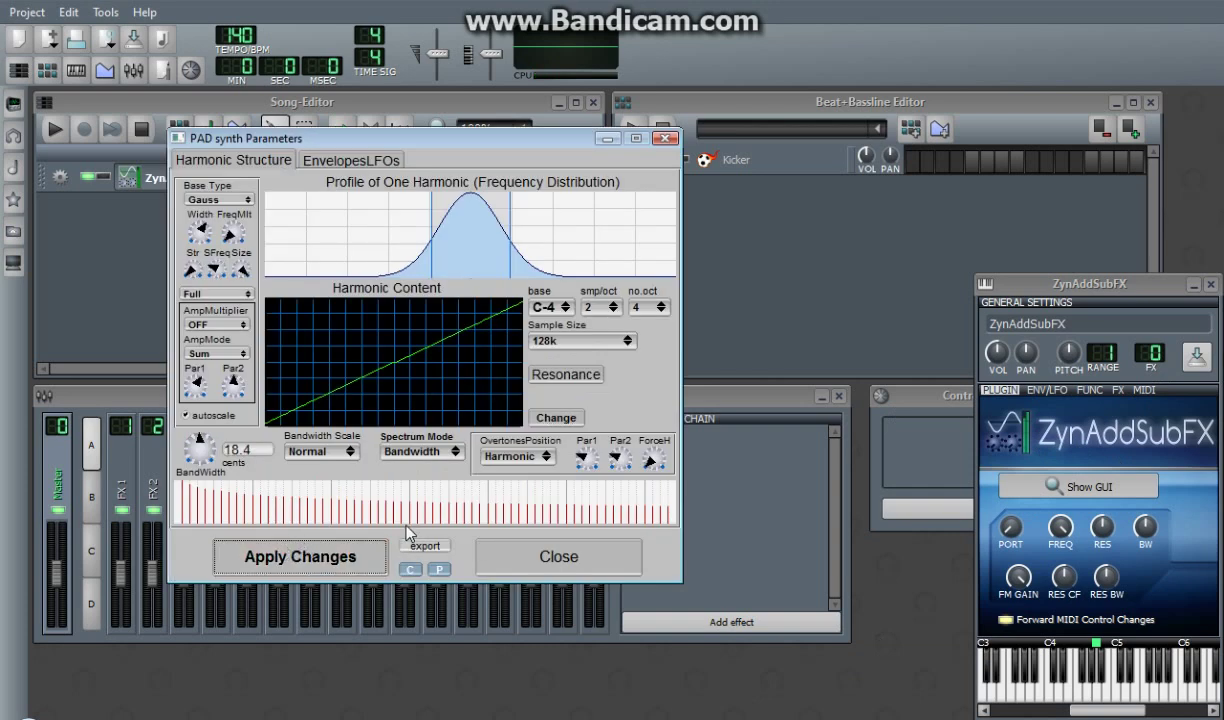
mouse_move(544, 460)
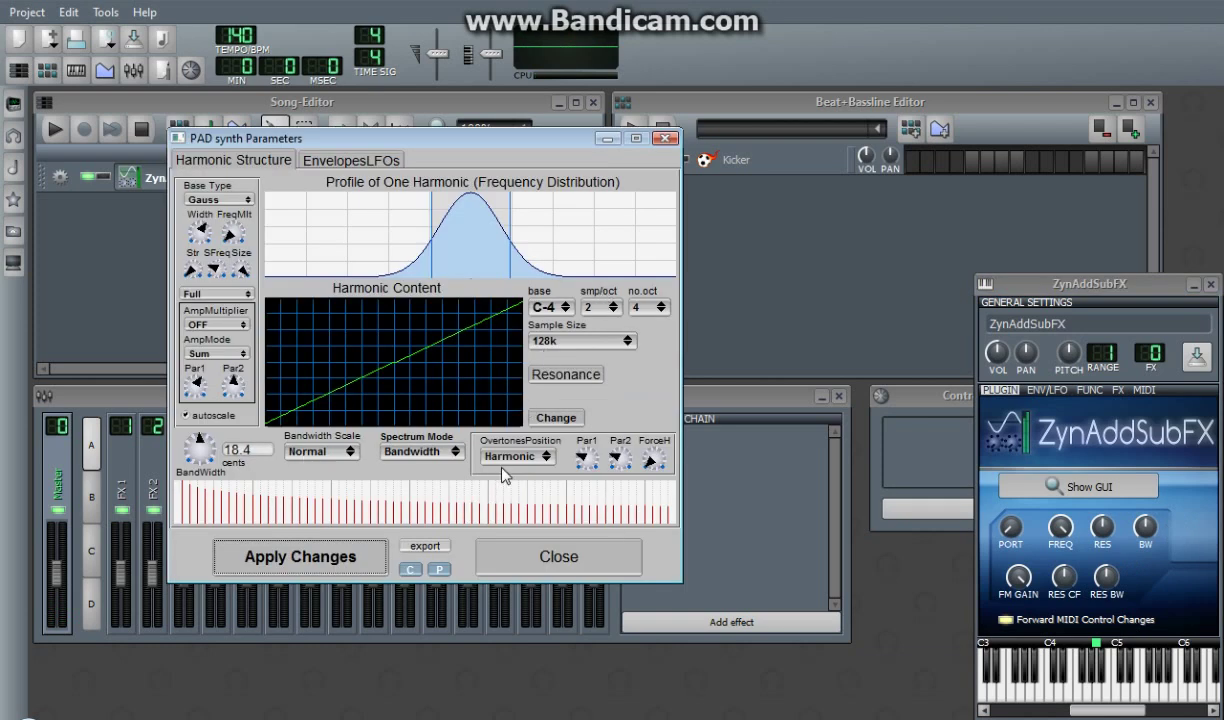
mouse_move(296, 402)
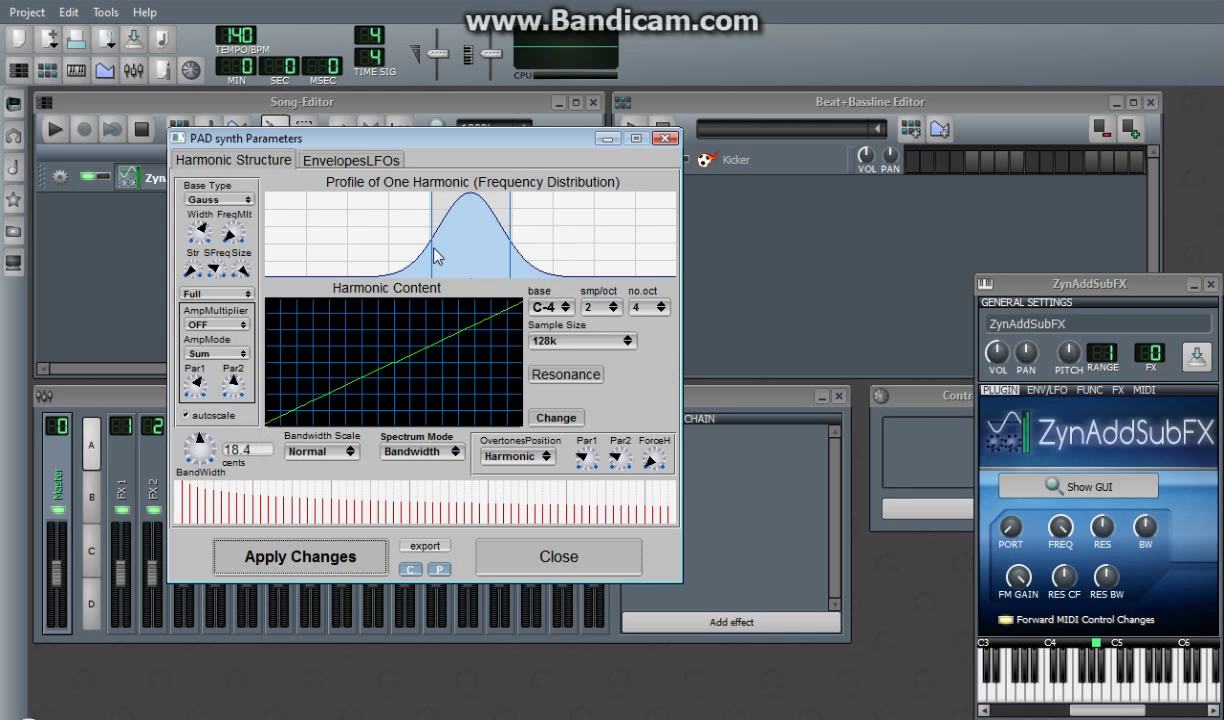
mouse_move(390, 192)
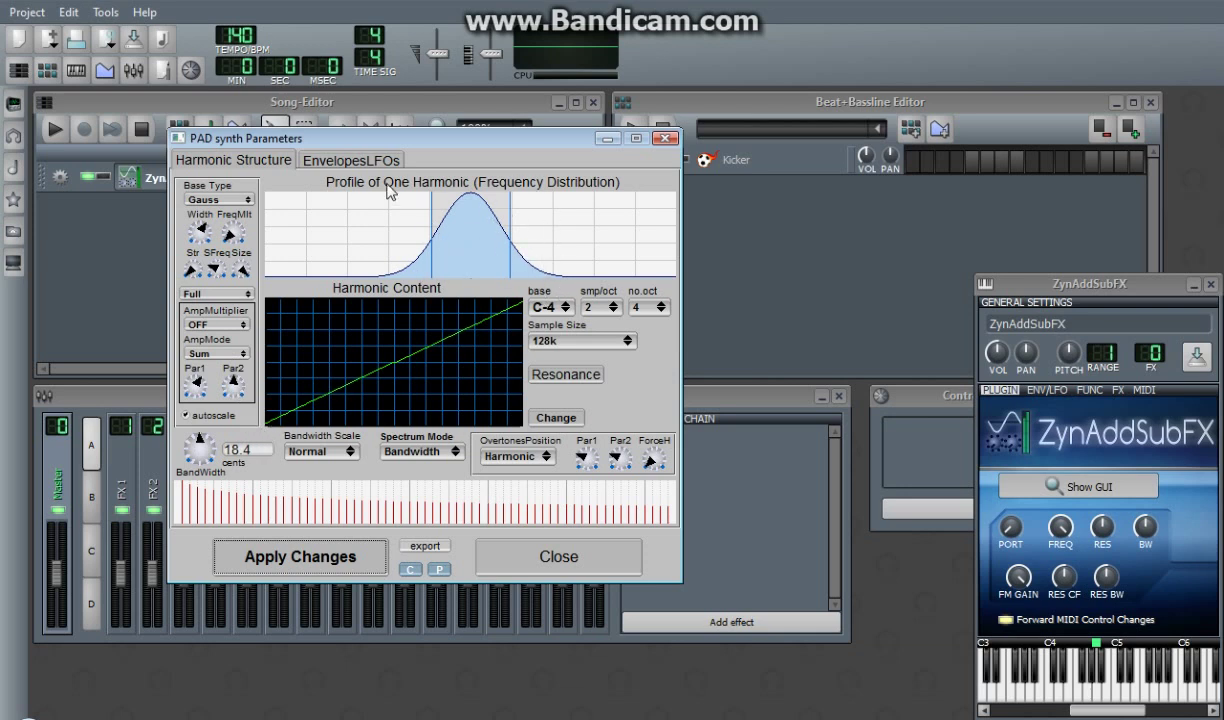
mouse_move(374, 318)
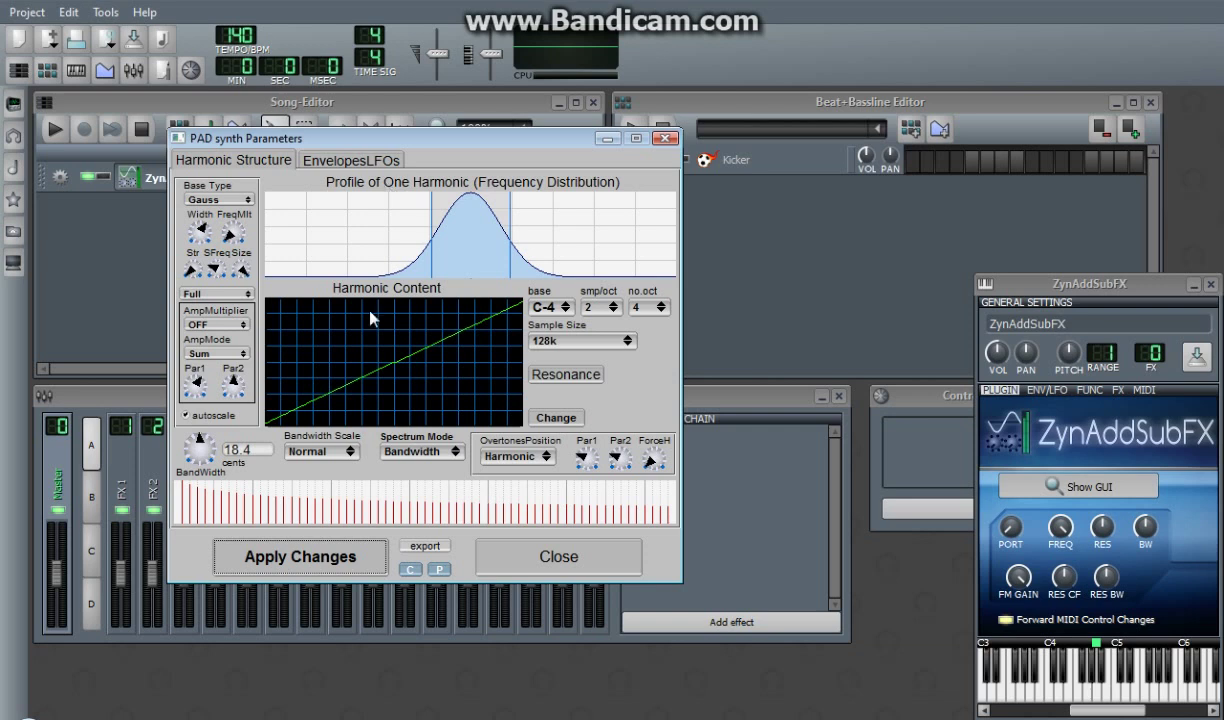
mouse_move(490, 338)
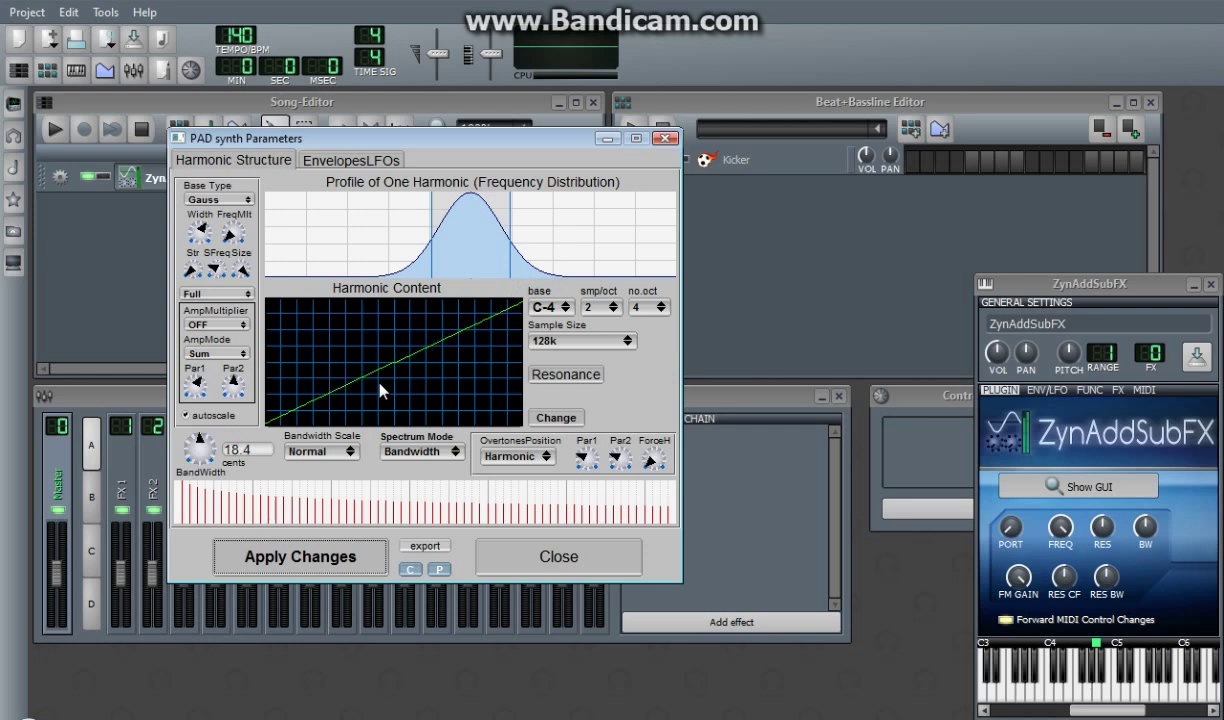
- Cycle the Sample Size dropdown through 16k (Tiny) and settle it back on 128k
click(580, 340)
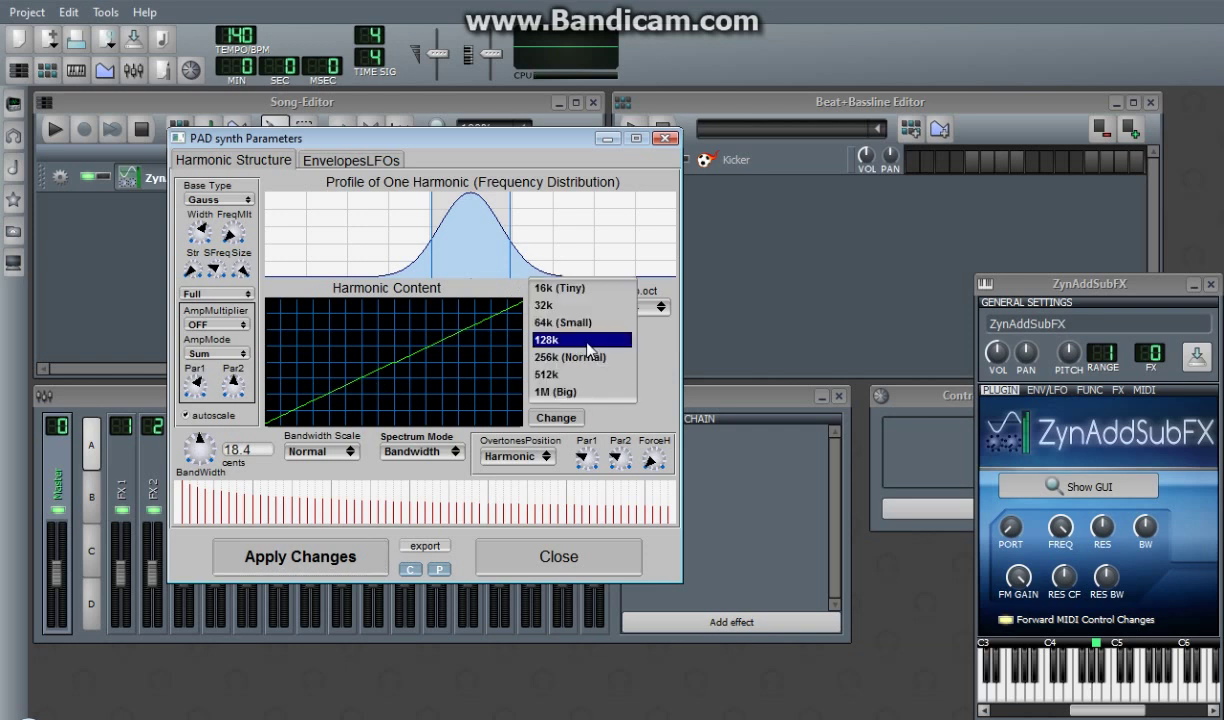
click(580, 340)
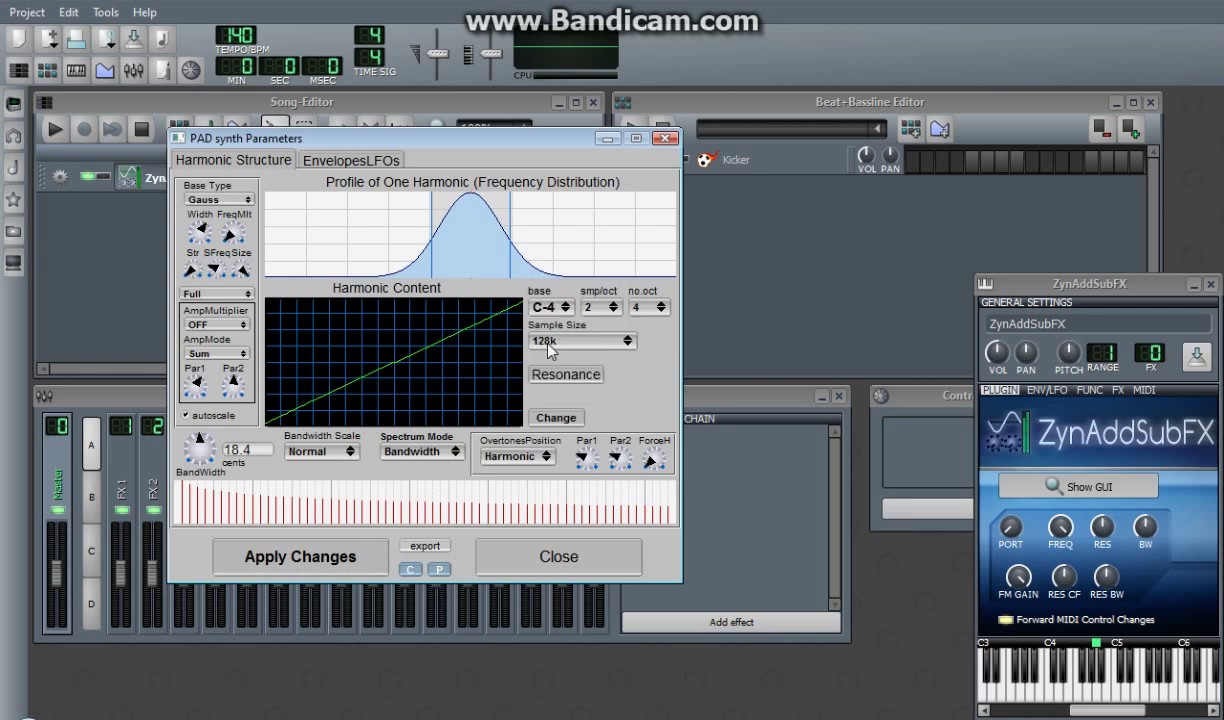
click(580, 340)
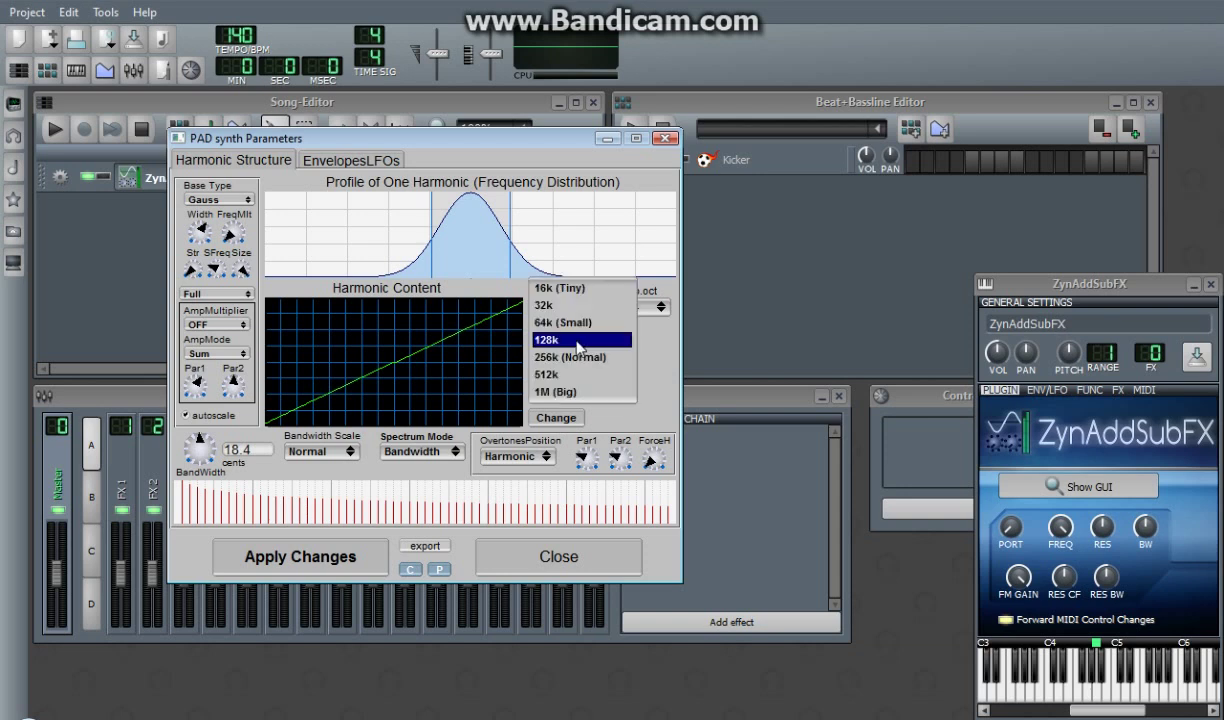
click(580, 340)
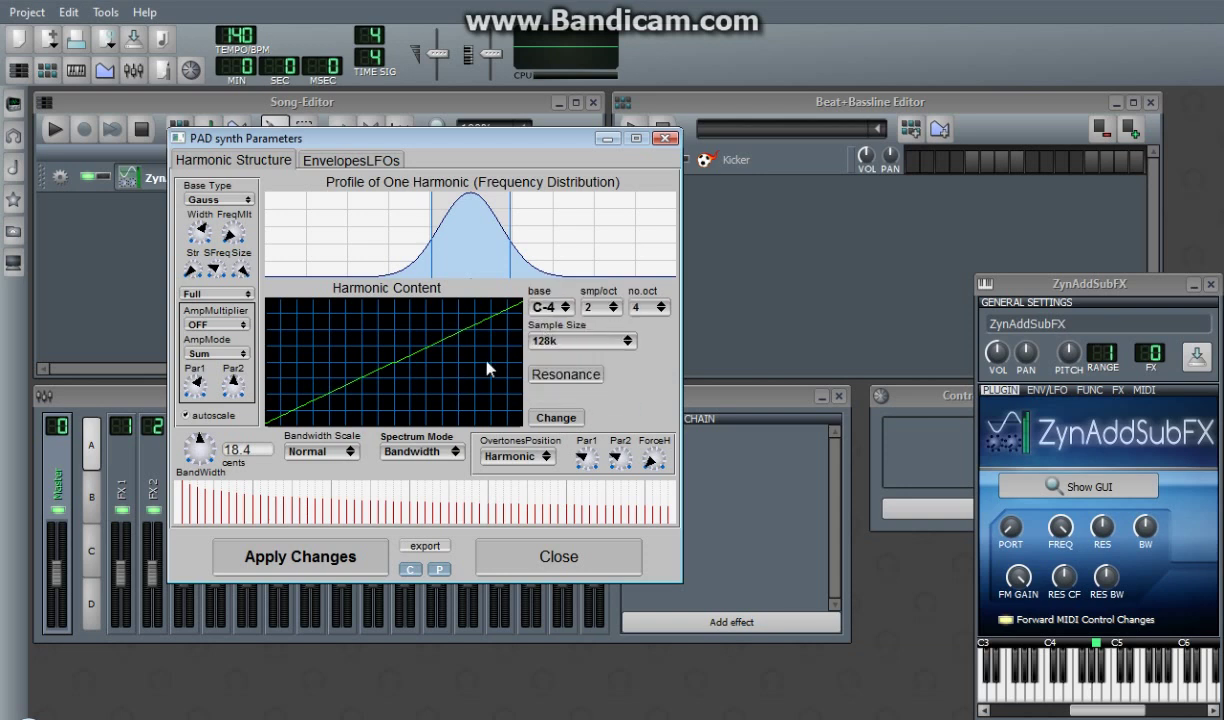
click(582, 340)
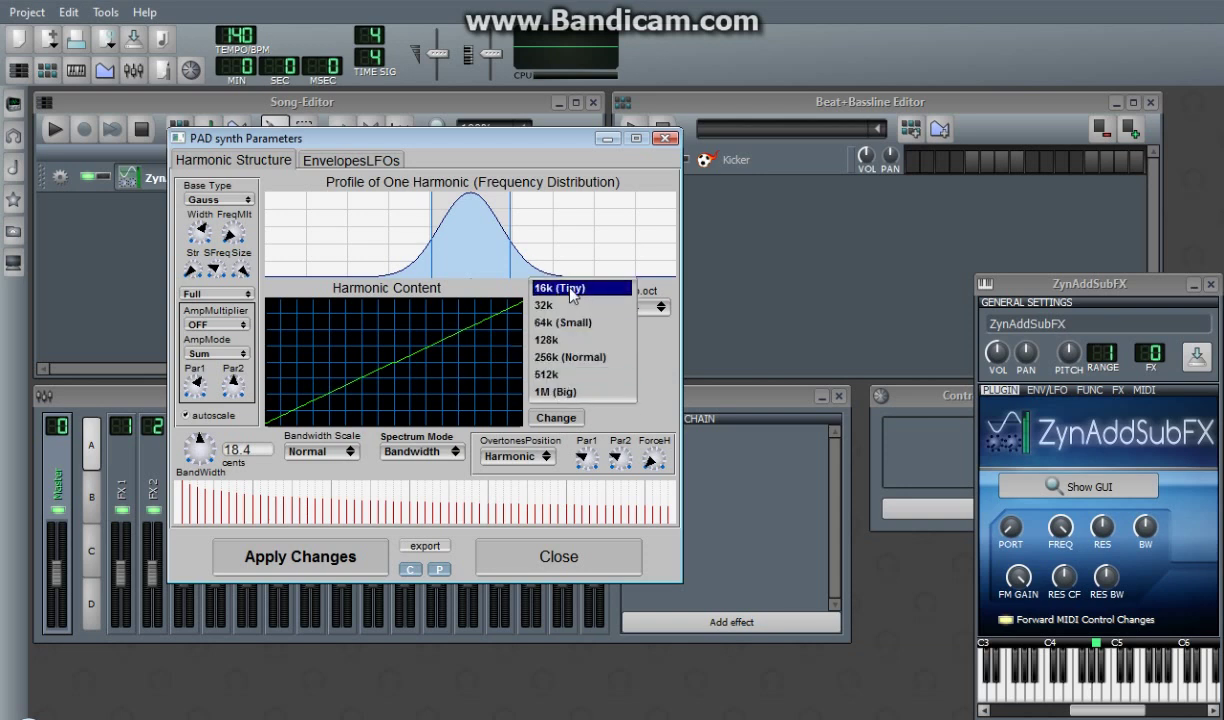
click(578, 288)
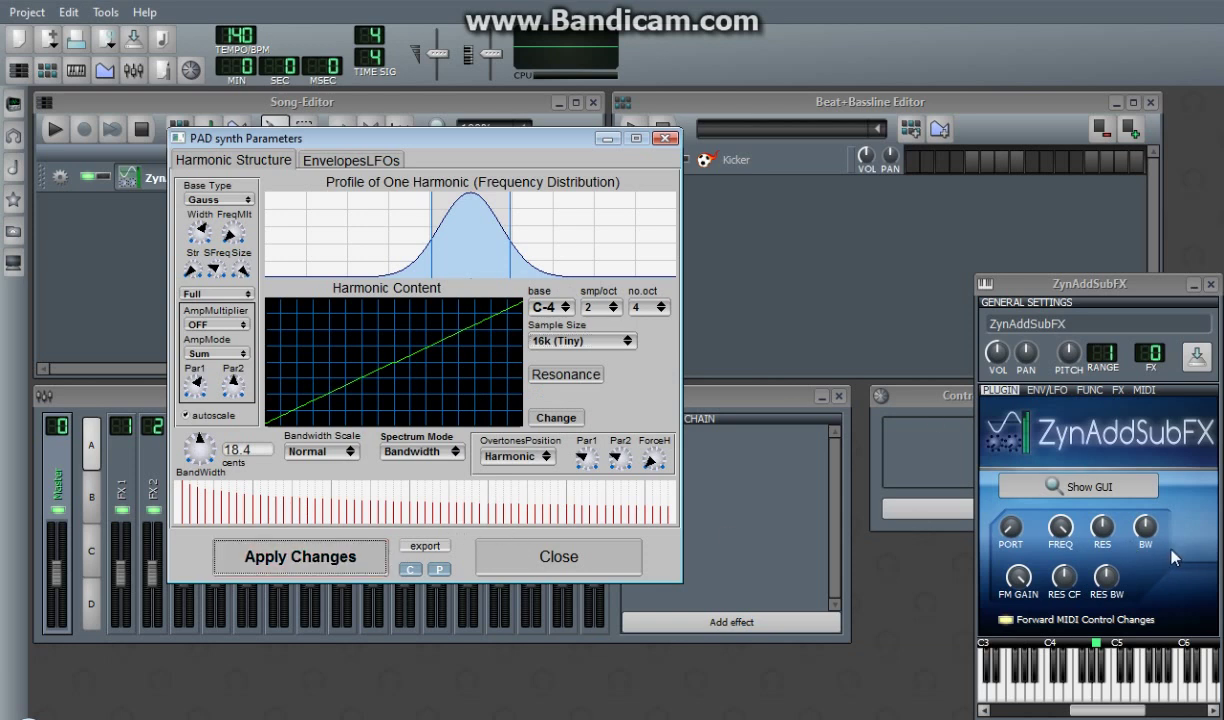
mouse_move(592, 370)
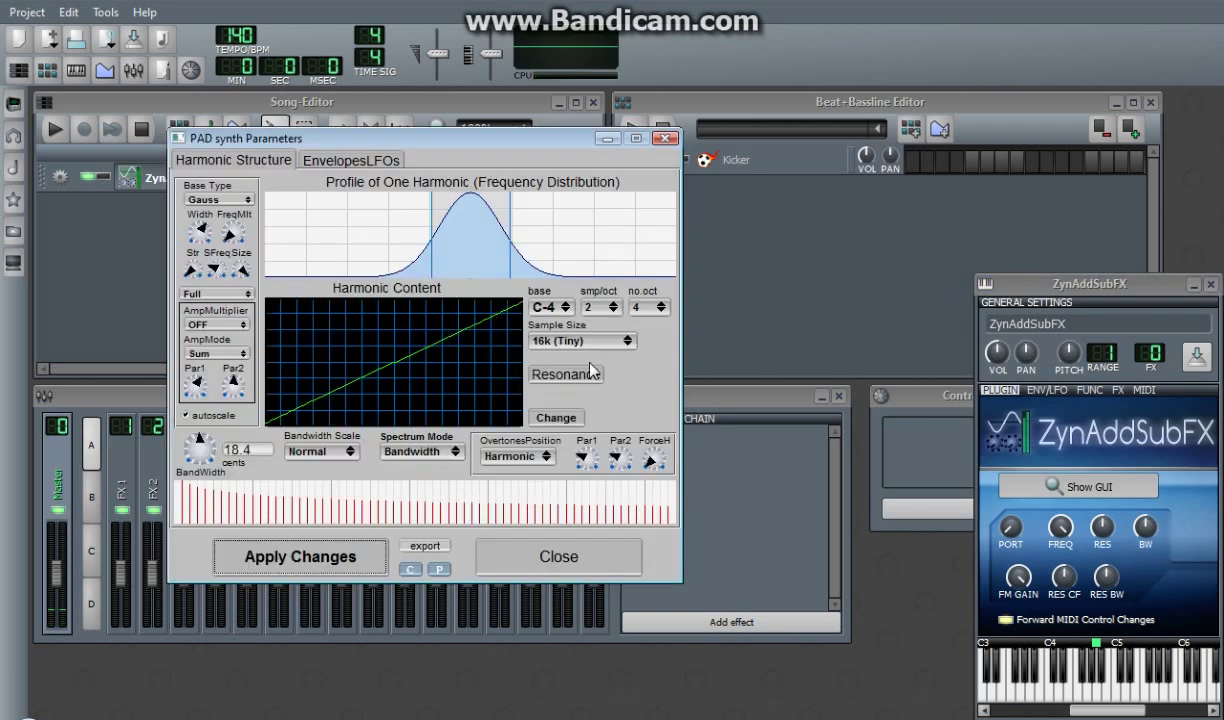
click(582, 340)
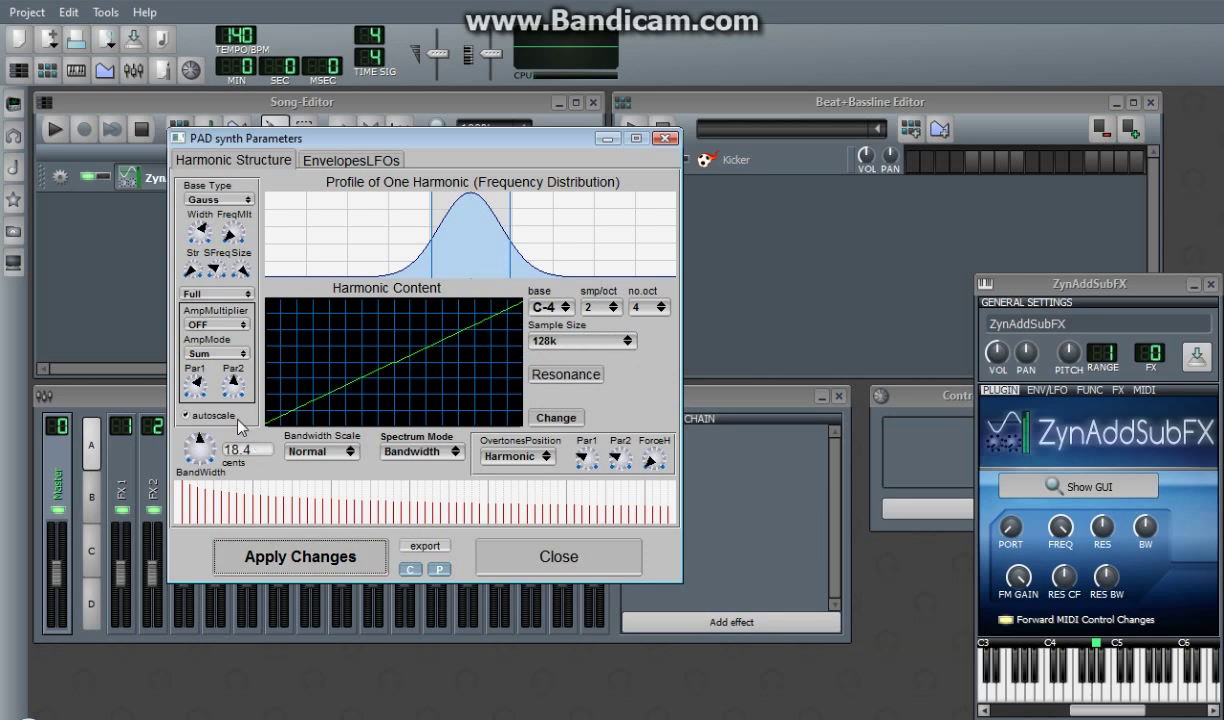
mouse_move(398, 388)
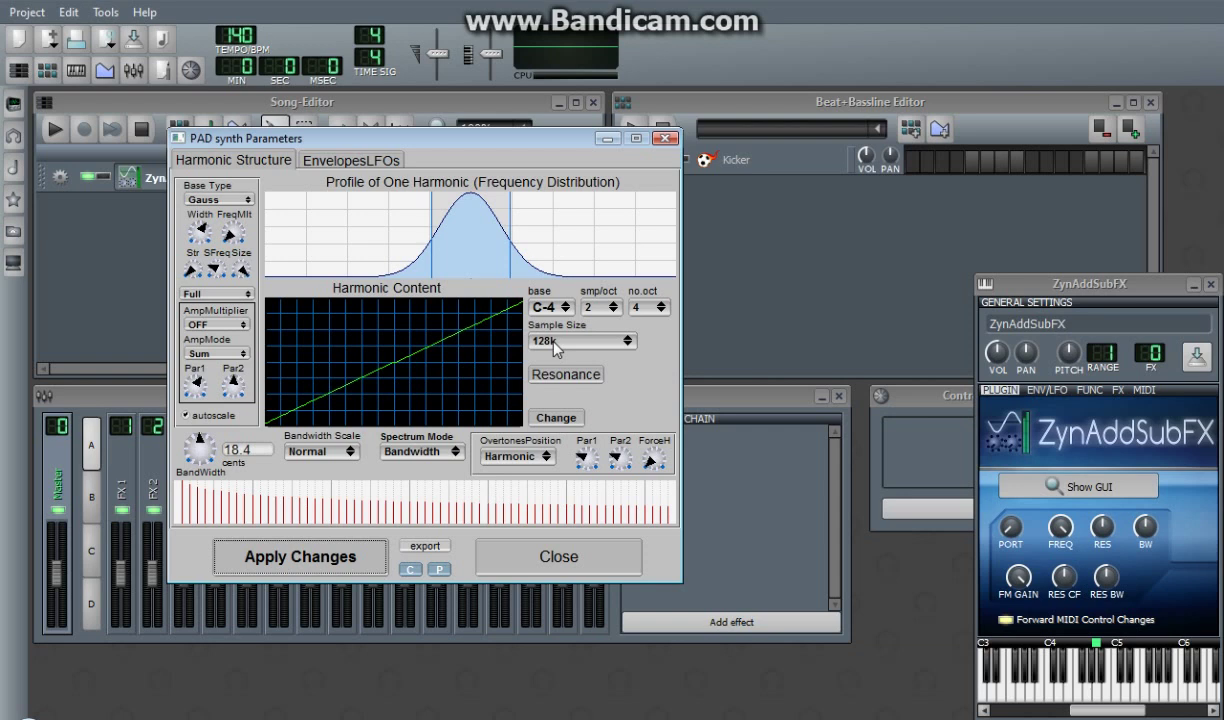
mouse_move(564, 352)
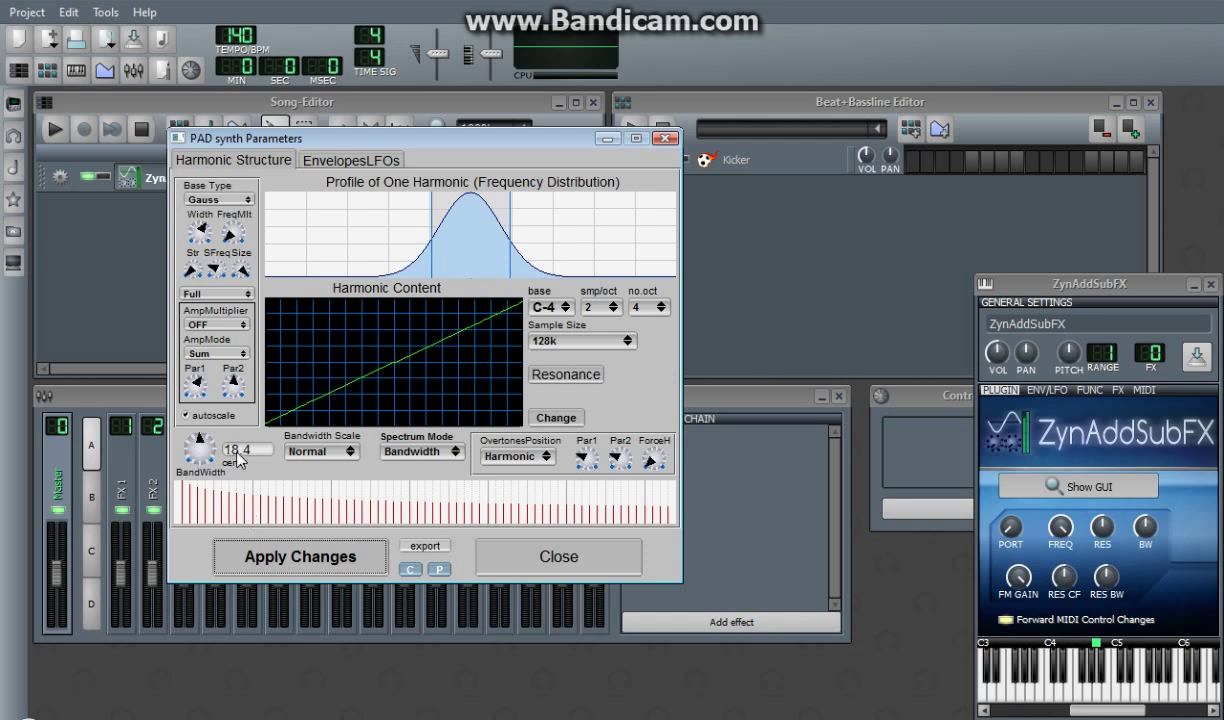
mouse_move(236, 468)
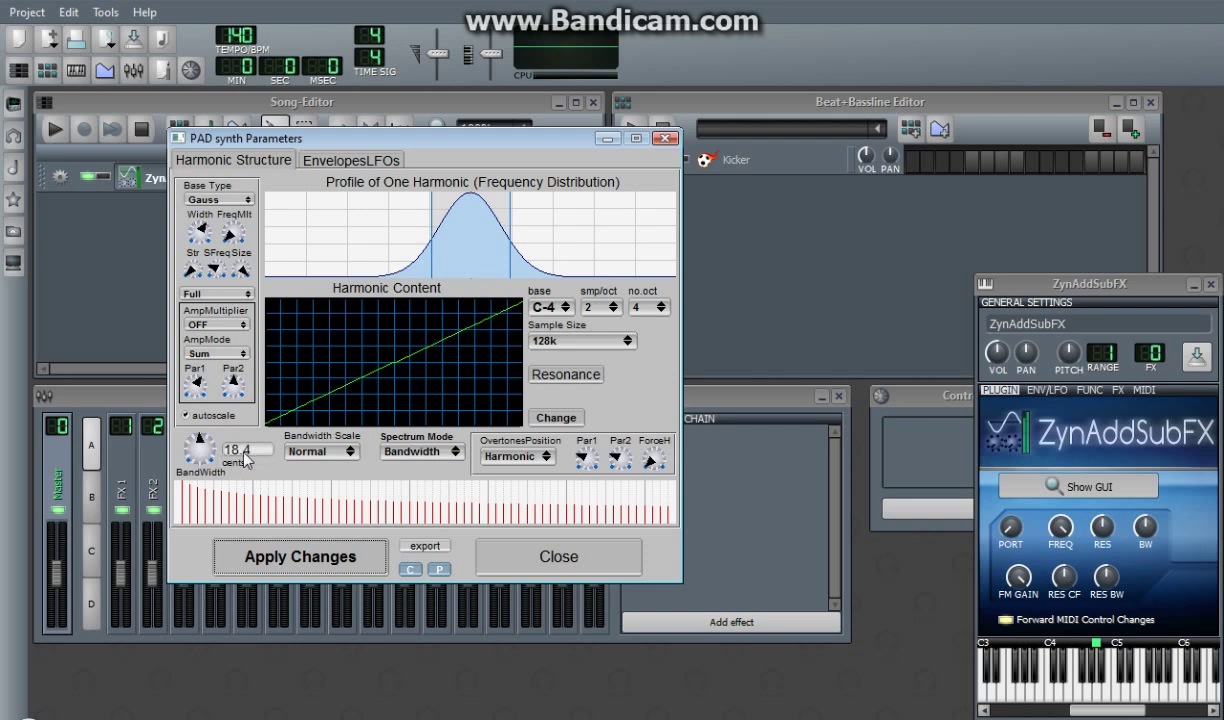
mouse_move(476, 236)
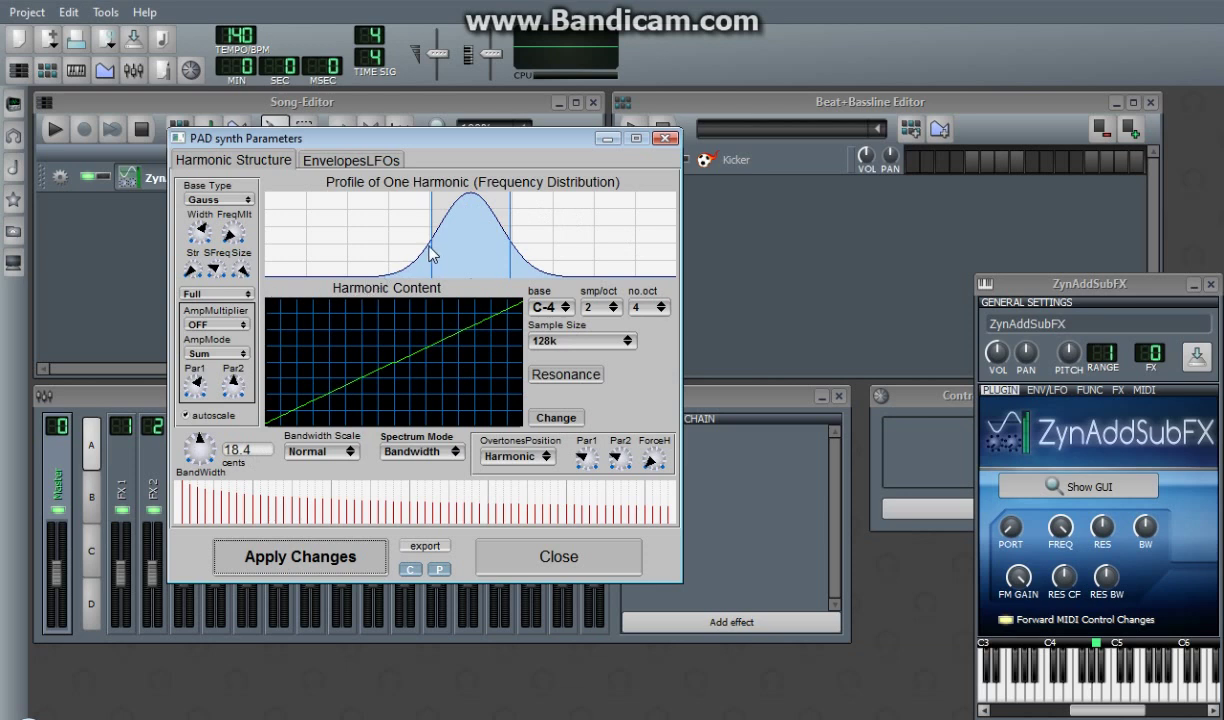
mouse_move(432, 248)
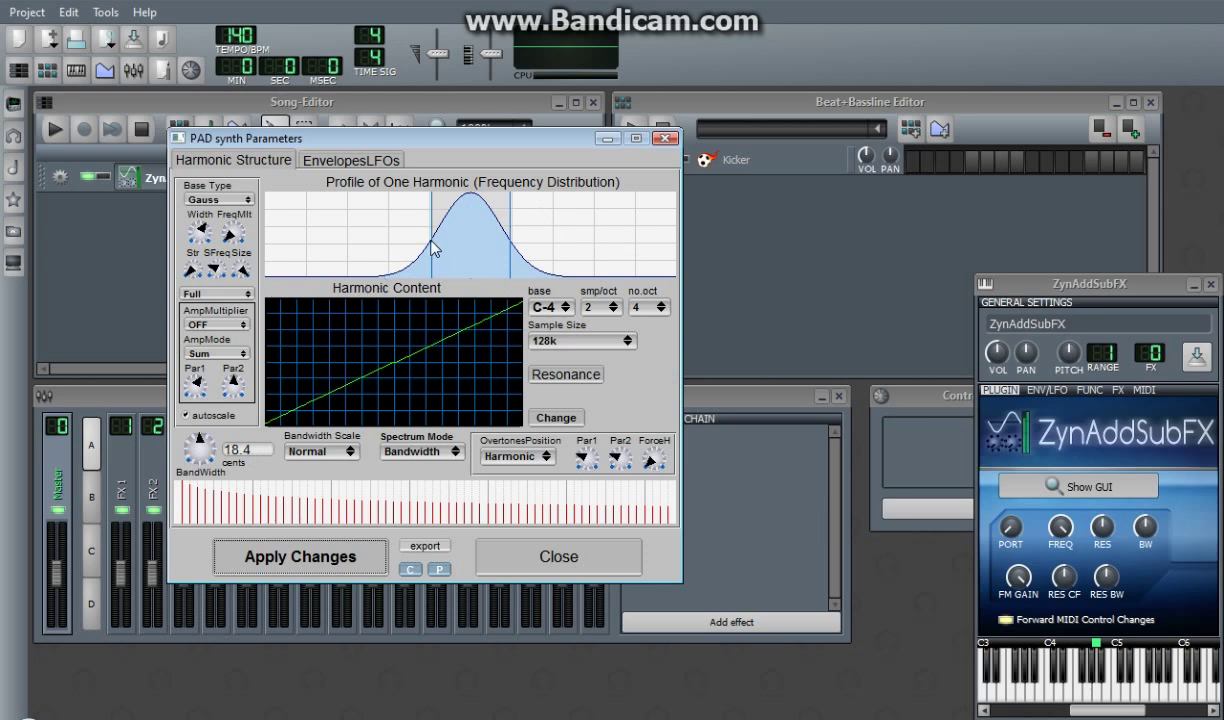
mouse_move(512, 242)
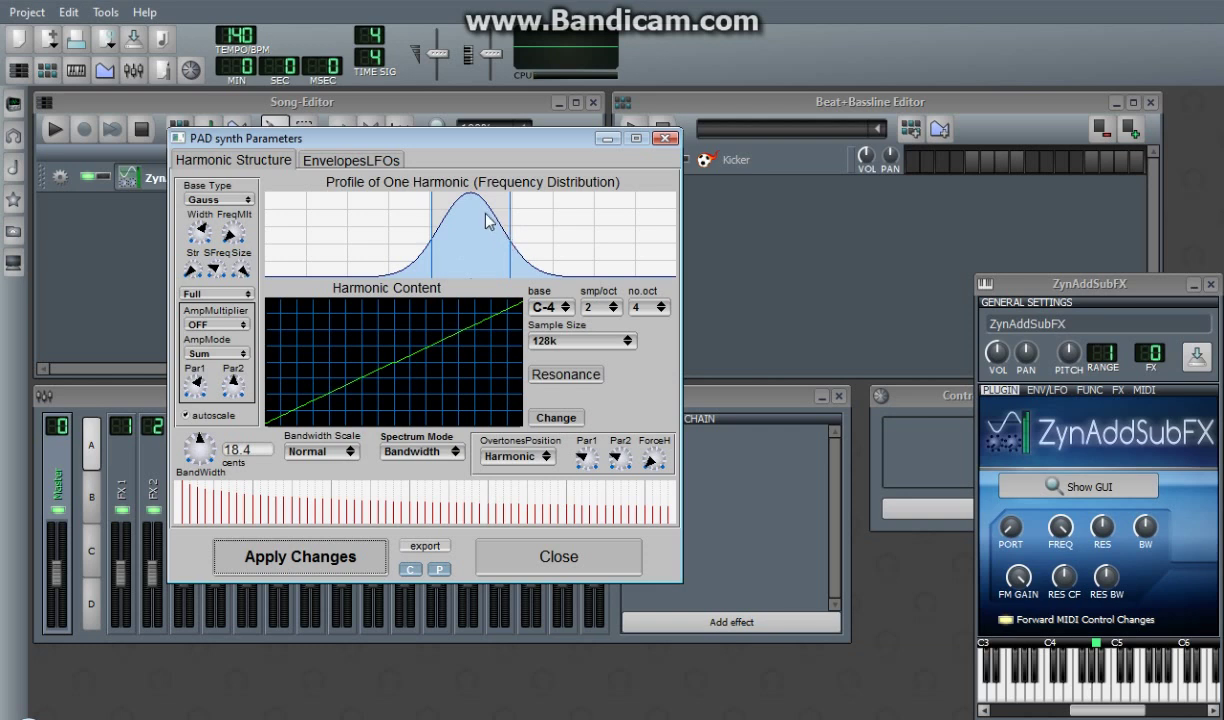
mouse_move(476, 204)
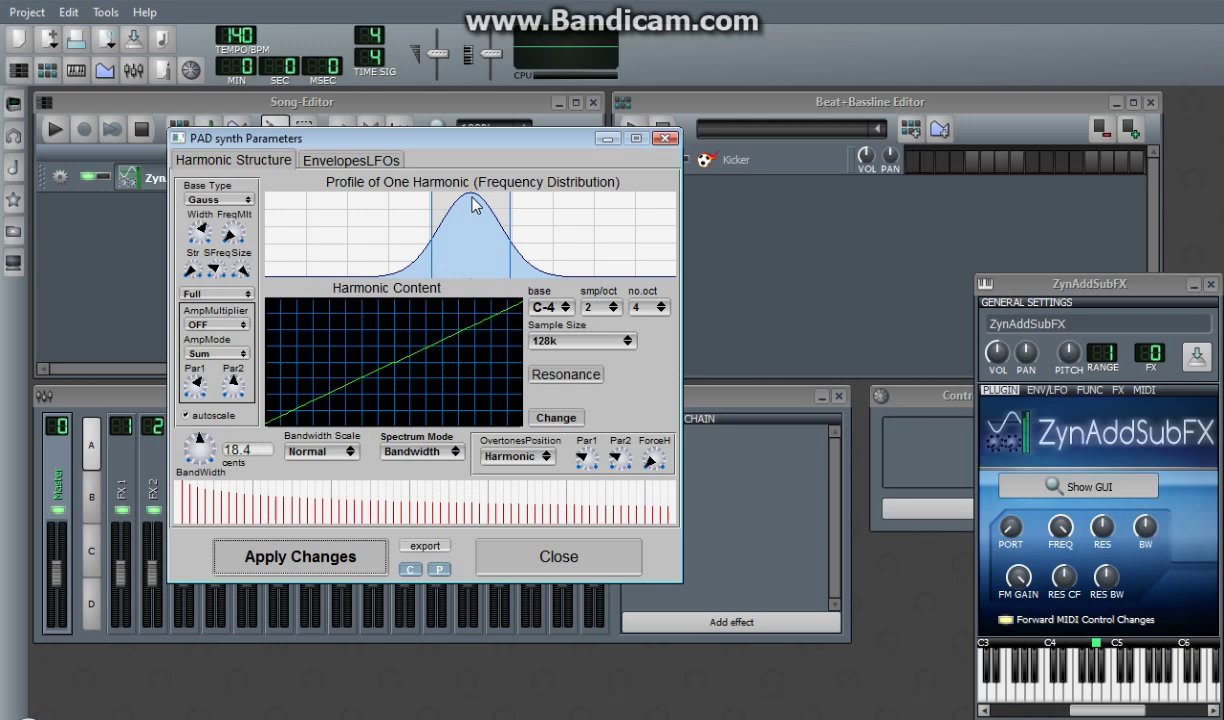
mouse_move(396, 370)
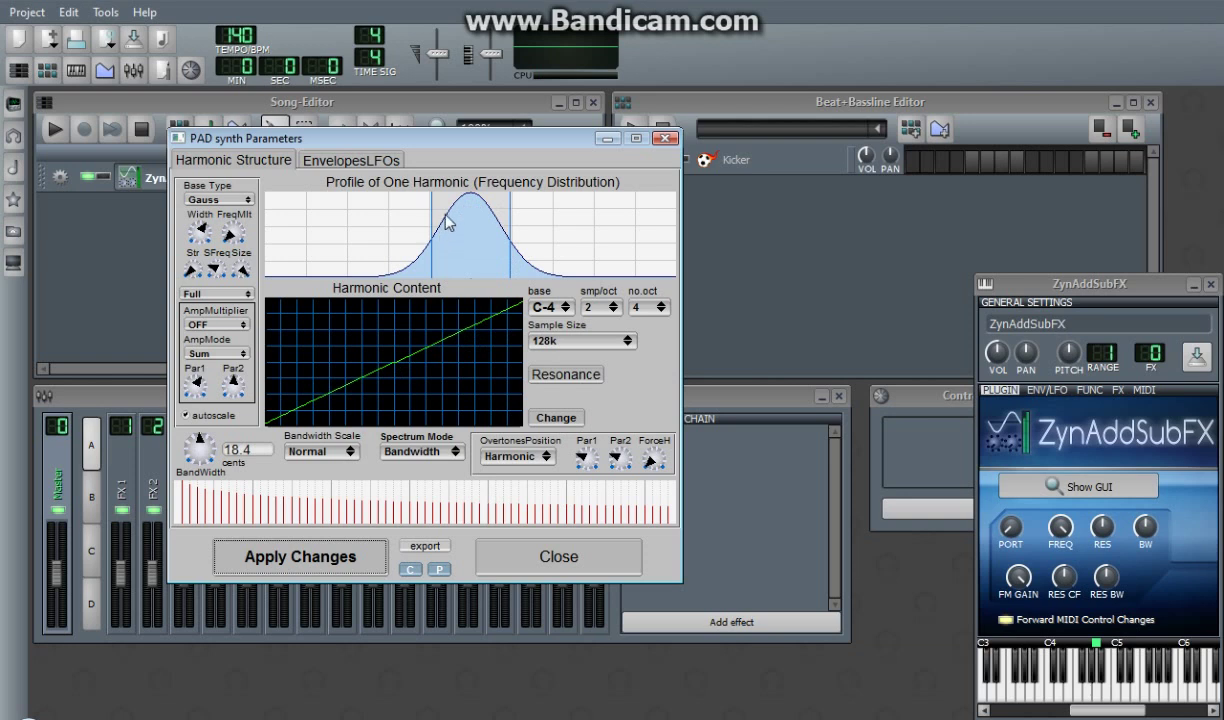
mouse_move(484, 204)
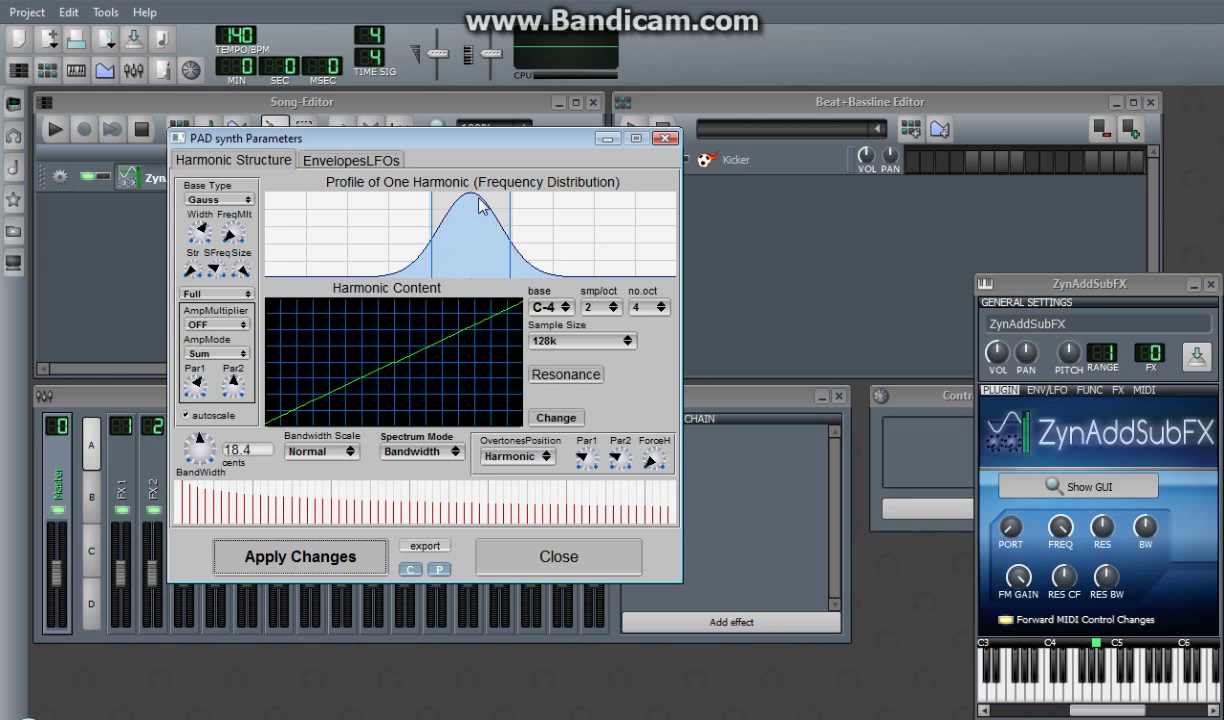
mouse_move(478, 204)
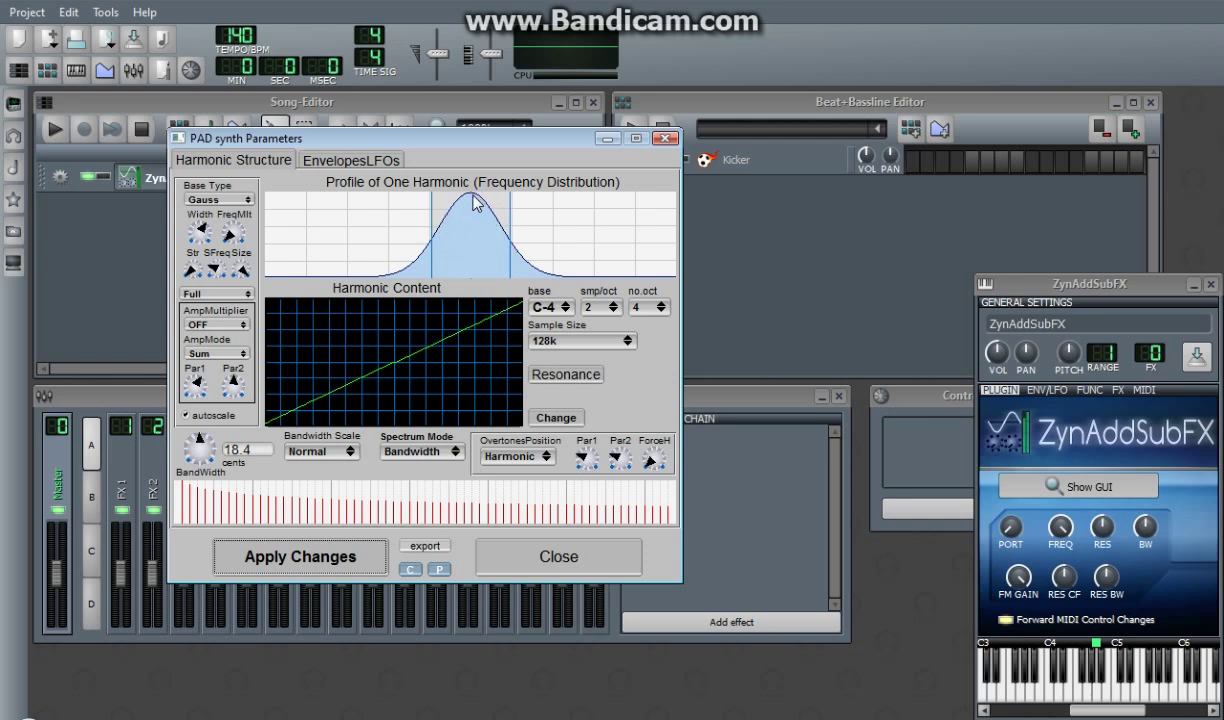
mouse_move(208, 428)
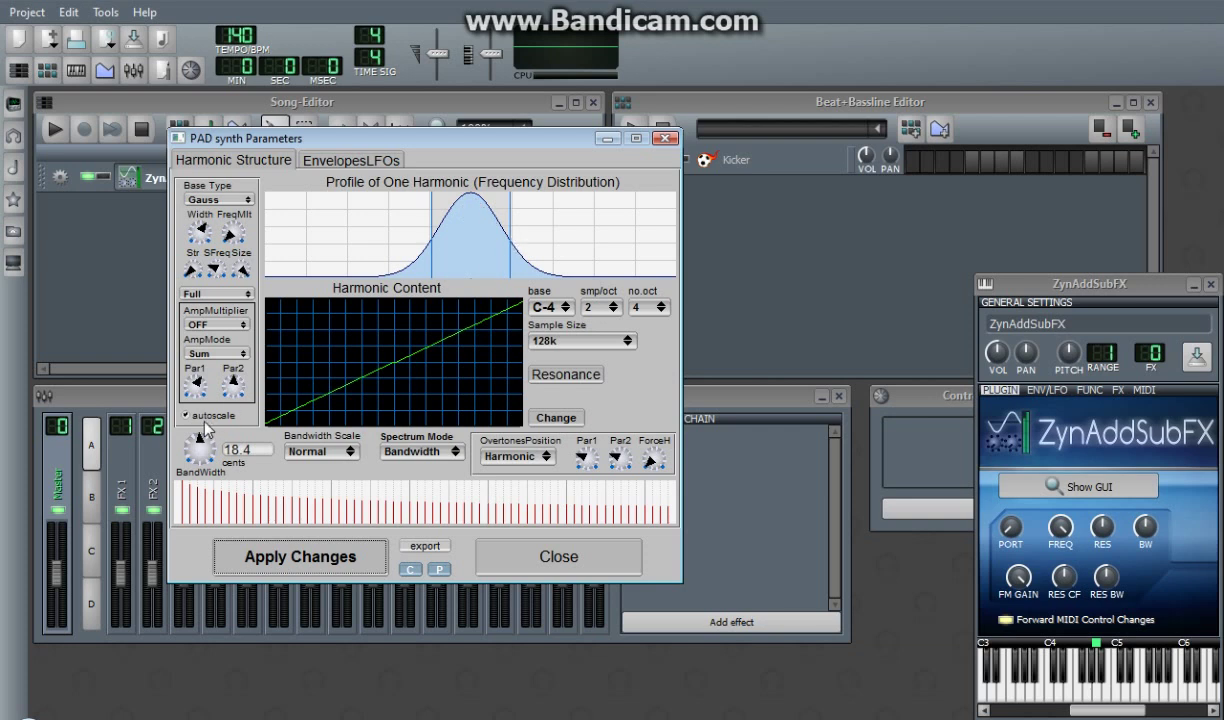
- Toggle harmonic profile autoscale and narrow the profile Width to a thin spike
click(188, 414)
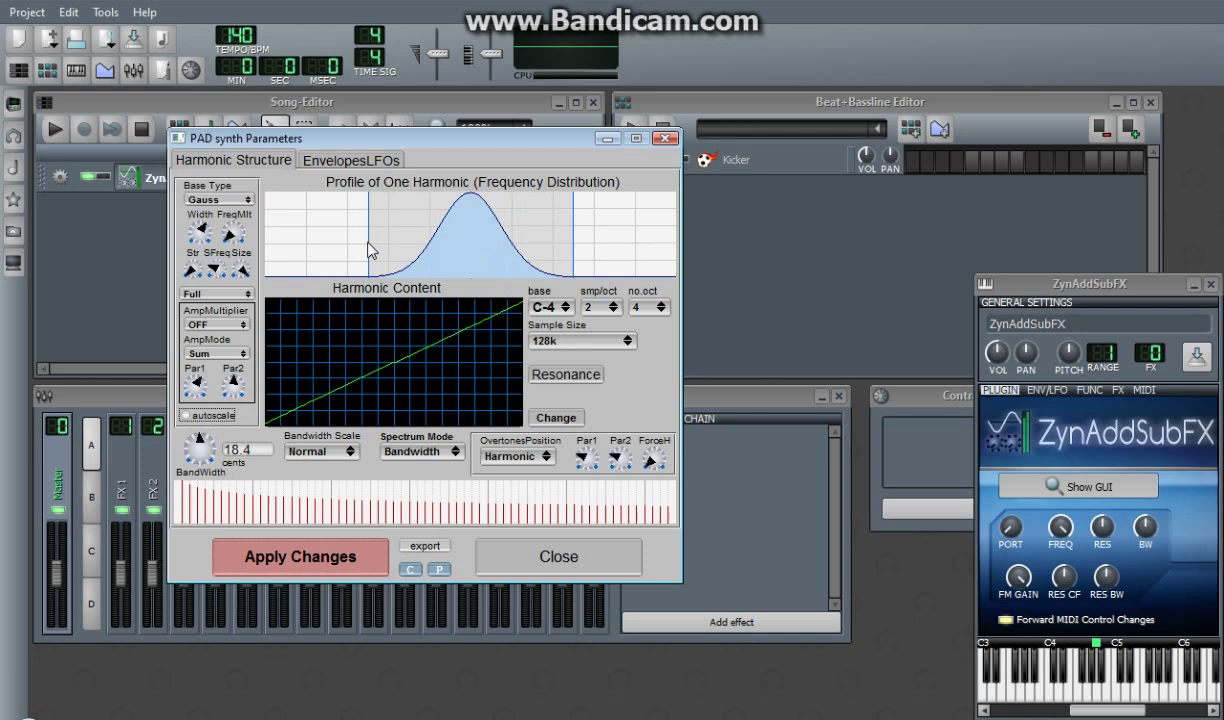
mouse_move(524, 238)
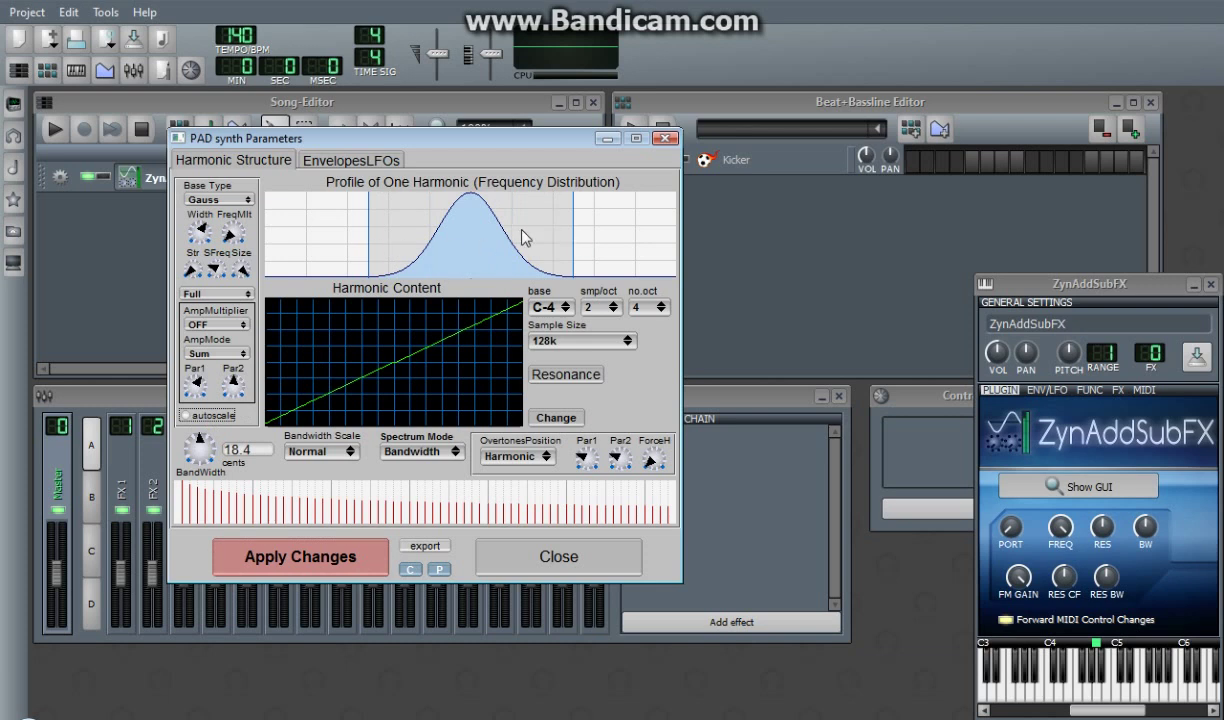
mouse_move(432, 244)
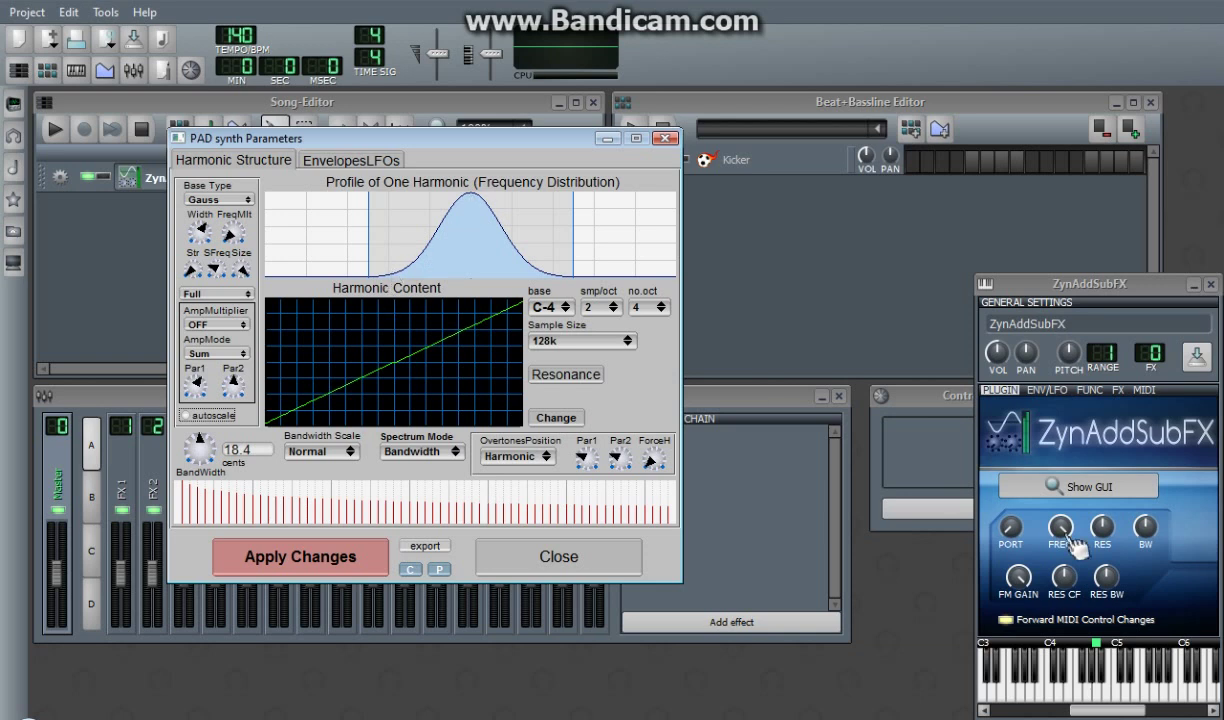
click(558, 556)
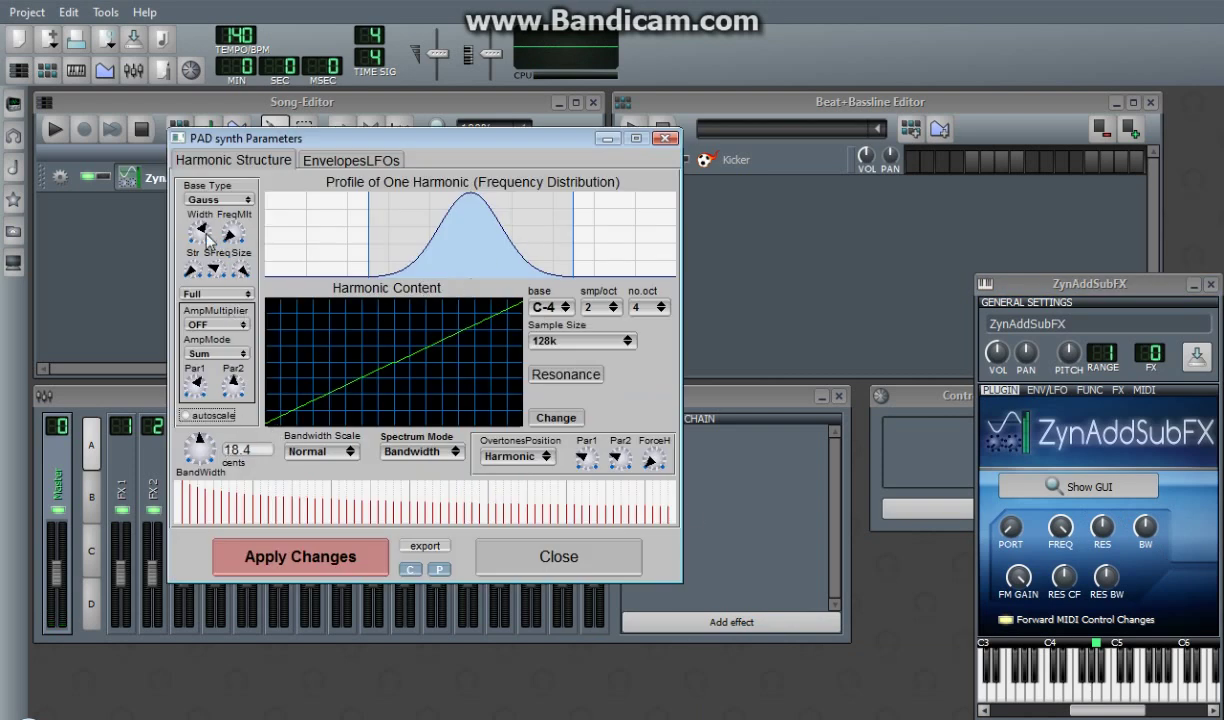
drag(204, 236, 204, 260)
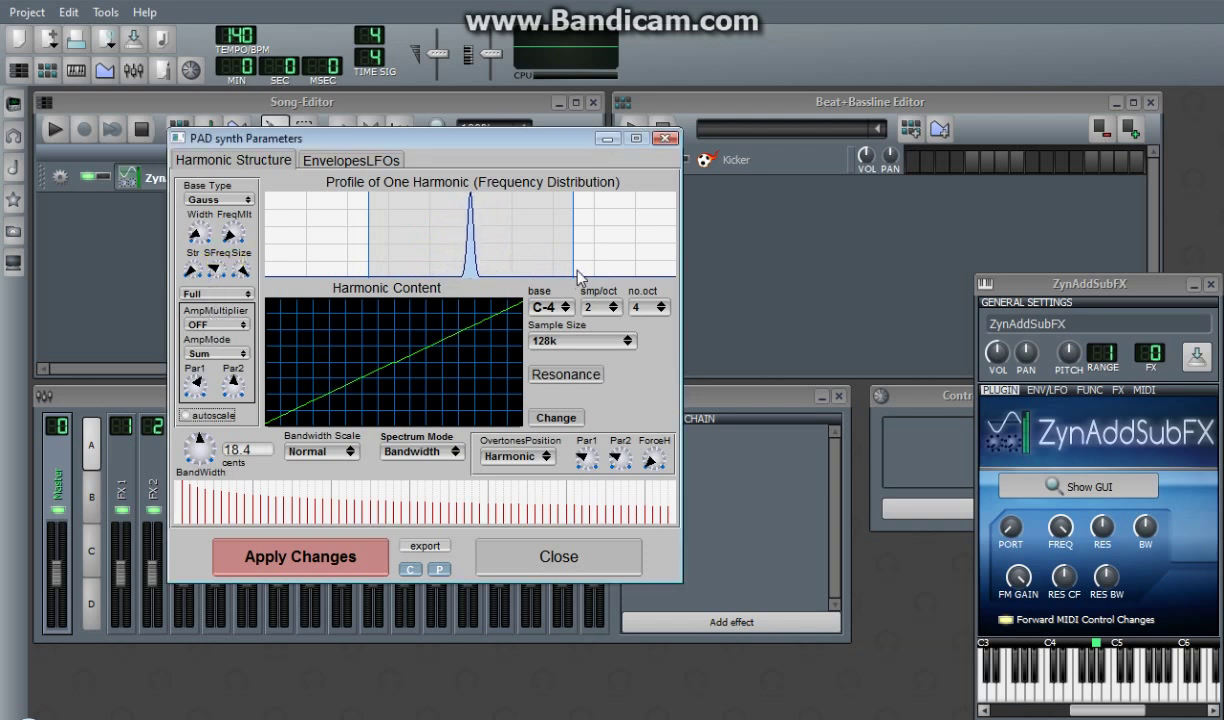
mouse_move(370, 256)
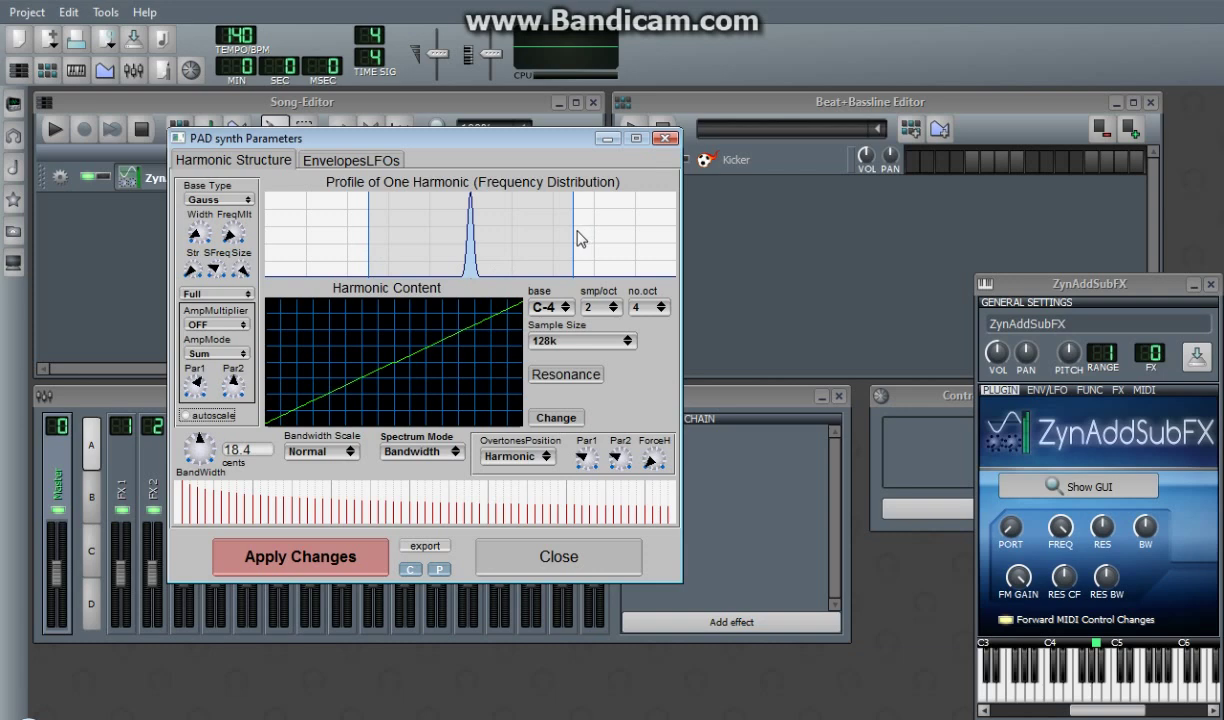
click(352, 160)
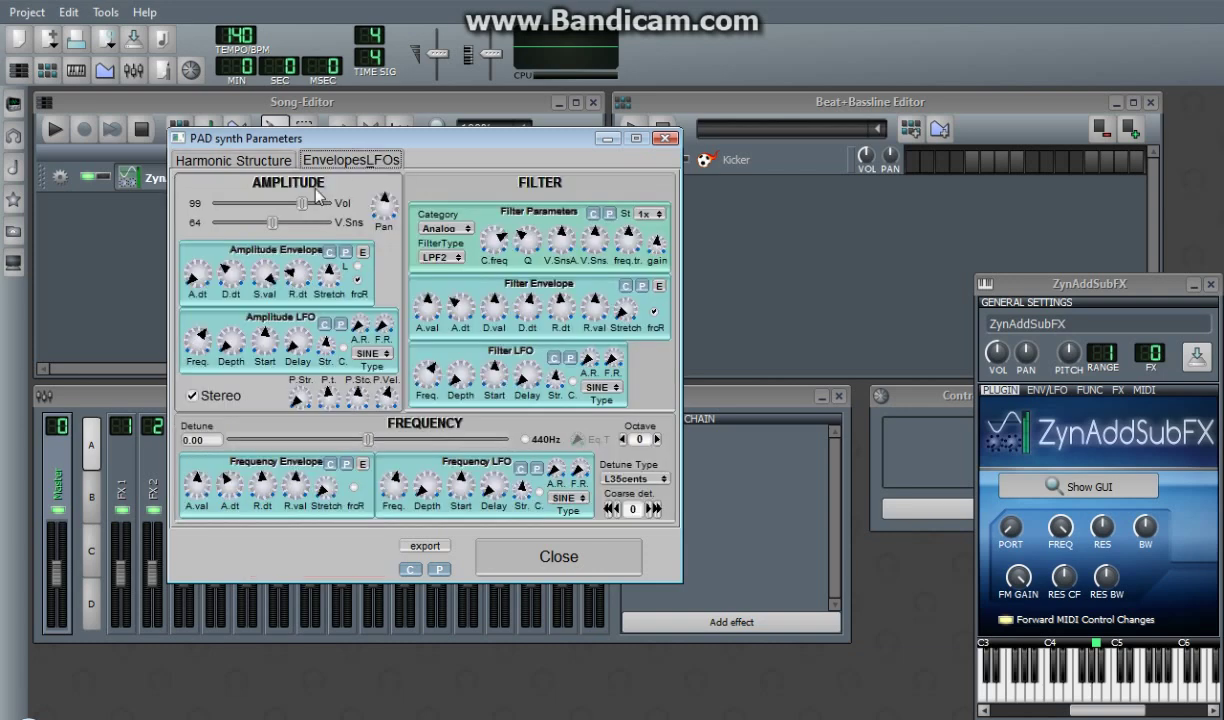
click(232, 160)
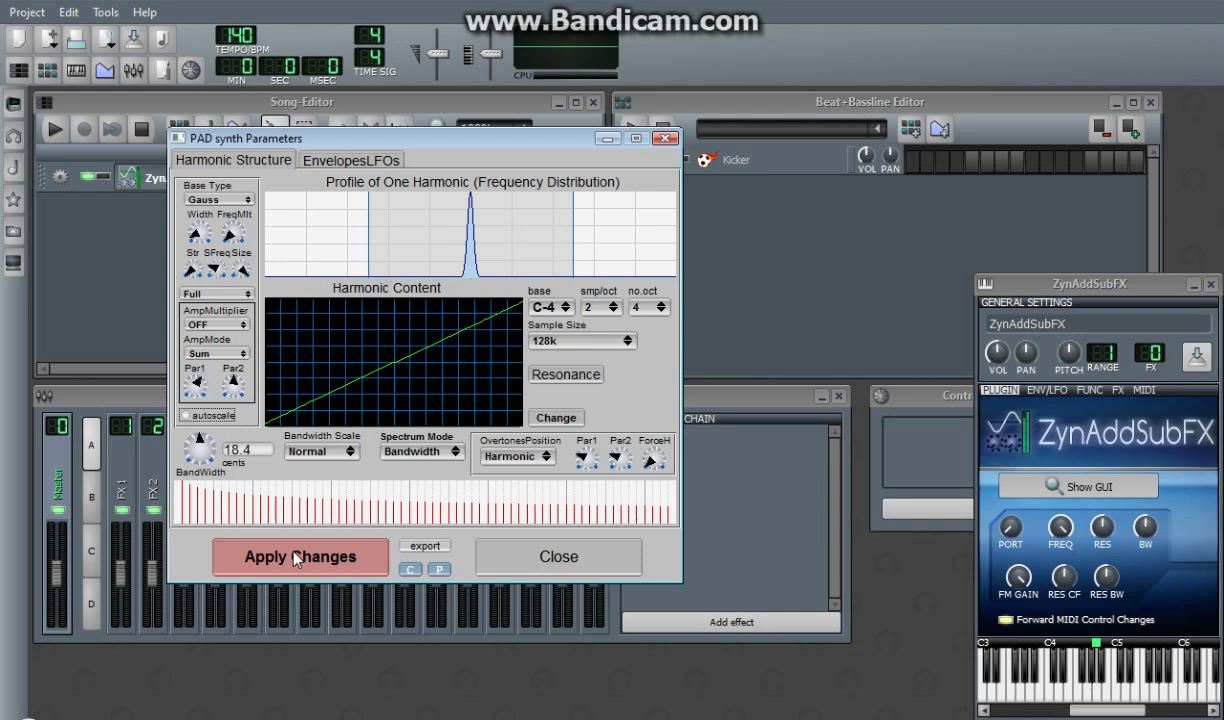
- Apply the widened harmonic profile to the sound and move to the Envelopes&LFOs settings
click(300, 556)
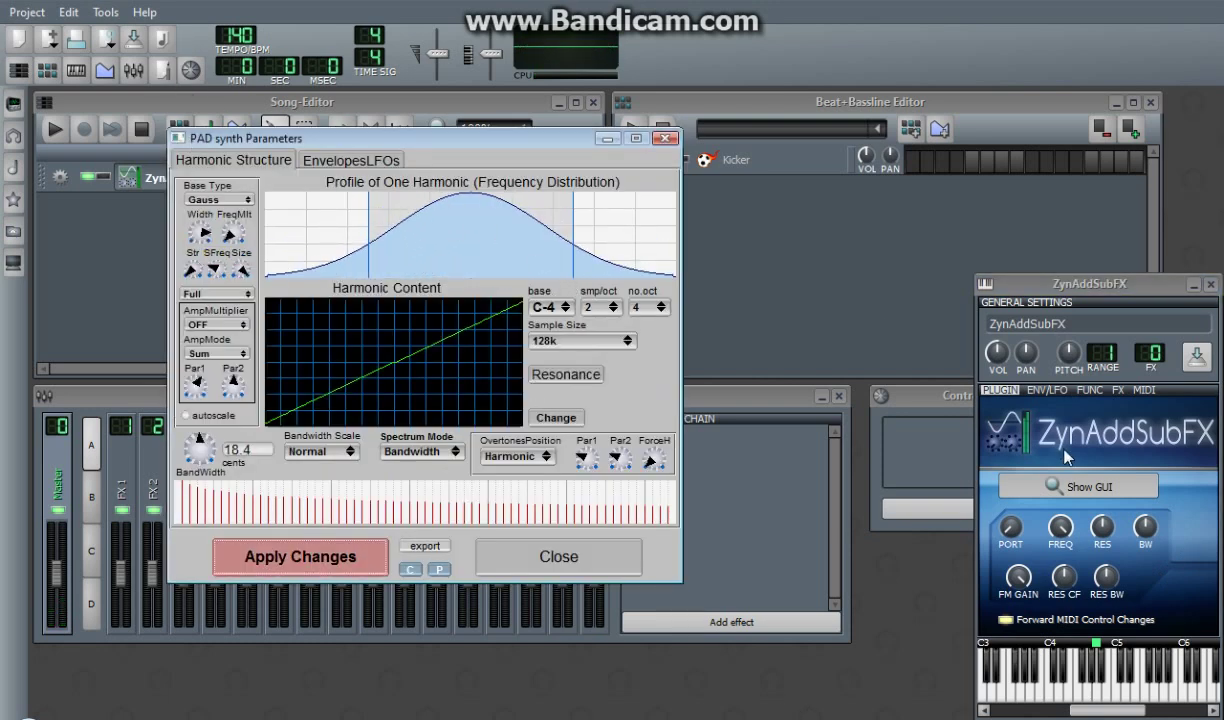
click(300, 556)
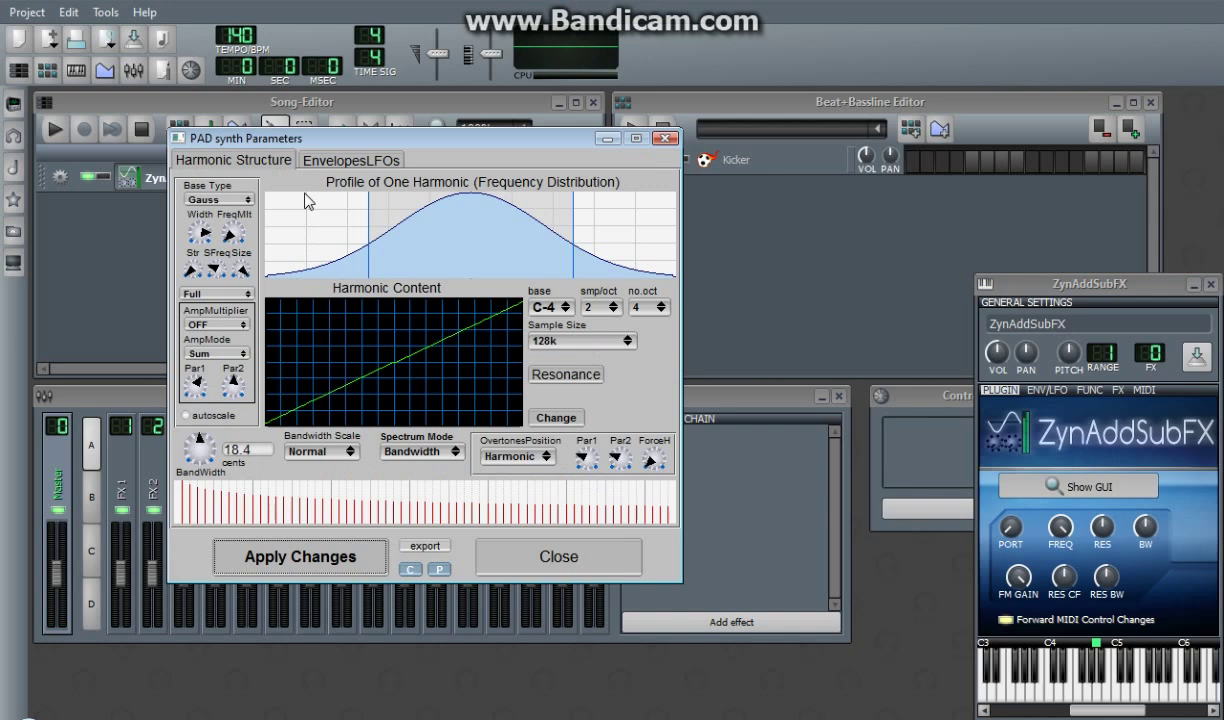
click(350, 160)
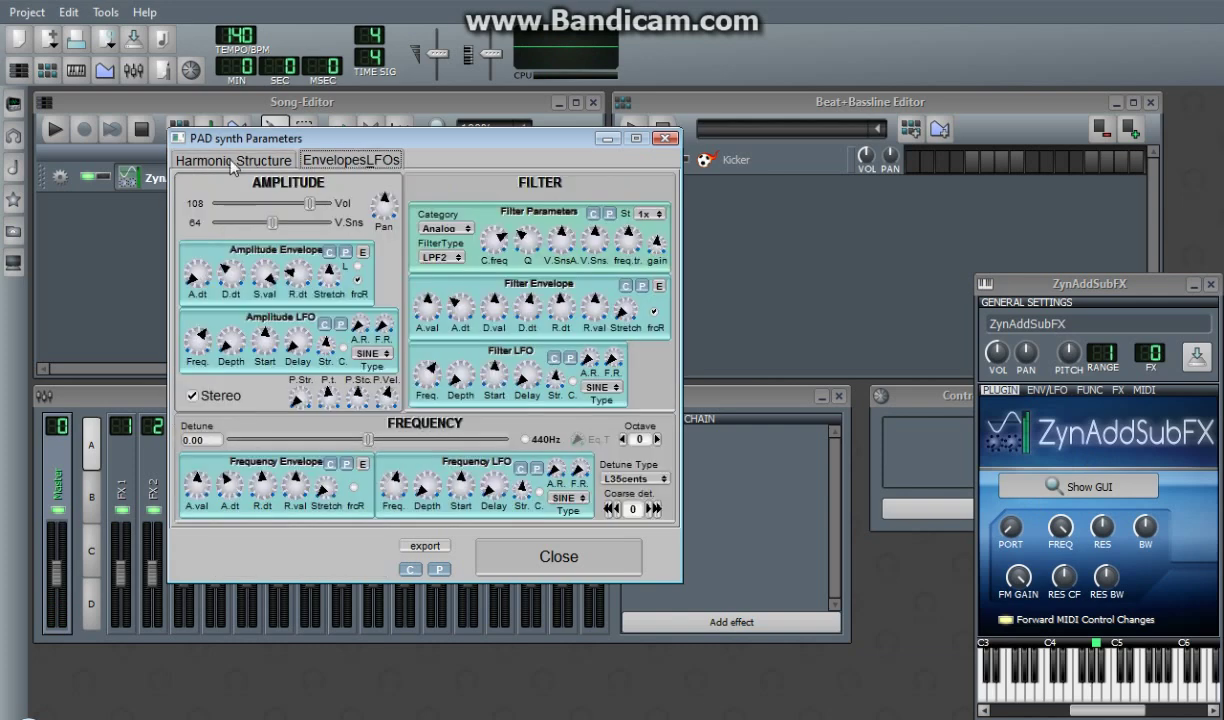
- Switch the harmonic profile base type to Square, apply it, and reopen the harmonic content editor
click(232, 160)
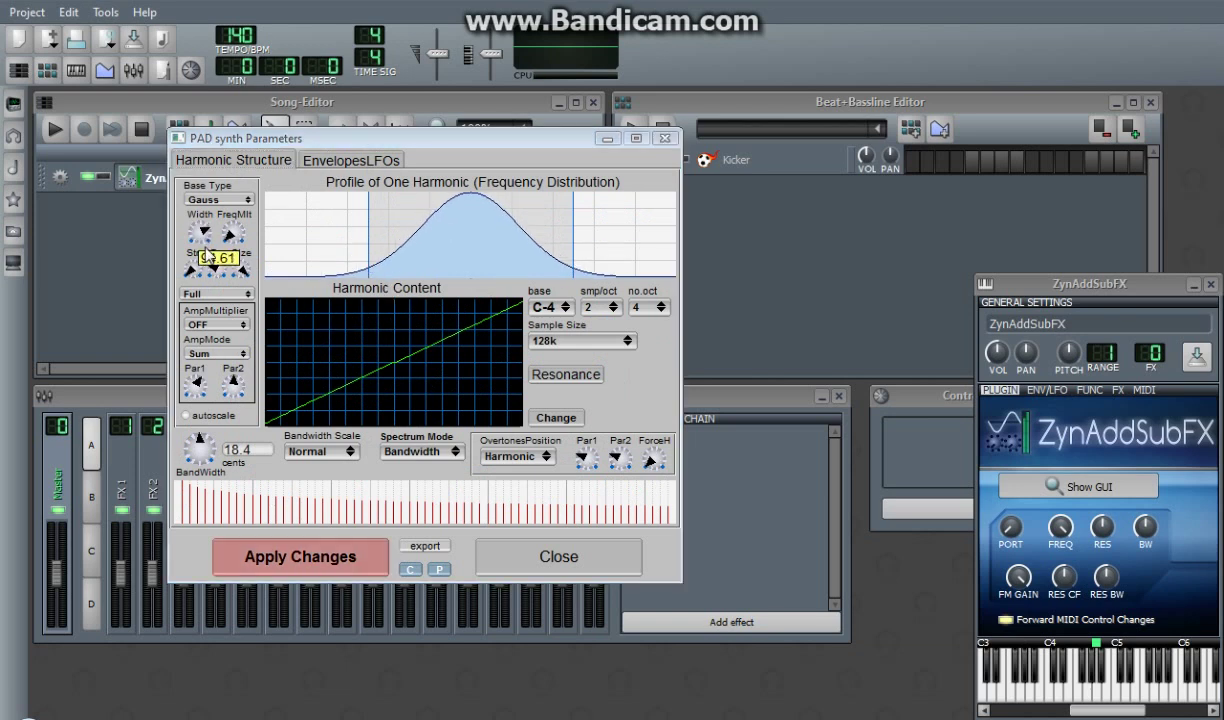
click(244, 184)
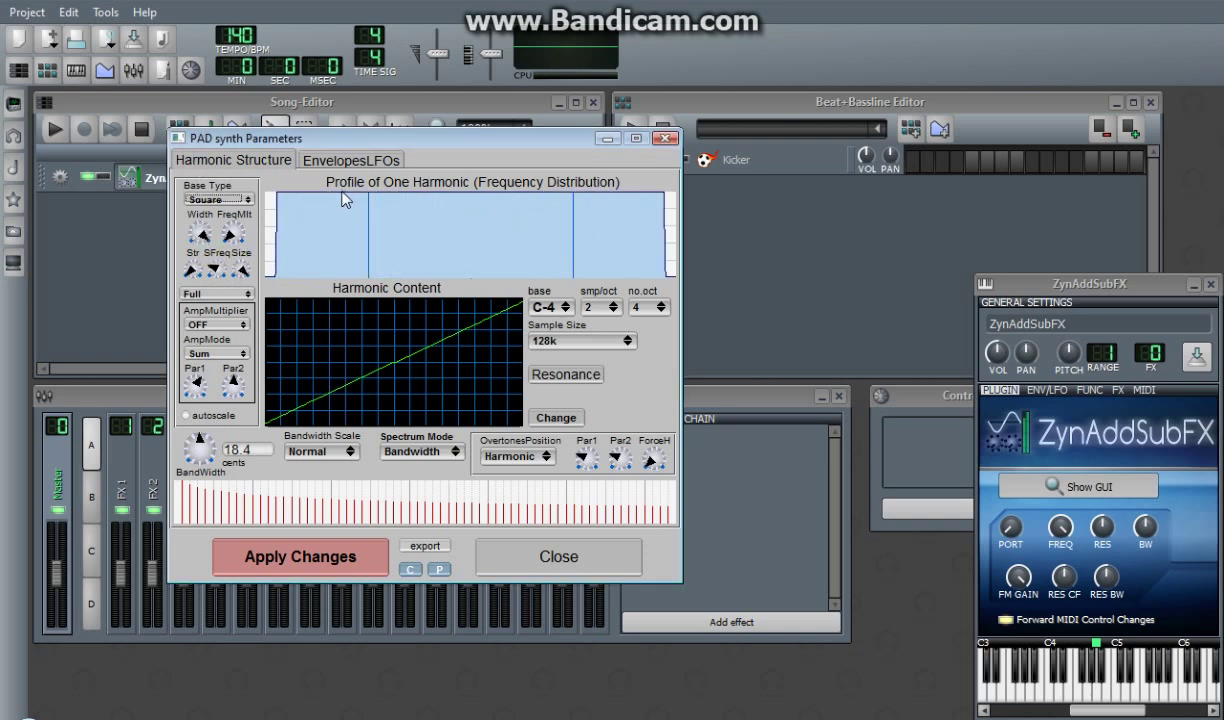
mouse_move(452, 216)
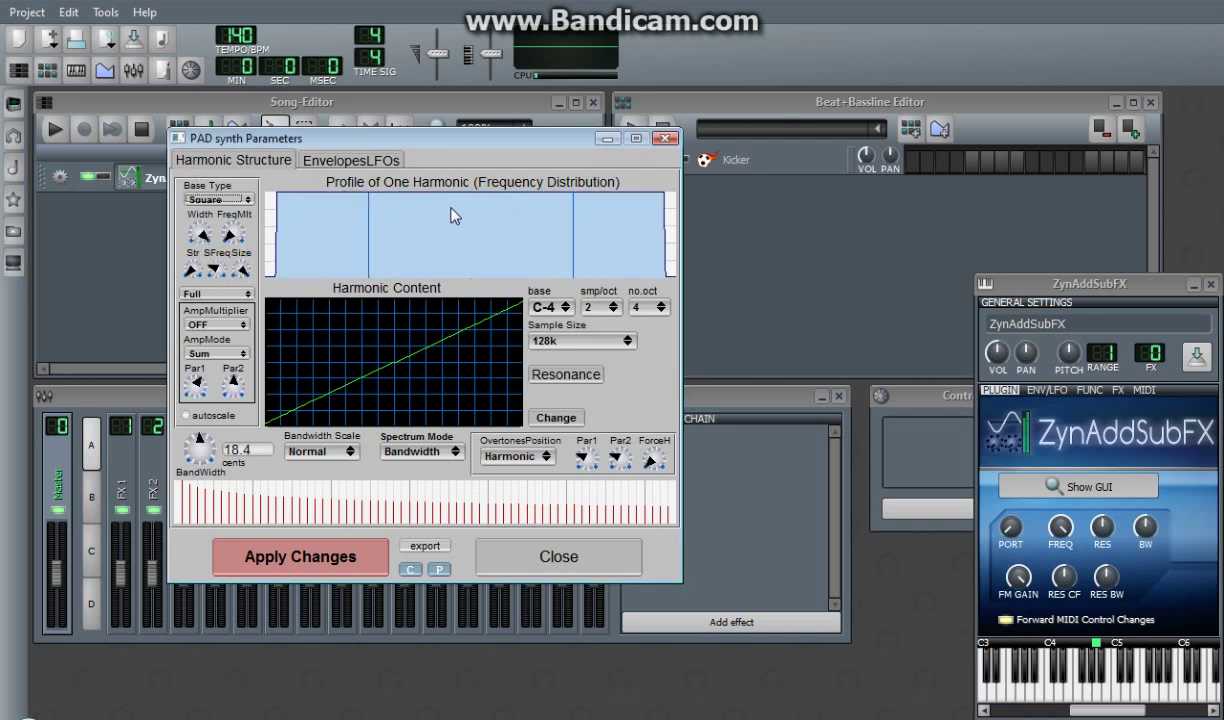
click(300, 556)
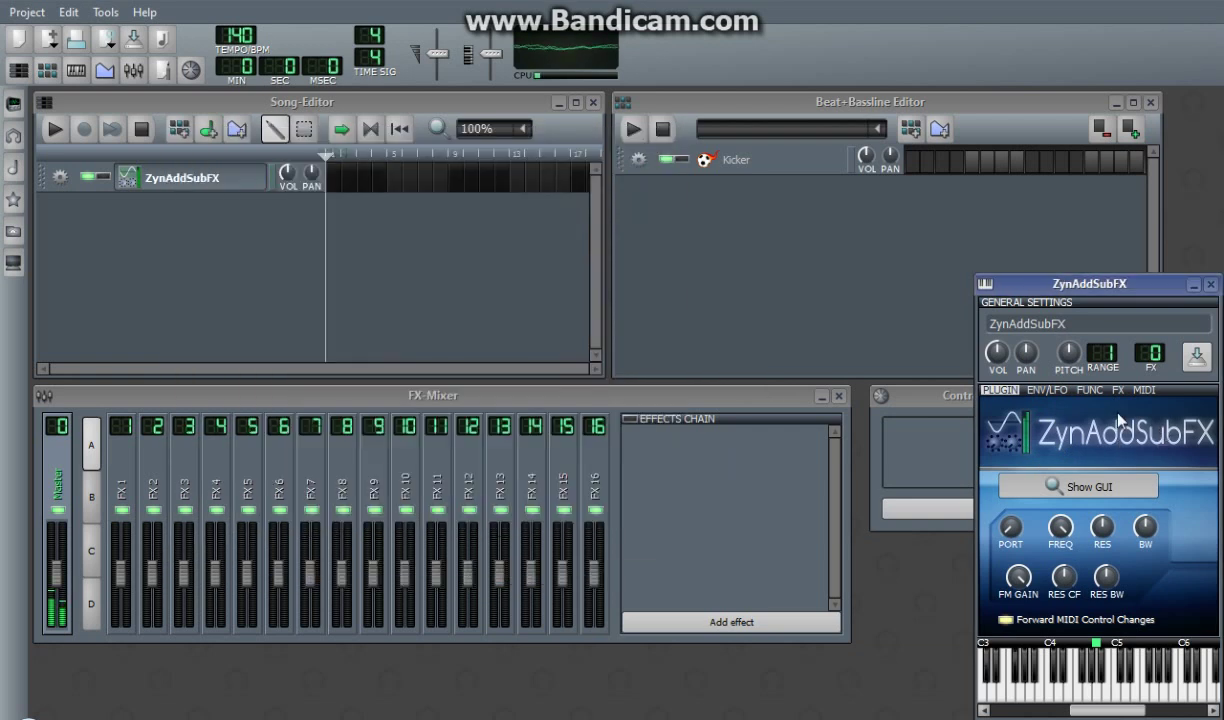
mouse_move(724, 284)
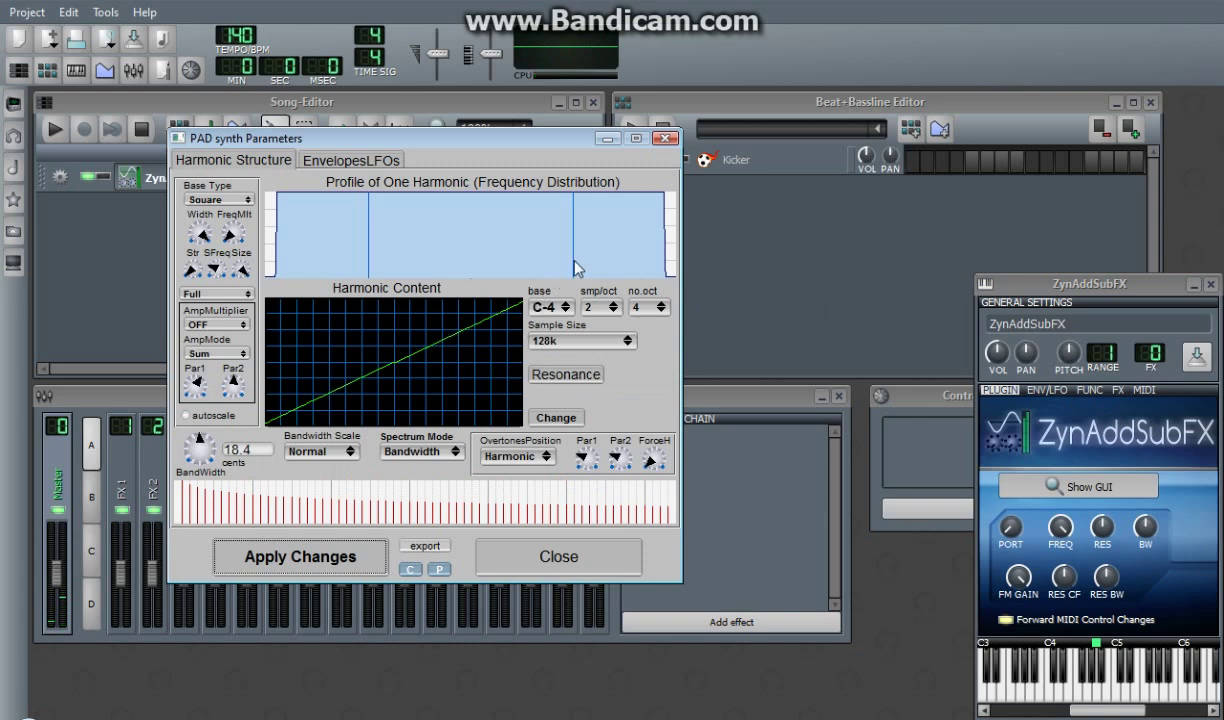
click(556, 418)
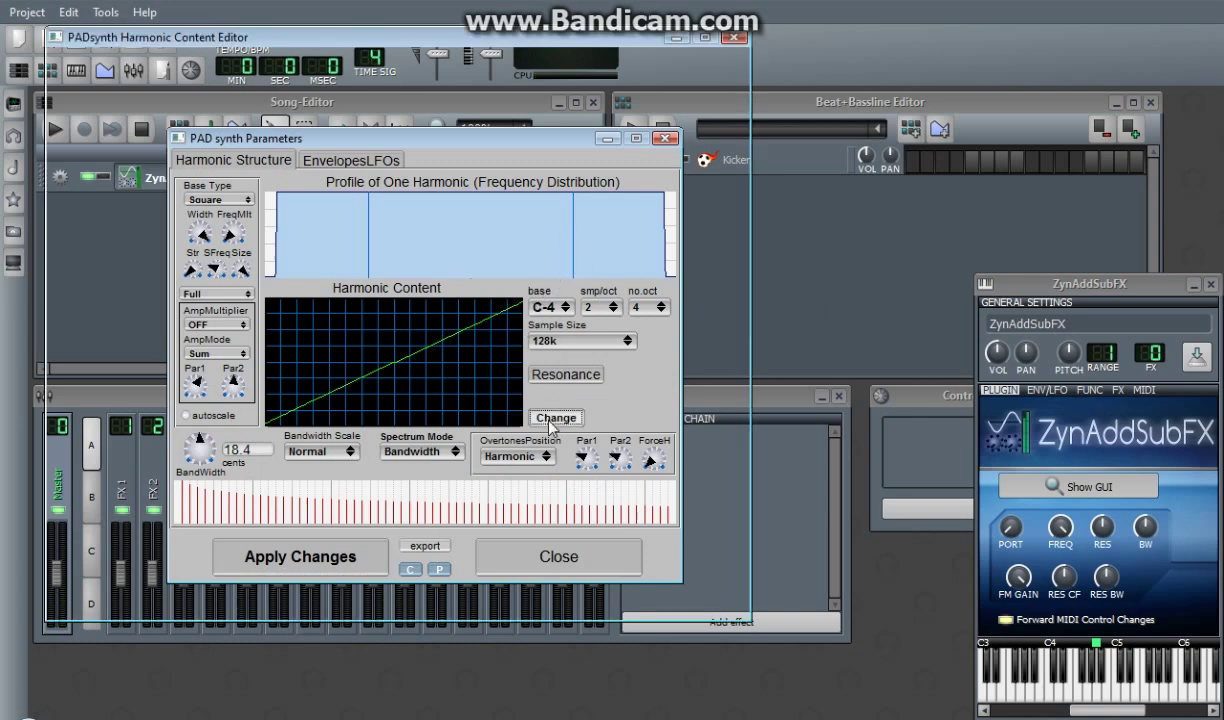
click(556, 418)
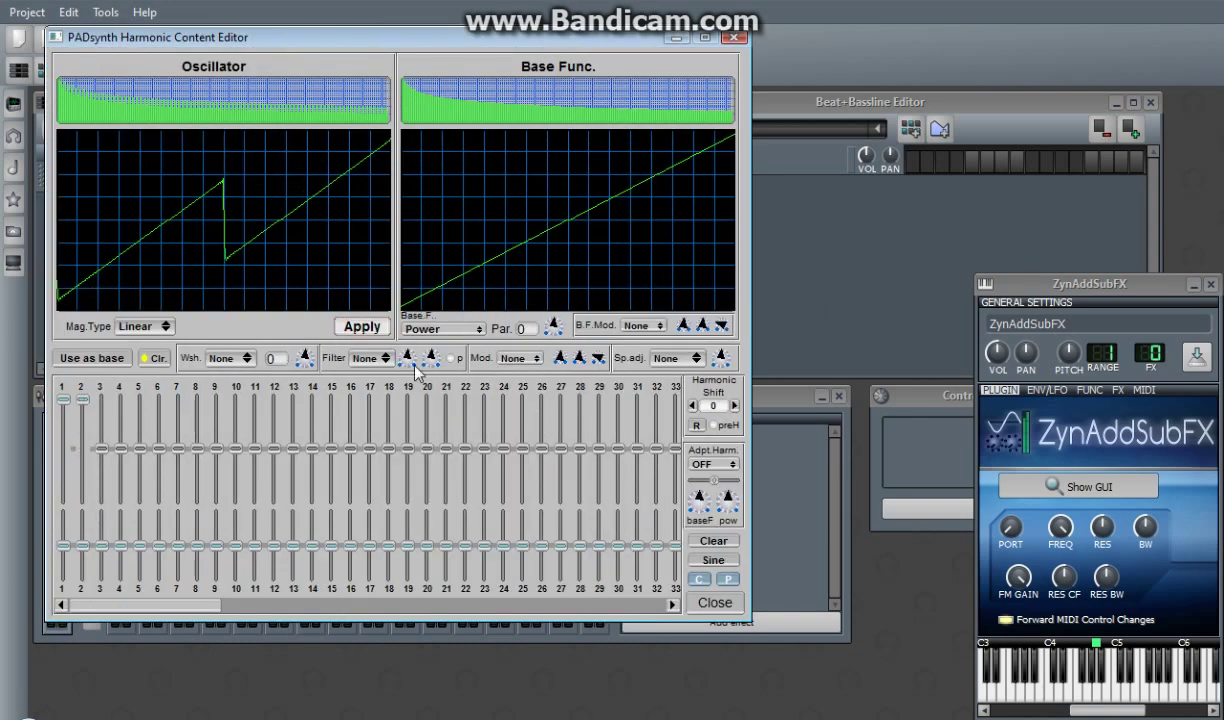
- Apply the sawtooth as the PADsynth harmonic content
click(714, 602)
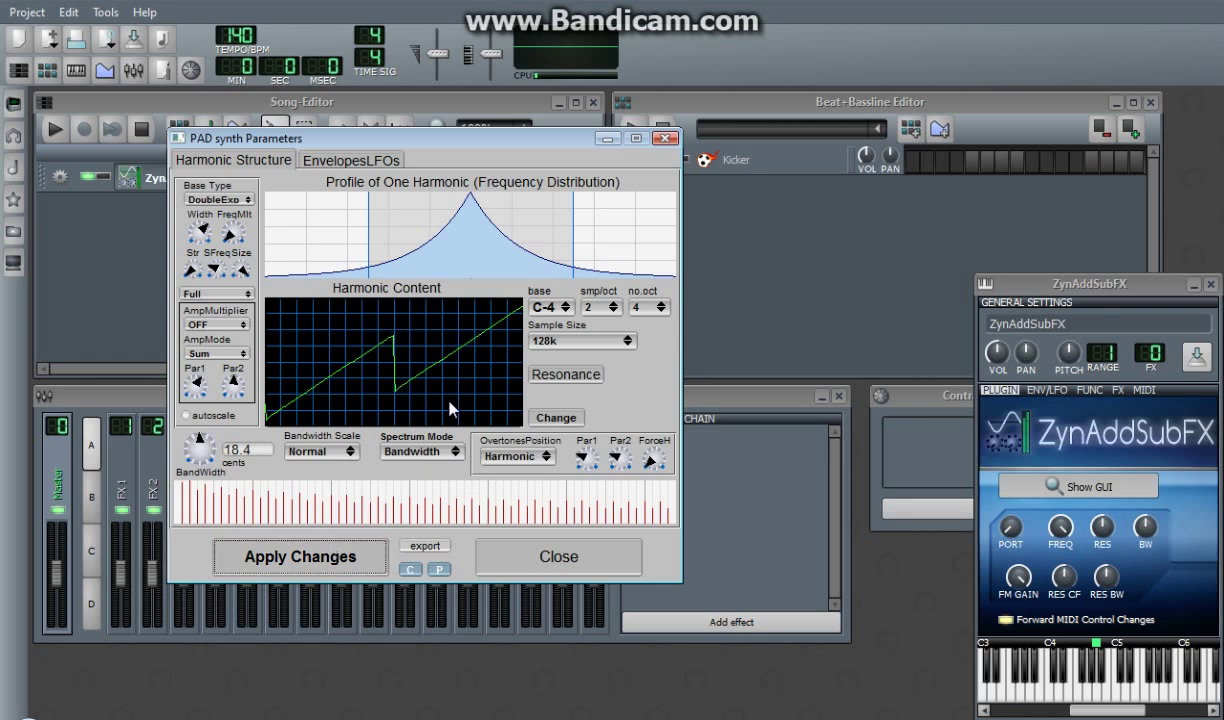
- Turn the Bandwidth knob up through about 70 cents to settle at 205.5 cents
click(558, 556)
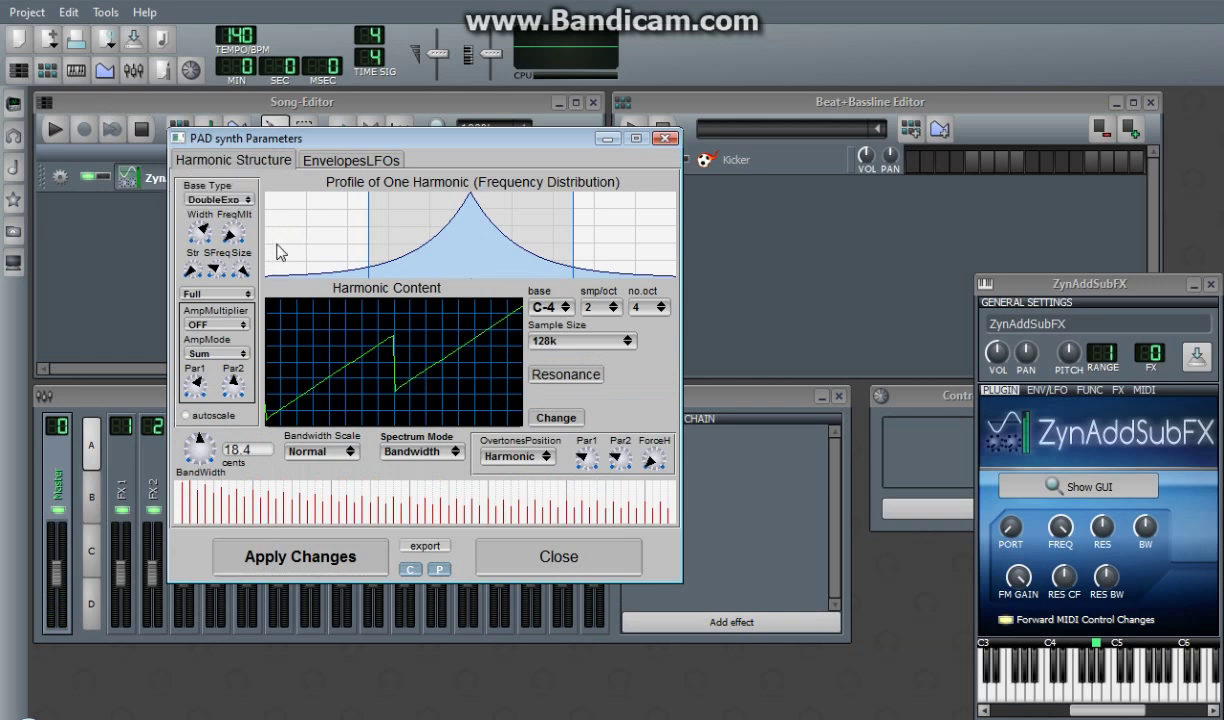
mouse_move(596, 258)
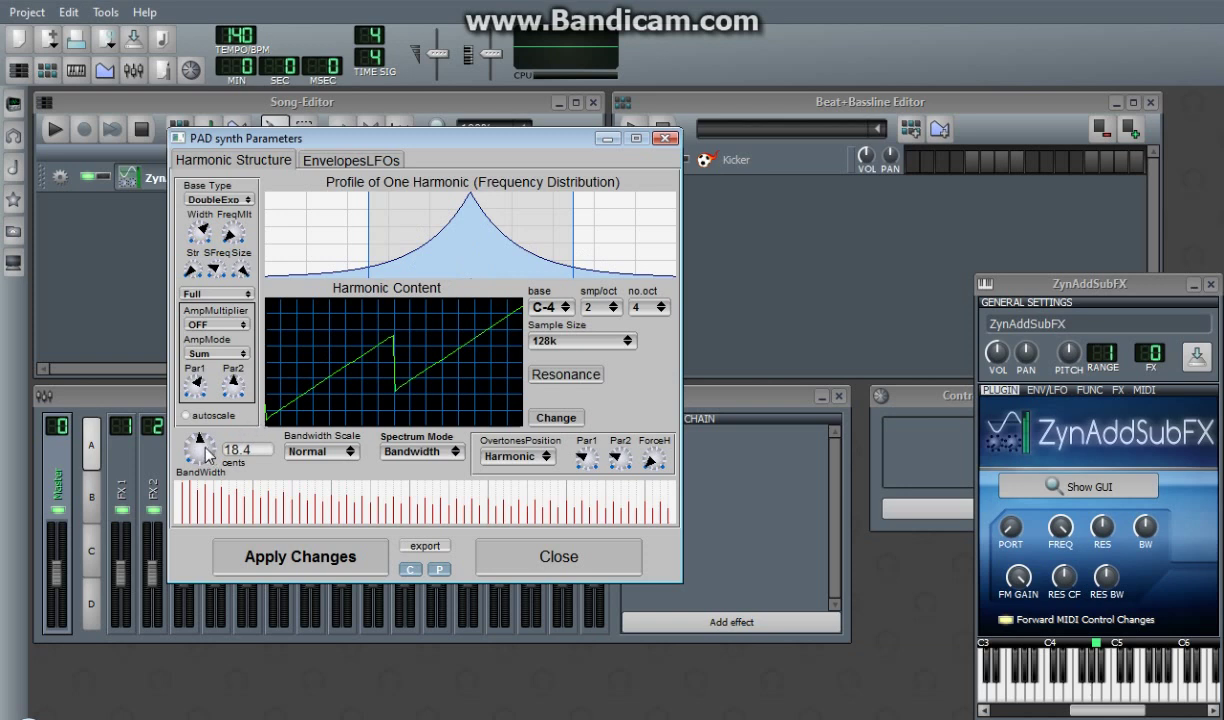
mouse_move(284, 340)
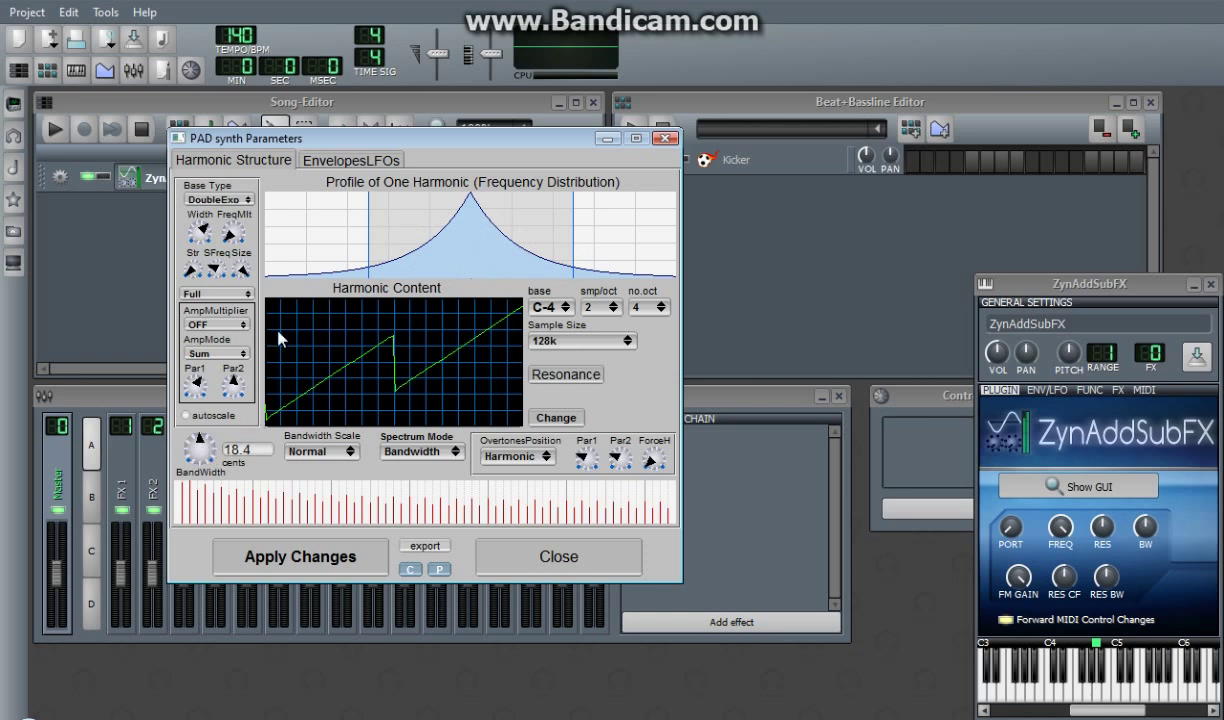
mouse_move(198, 466)
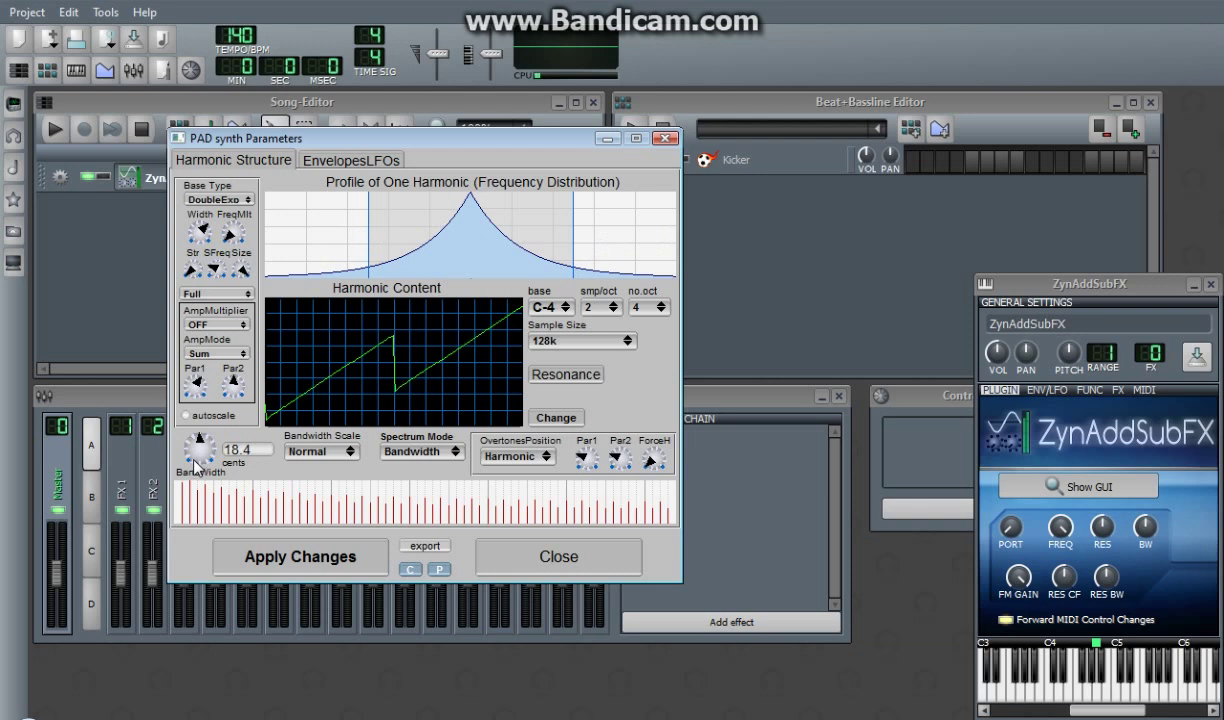
drag(204, 450, 210, 436)
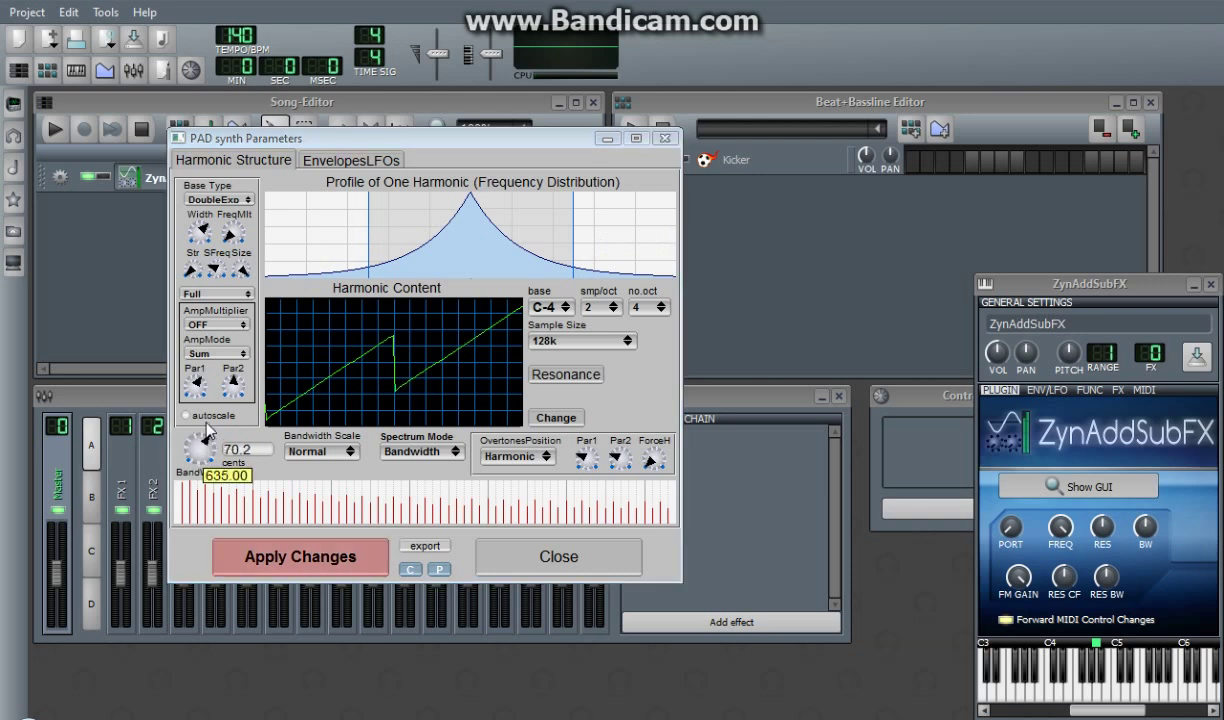
click(558, 556)
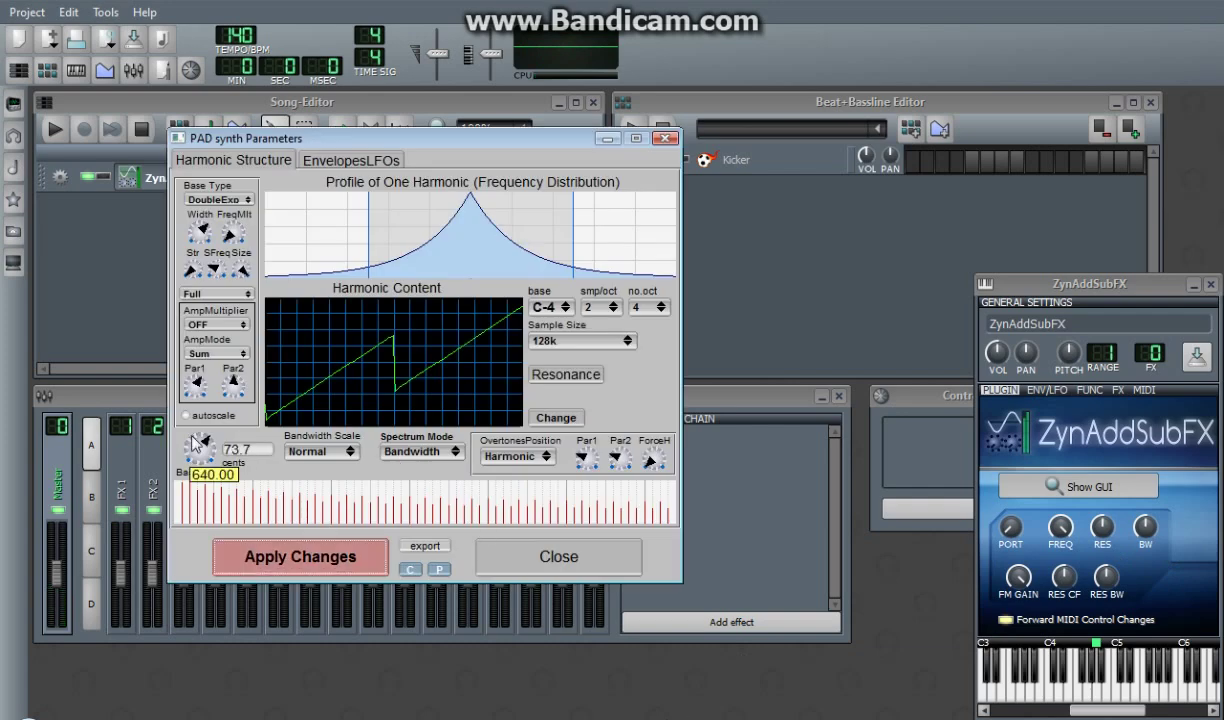
drag(200, 444, 200, 420)
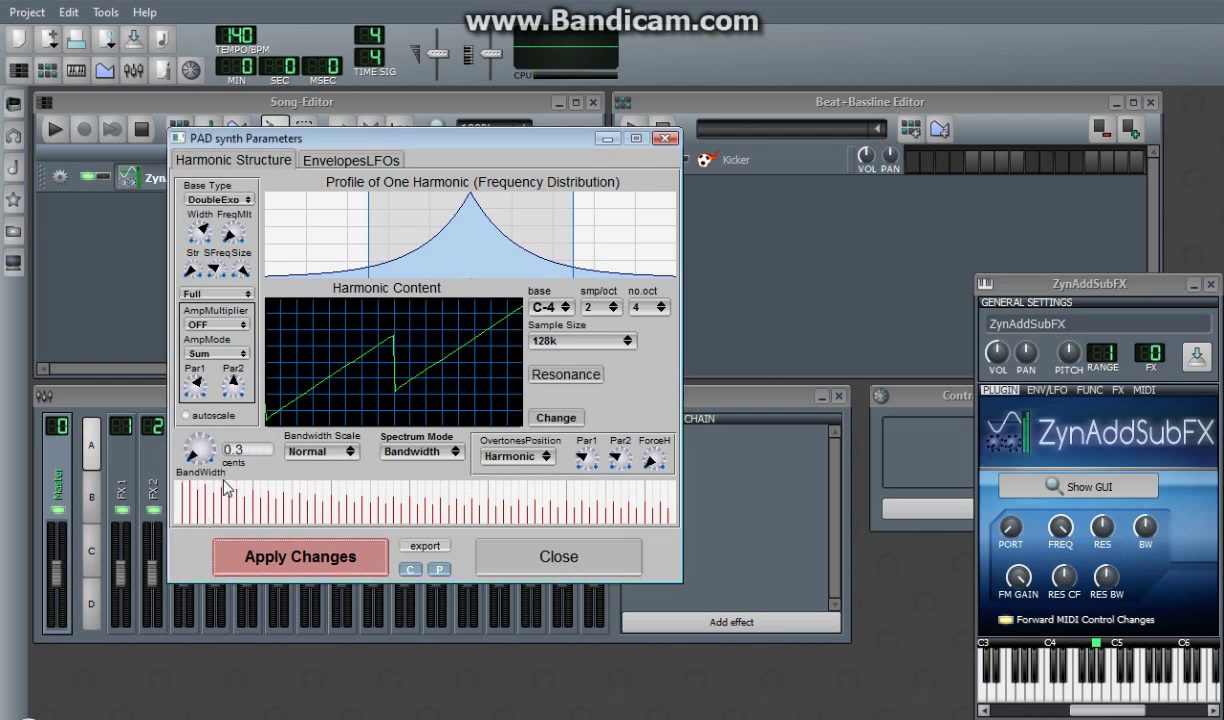
click(556, 556)
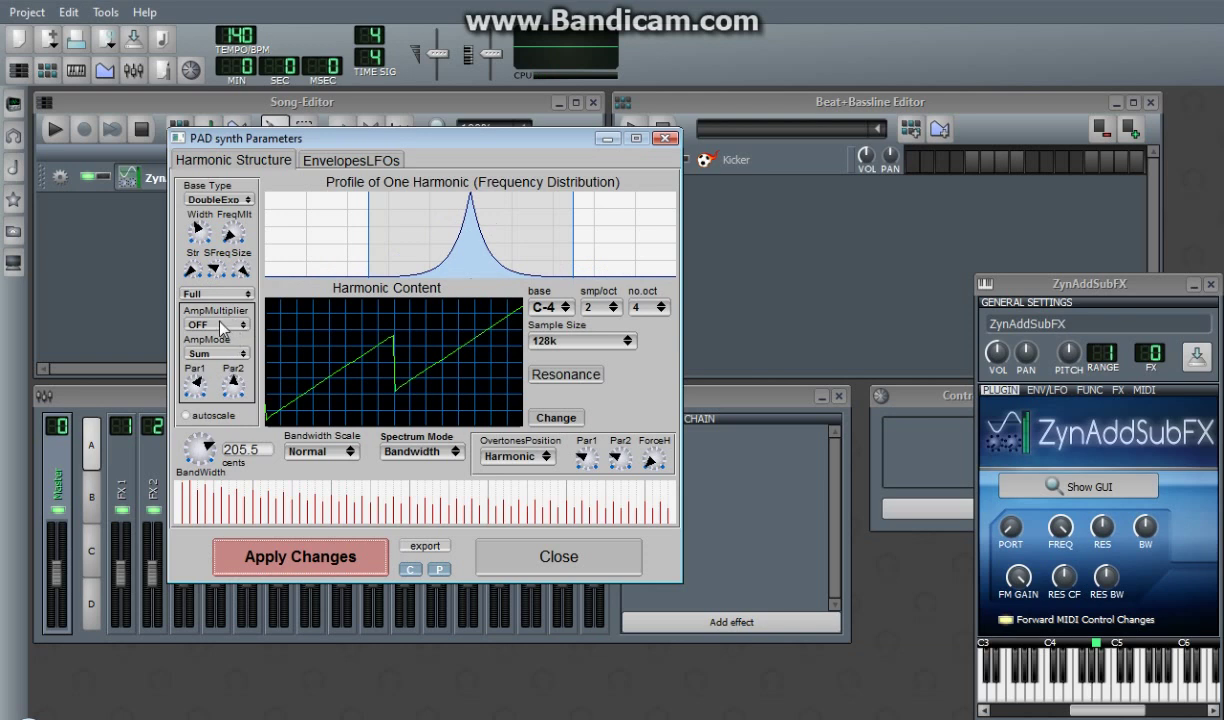
mouse_move(436, 220)
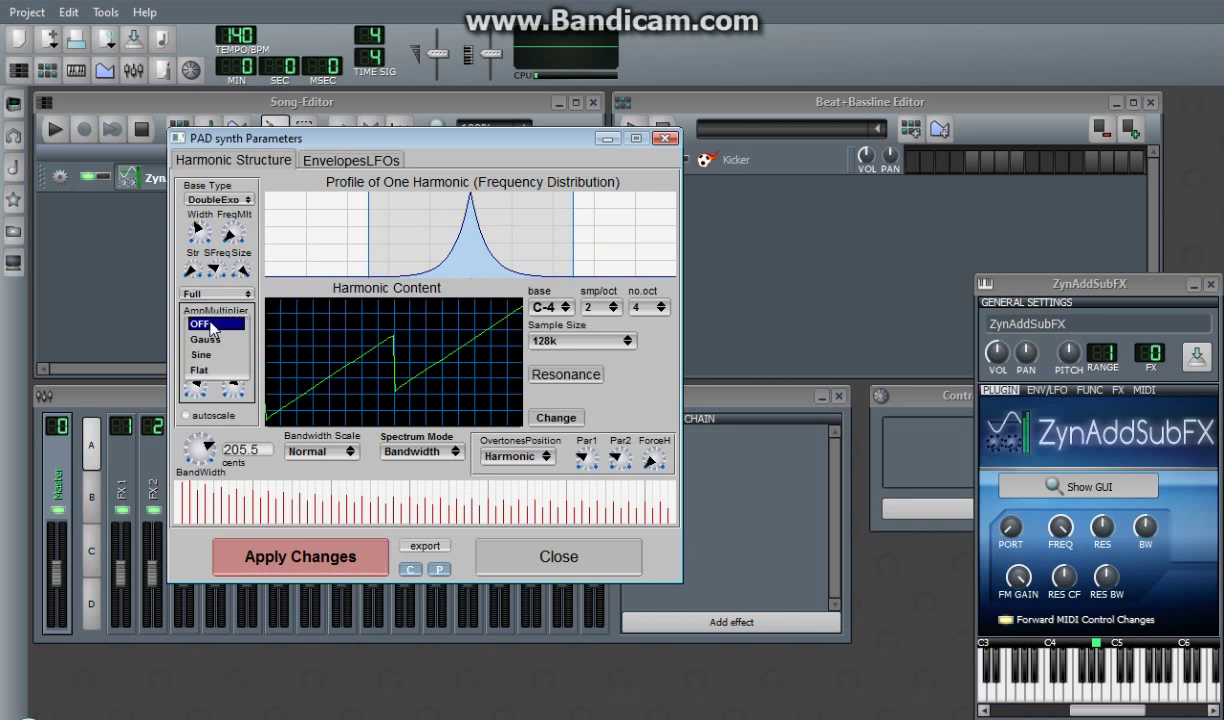
- Set the AmpMultiplier to Flat and adjust its Par1 so the profile becomes a thin central spike
click(216, 338)
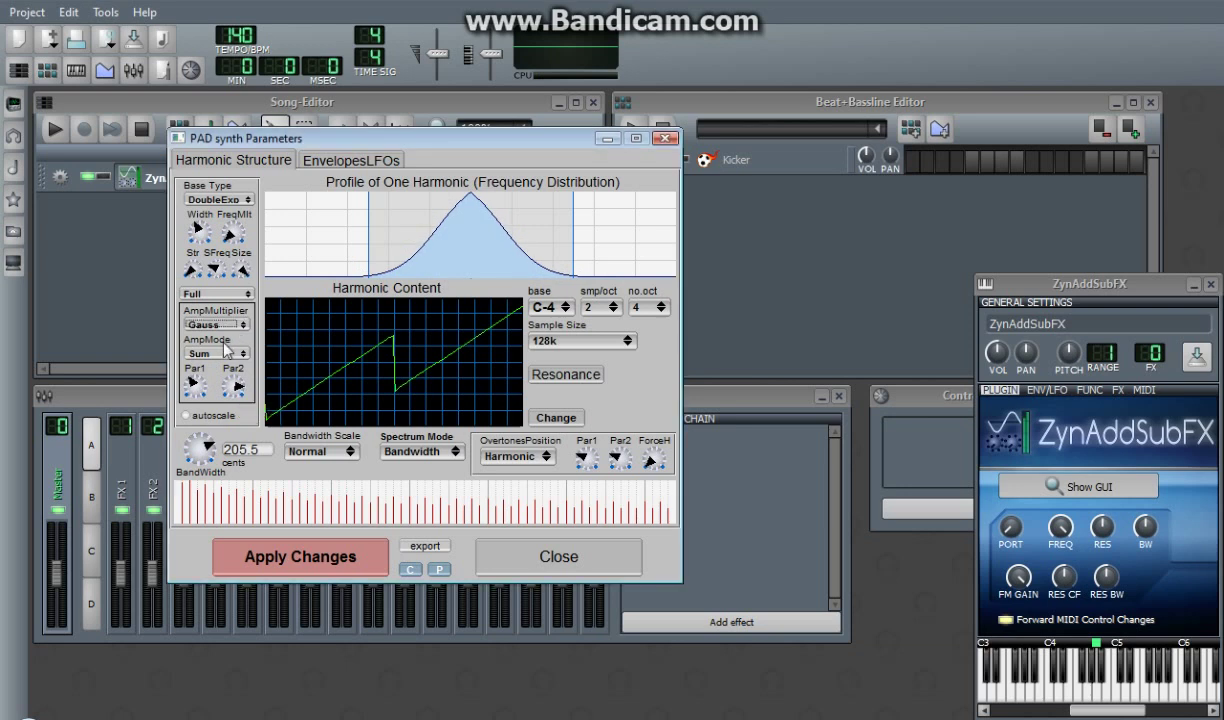
mouse_move(240, 396)
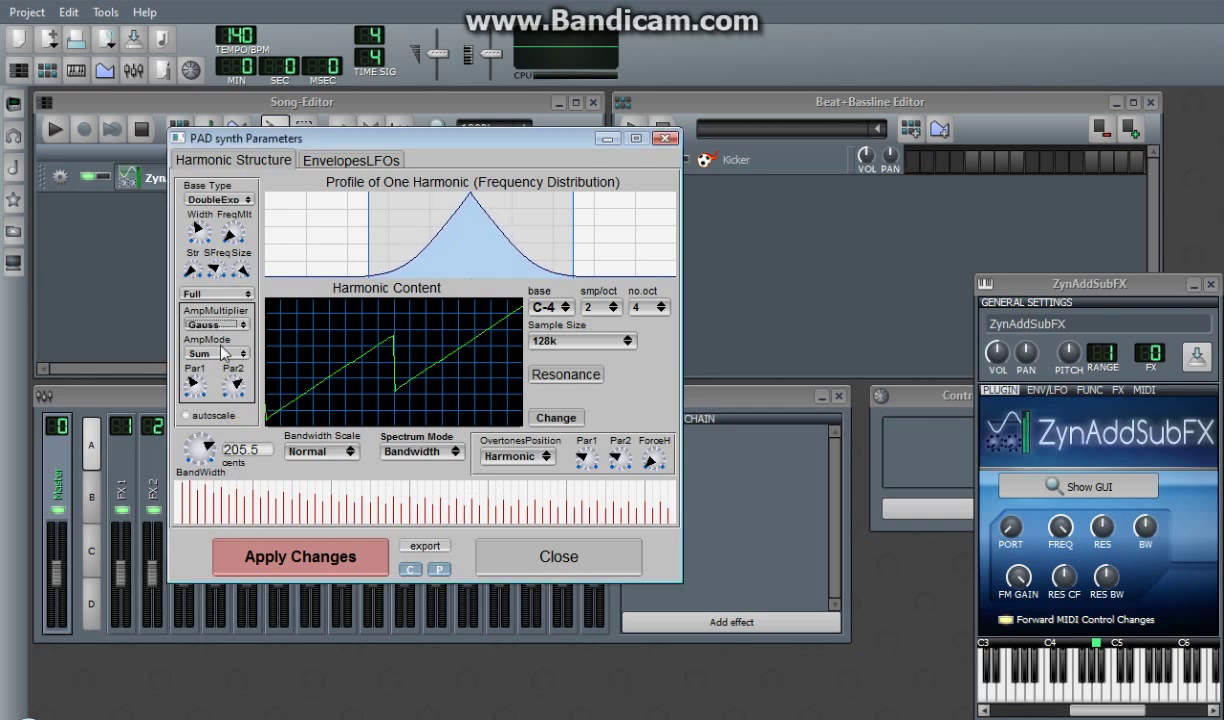
click(216, 320)
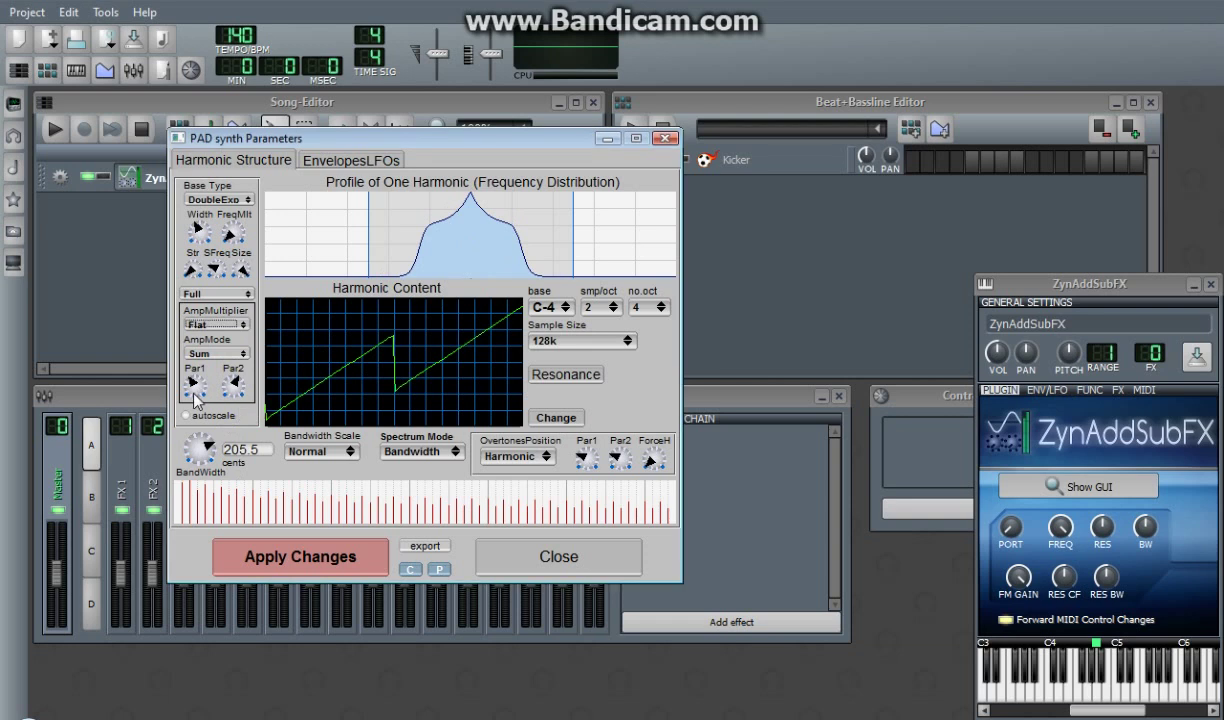
drag(196, 380, 196, 400)
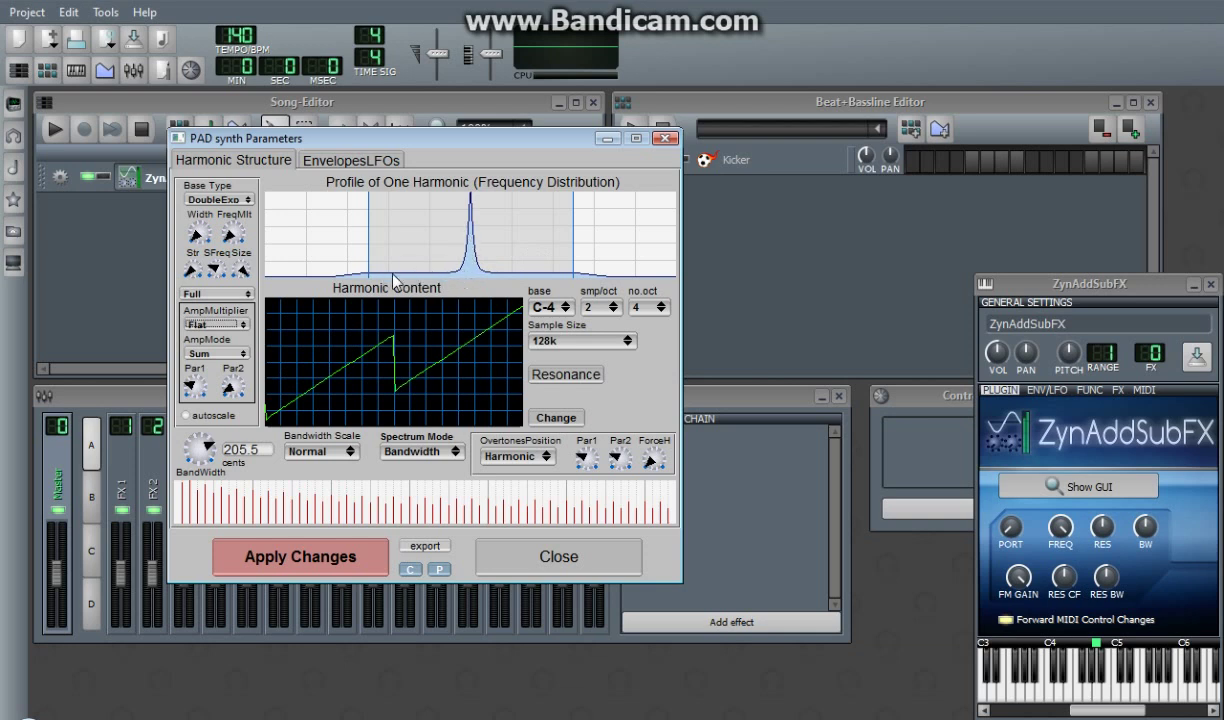
mouse_move(1048, 476)
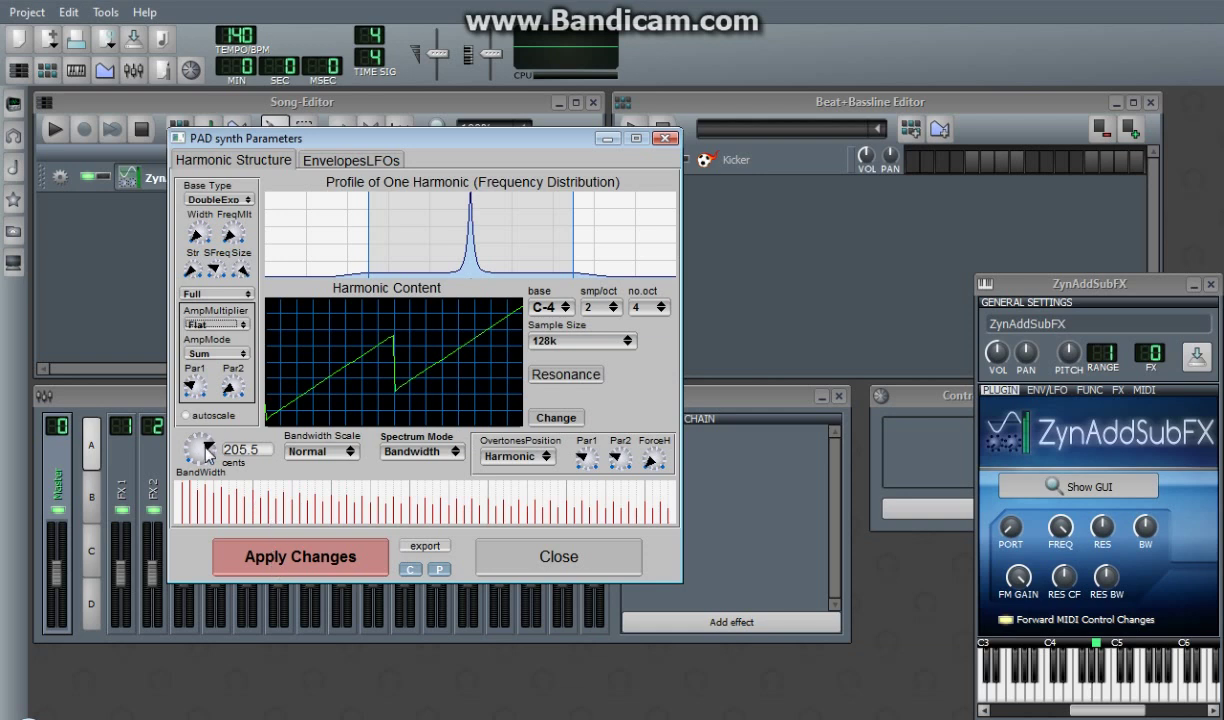
- Raise the bandwidth to 305.5 cents, apply the changes, and switch to the Envelopes&LFOs settings
drag(204, 444, 204, 420)
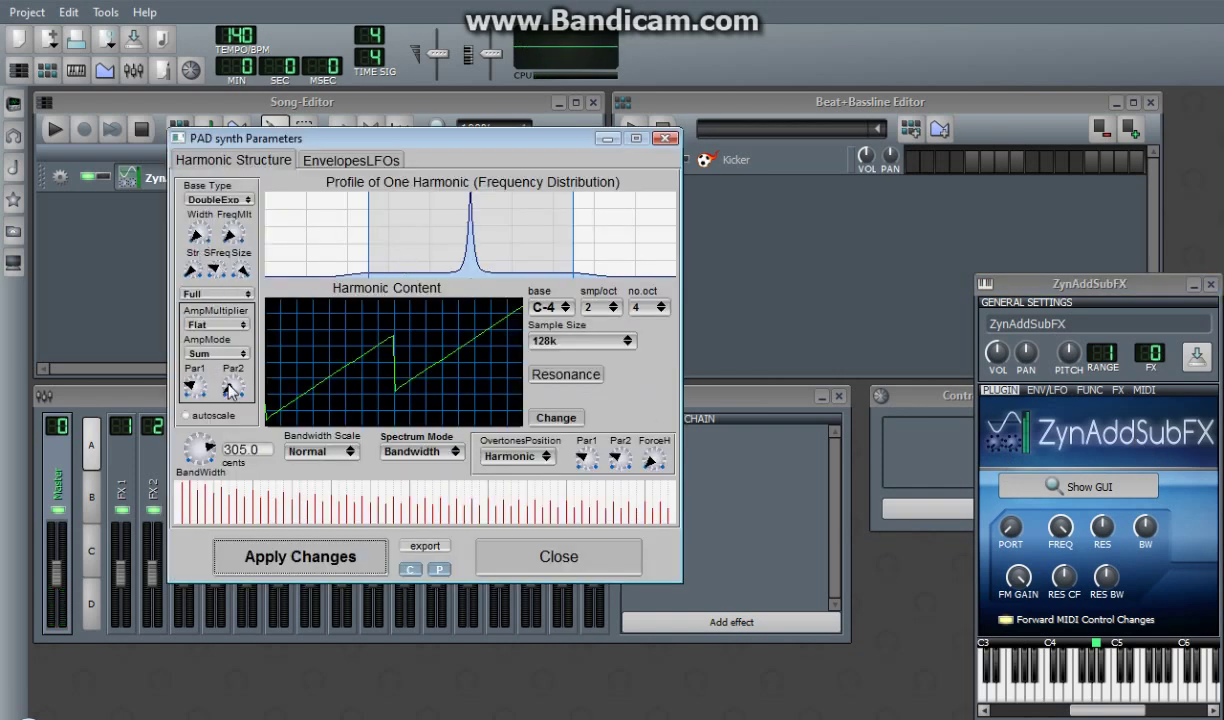
click(300, 556)
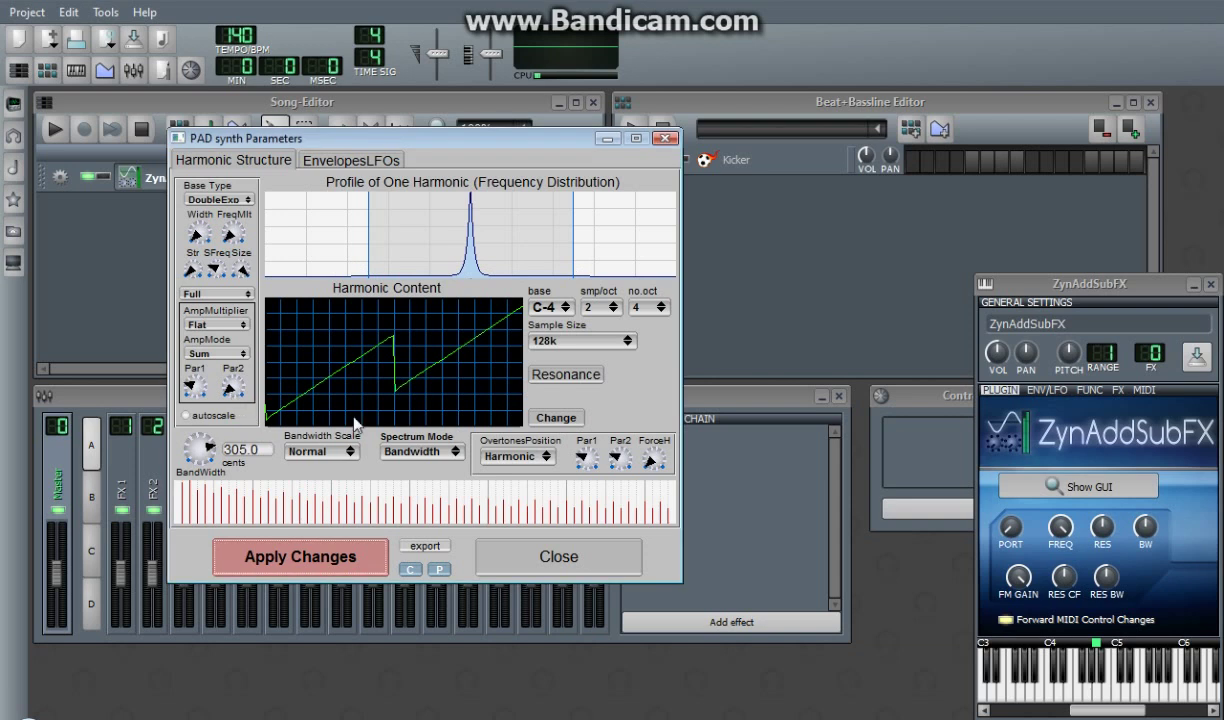
click(558, 556)
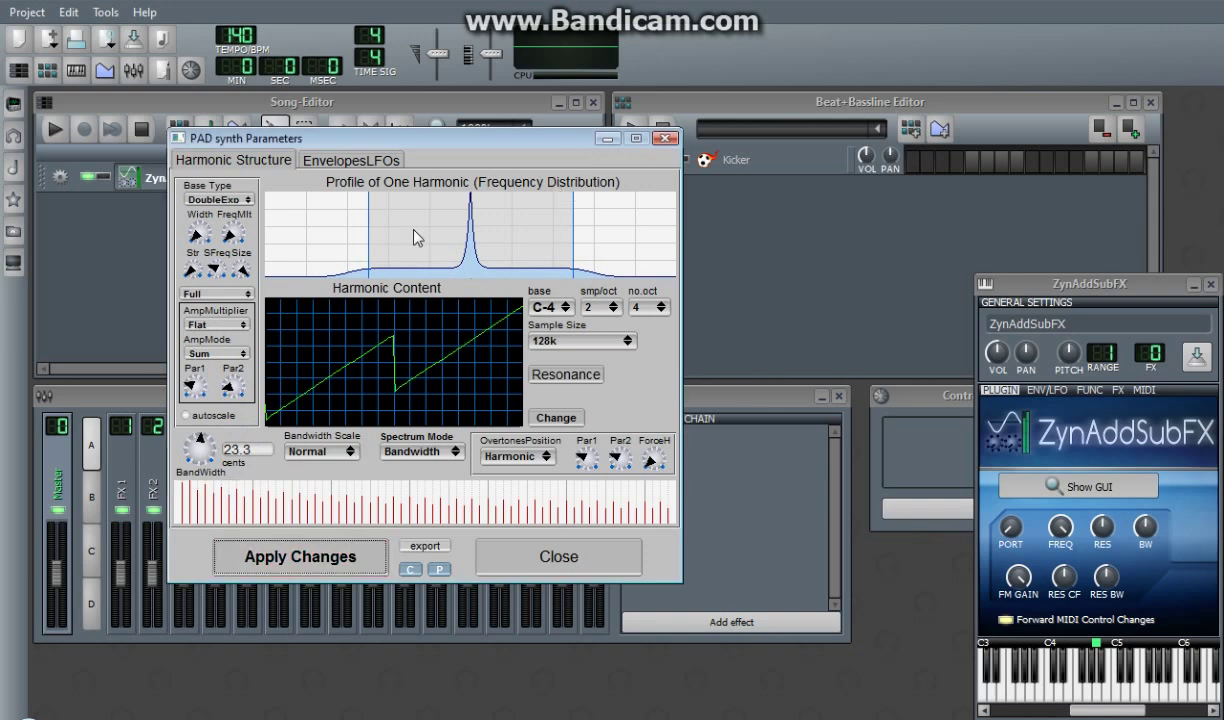
click(350, 160)
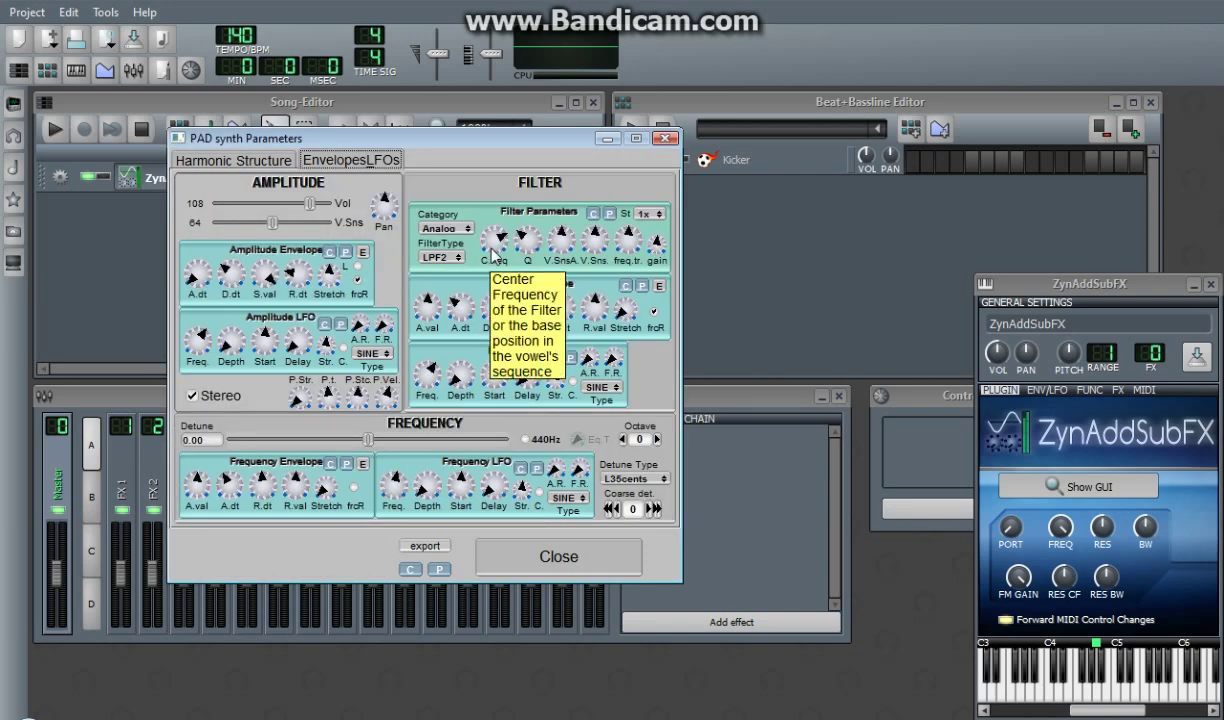
- Return to the Harmonic Structure view and close the PADsynth parameters, keeping the 23.3-cent bandwidth
click(232, 160)
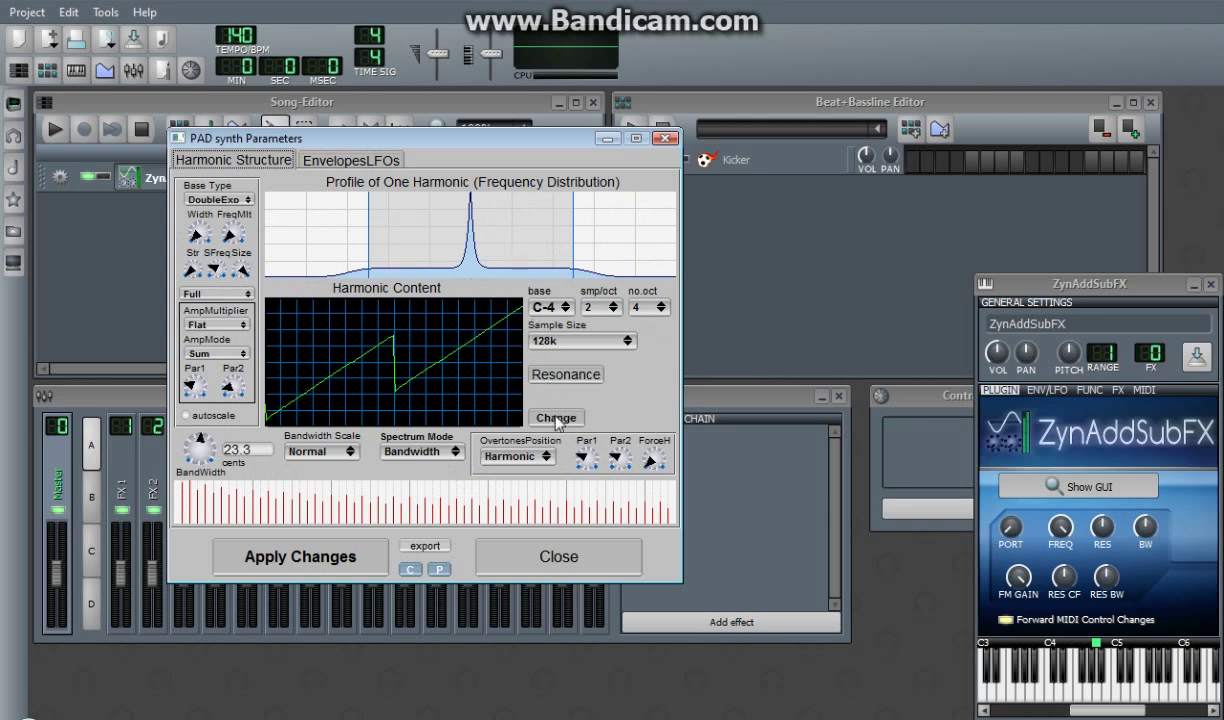
drag(210, 448, 204, 456)
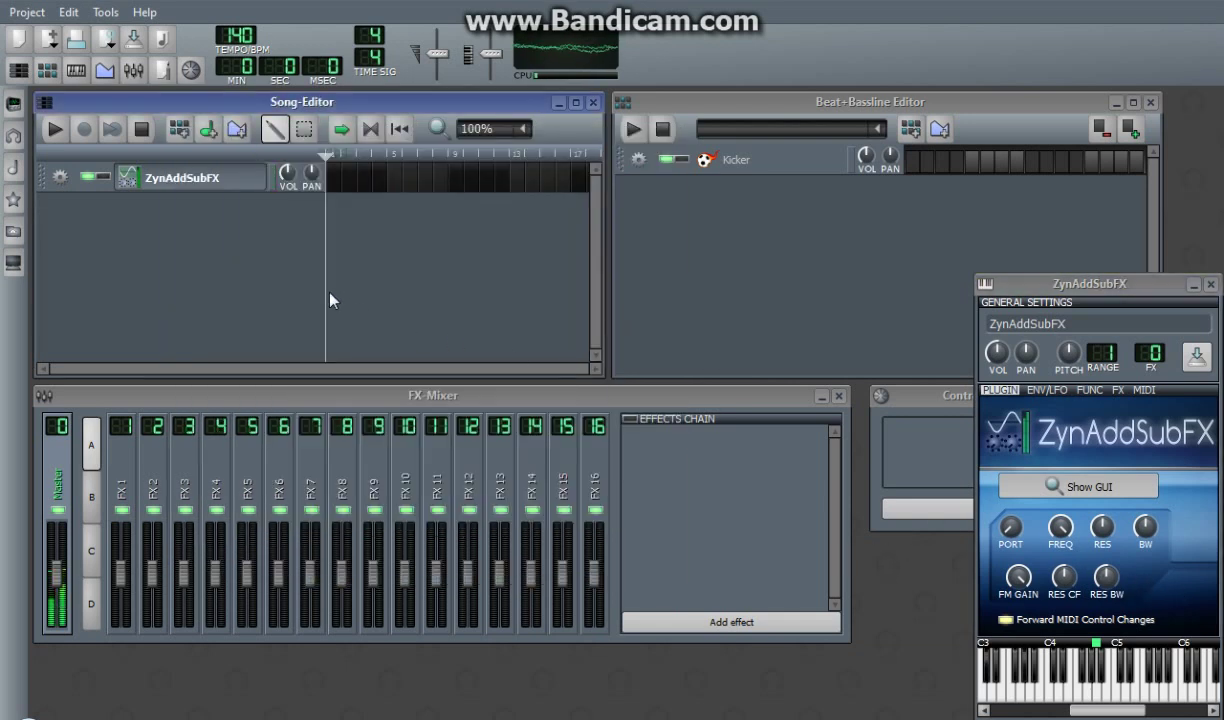
mouse_move(672, 680)
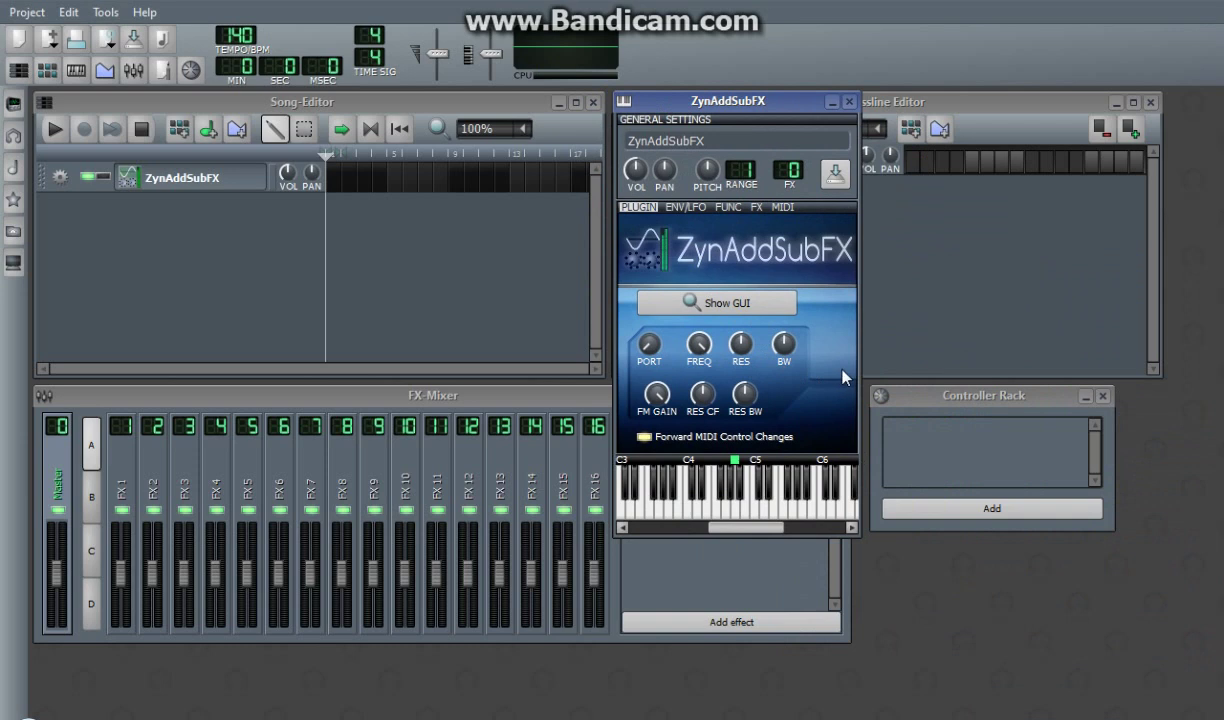
mouse_move(816, 370)
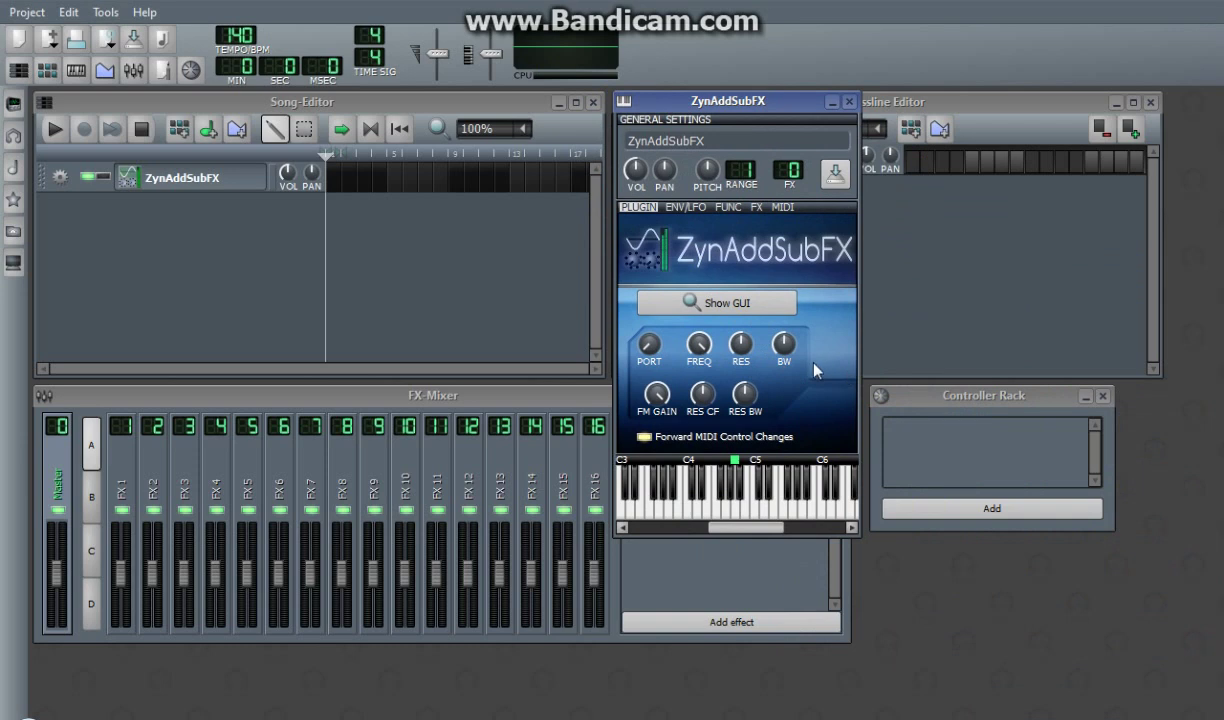
mouse_move(778, 206)
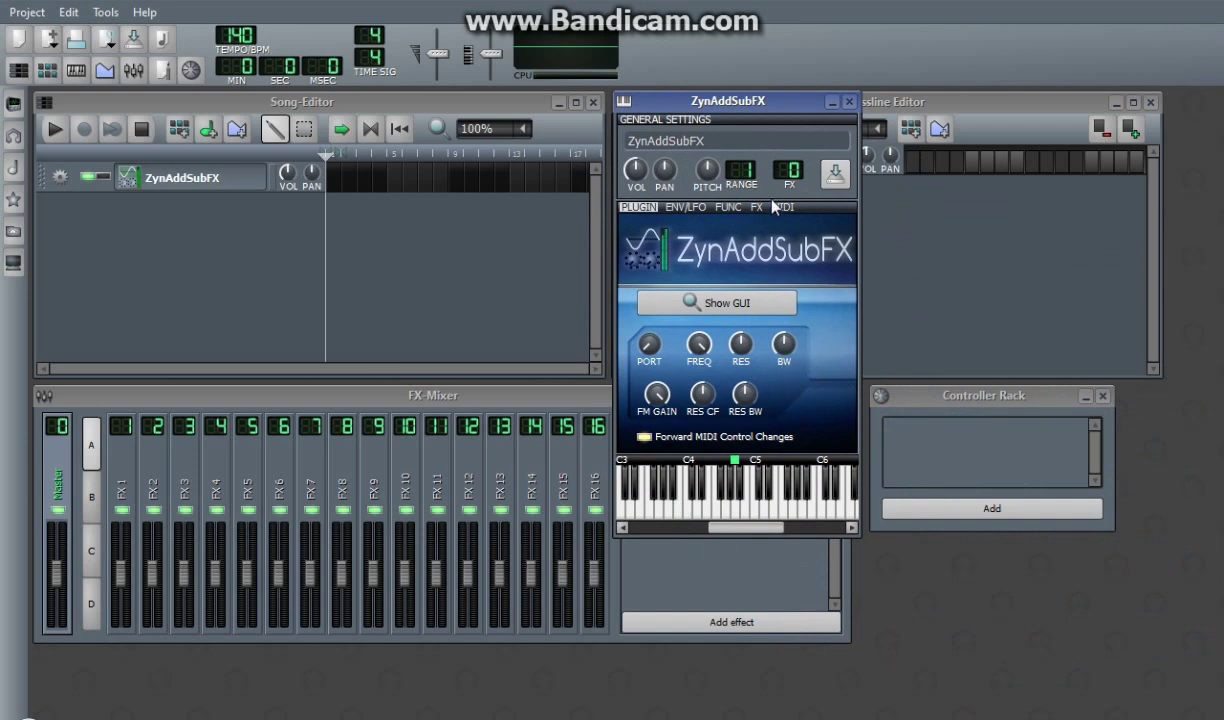
- Move the ZynAddSubFX instrument window by its title bar toward the workspace centre
drag(728, 100, 736, 190)
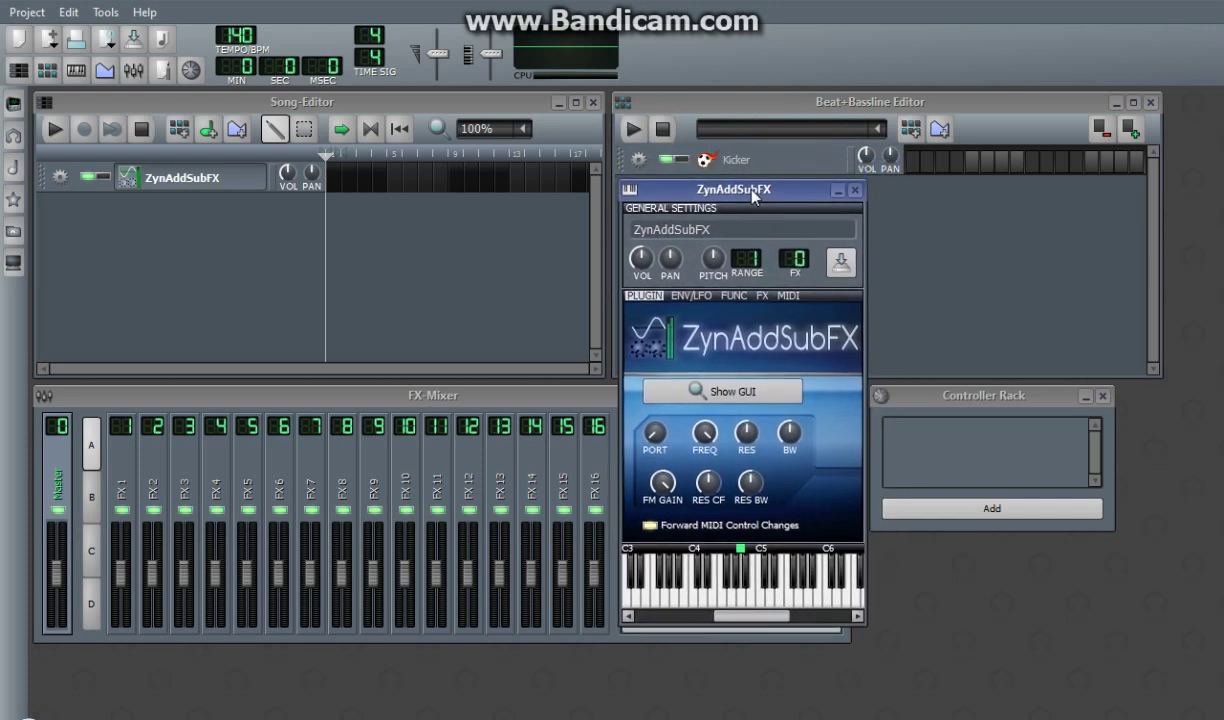
mouse_move(770, 198)
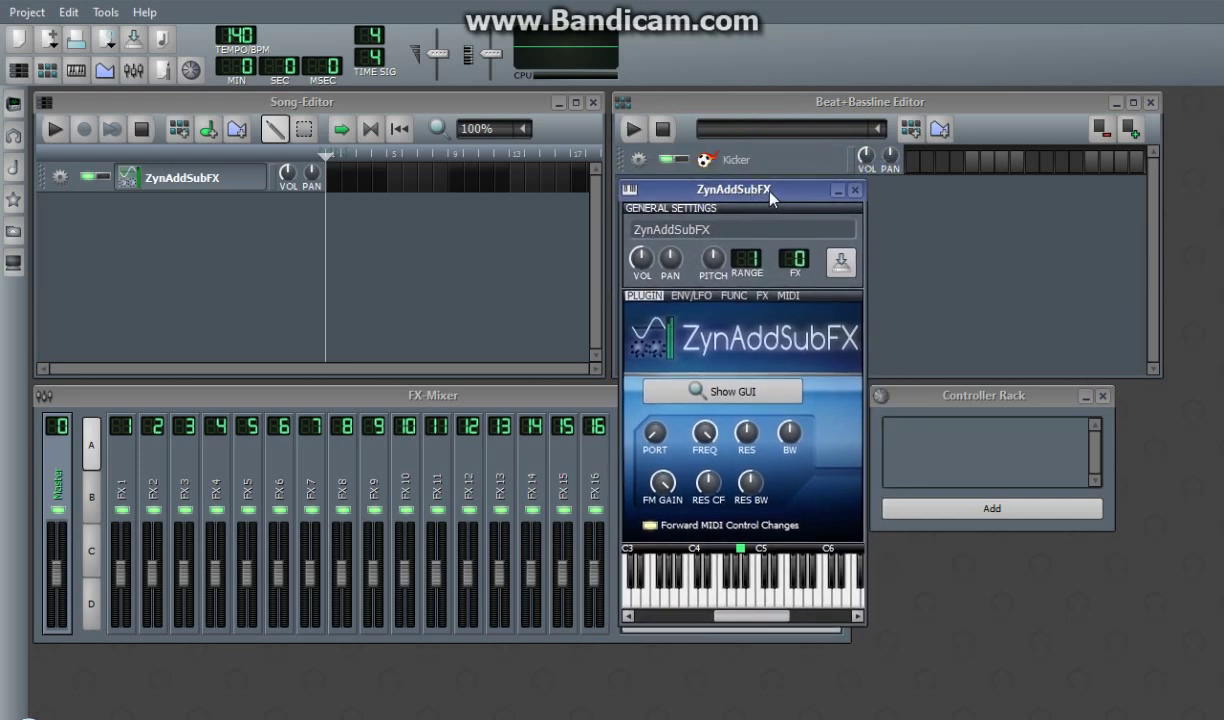